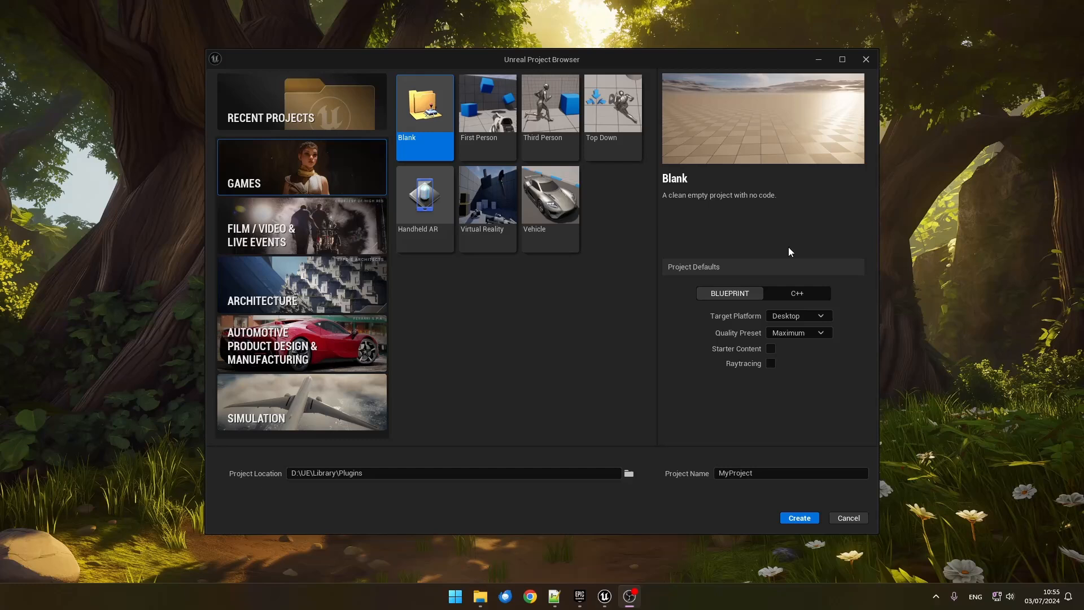
{"action": "mouse_move", "coordinate": [610, 292]}
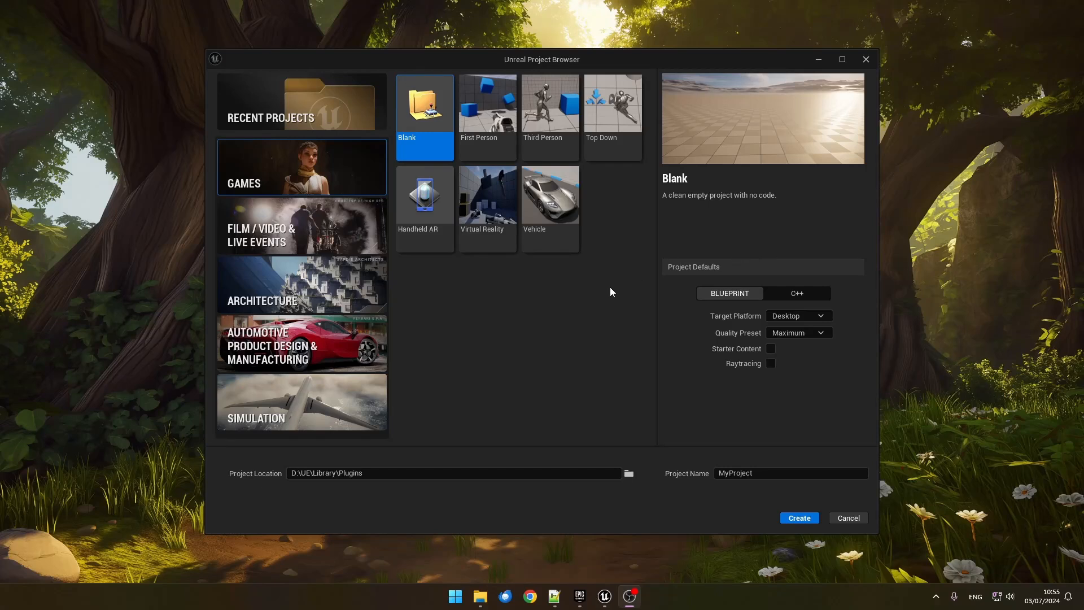
Choose the Games > Top Down template, name the project FoWTutorial and create it.
{"action": "left_click", "coordinate": [796, 292]}
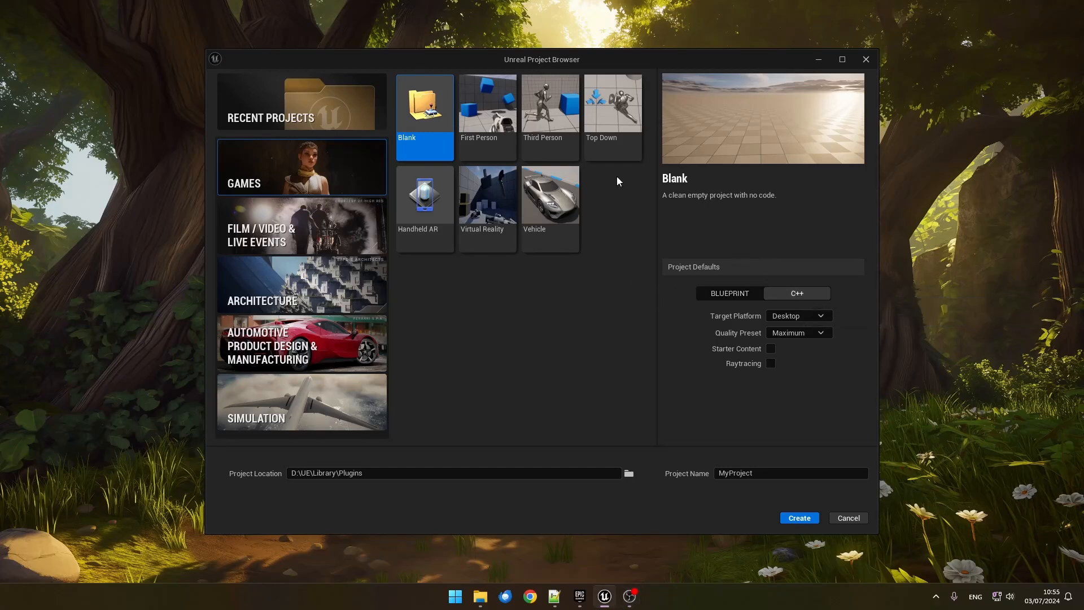
{"action": "left_click", "coordinate": [611, 110]}
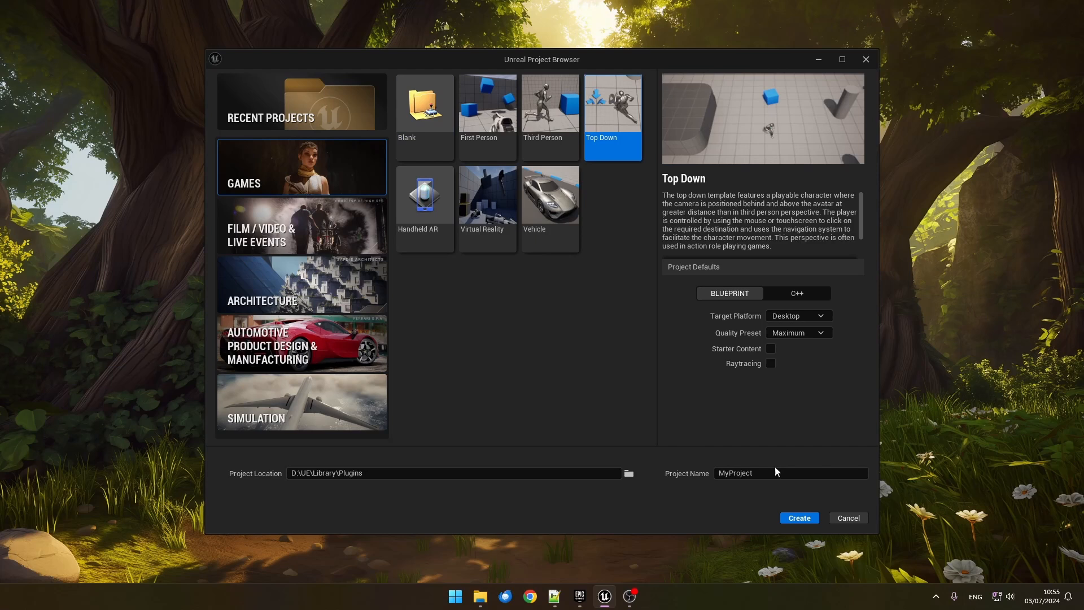
{"action": "type", "text": "F"}
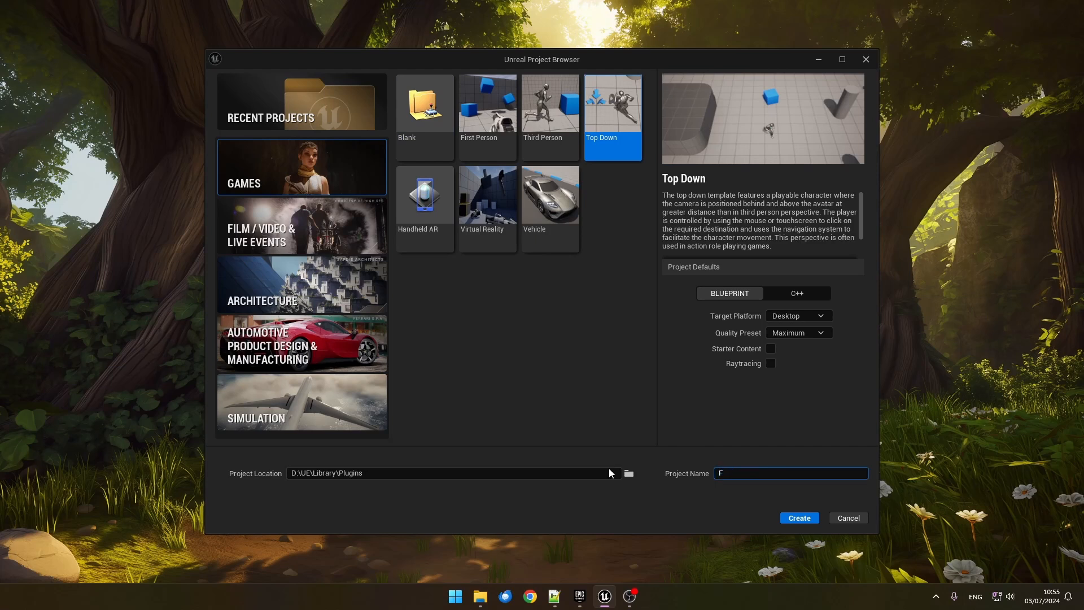
{"action": "type", "text": "oWTutorial"}
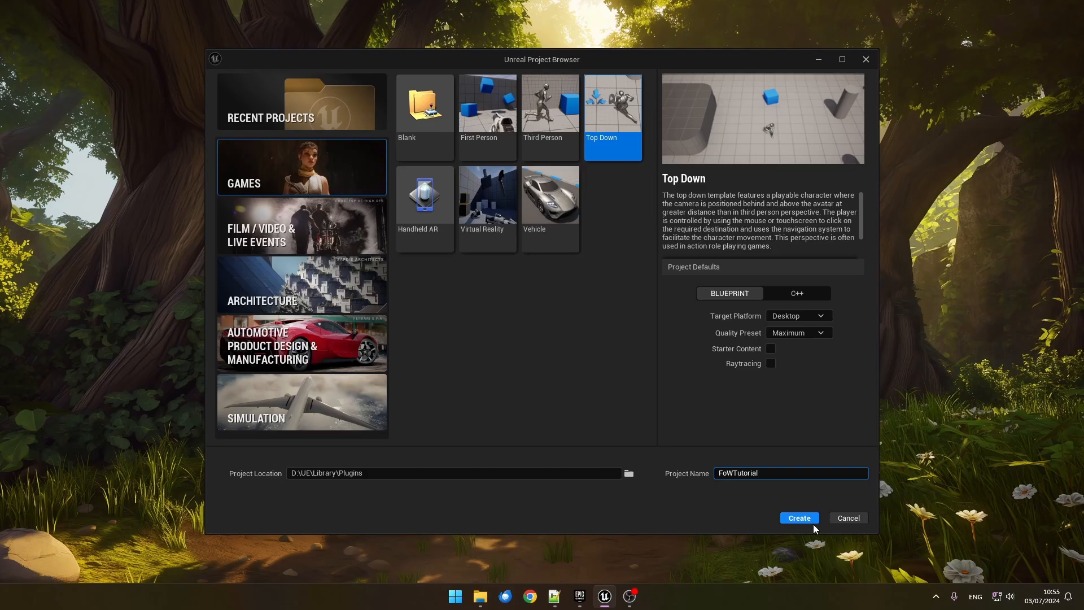
{"action": "left_click", "coordinate": [799, 517]}
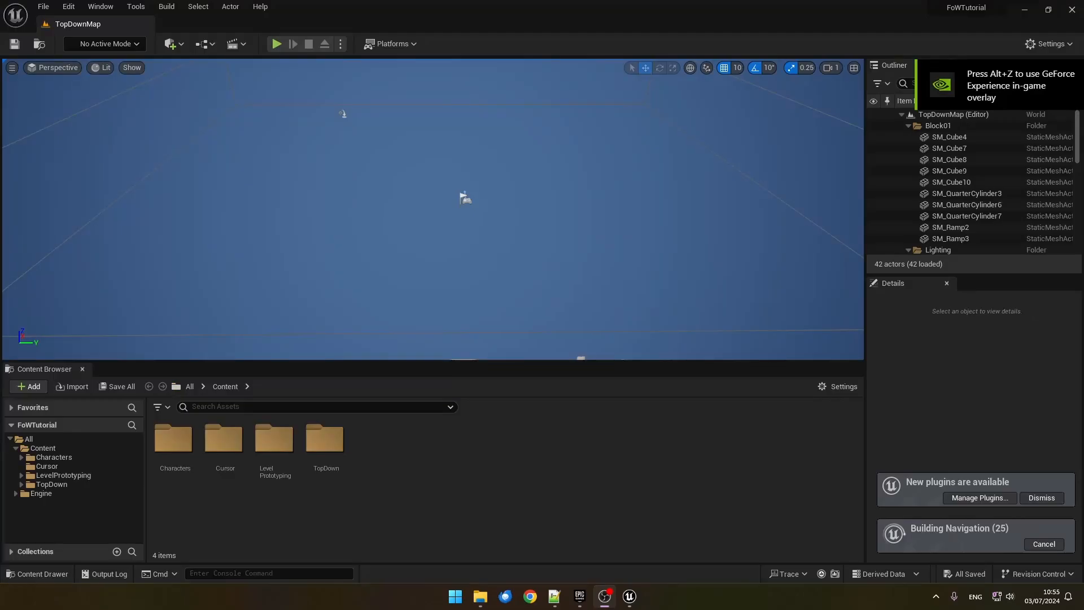
{"action": "mouse_move", "coordinate": [68, 6]}
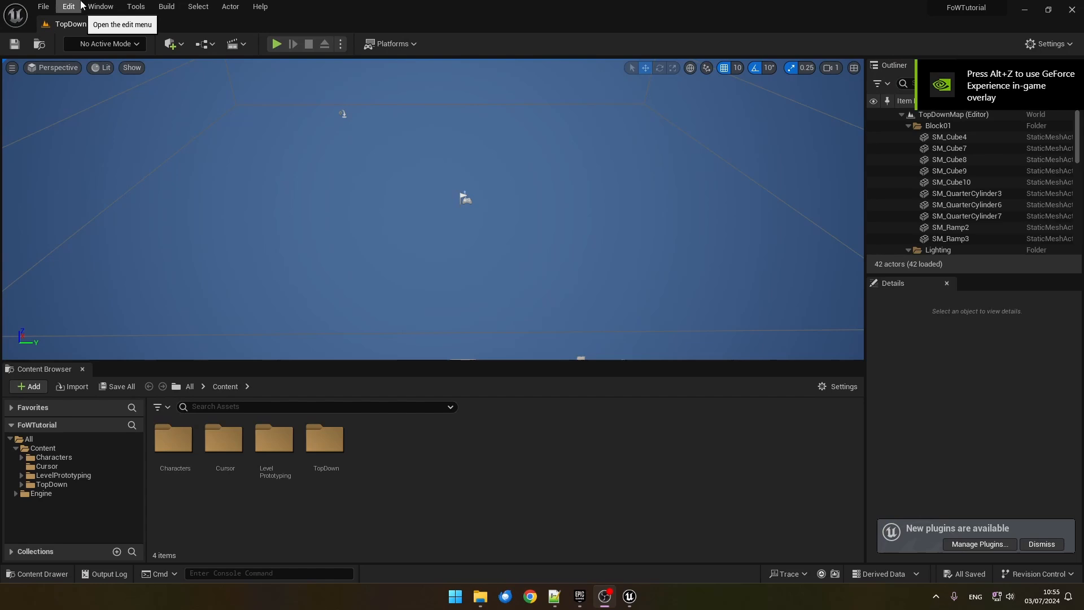
Search plugins for Niagara and enable NiagaraFluids, accepting the beta warning.
{"action": "left_click", "coordinate": [68, 6]}
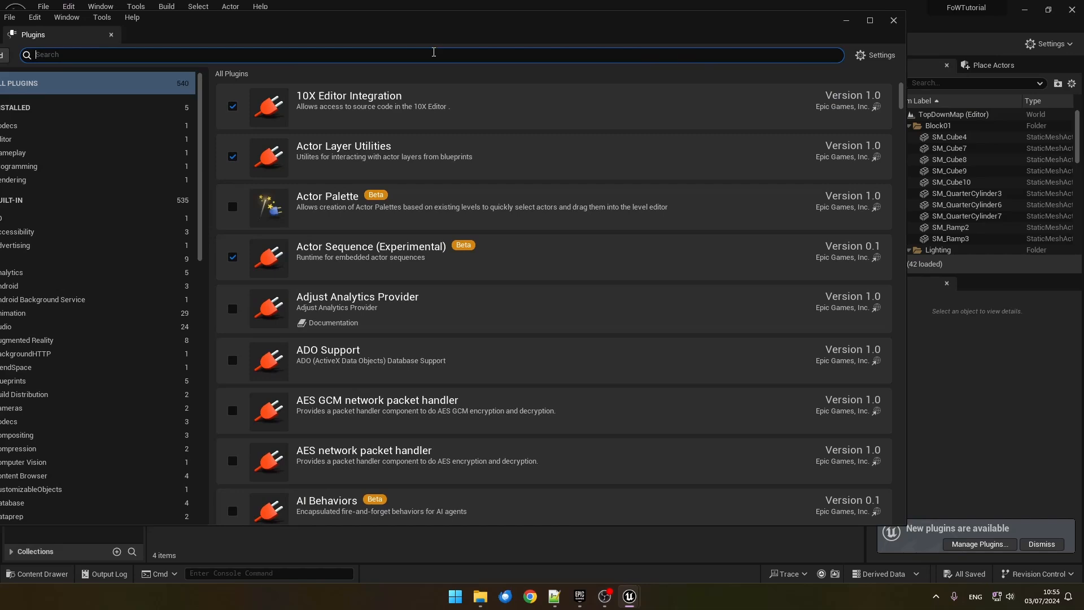
{"action": "type", "text": "Niag"}
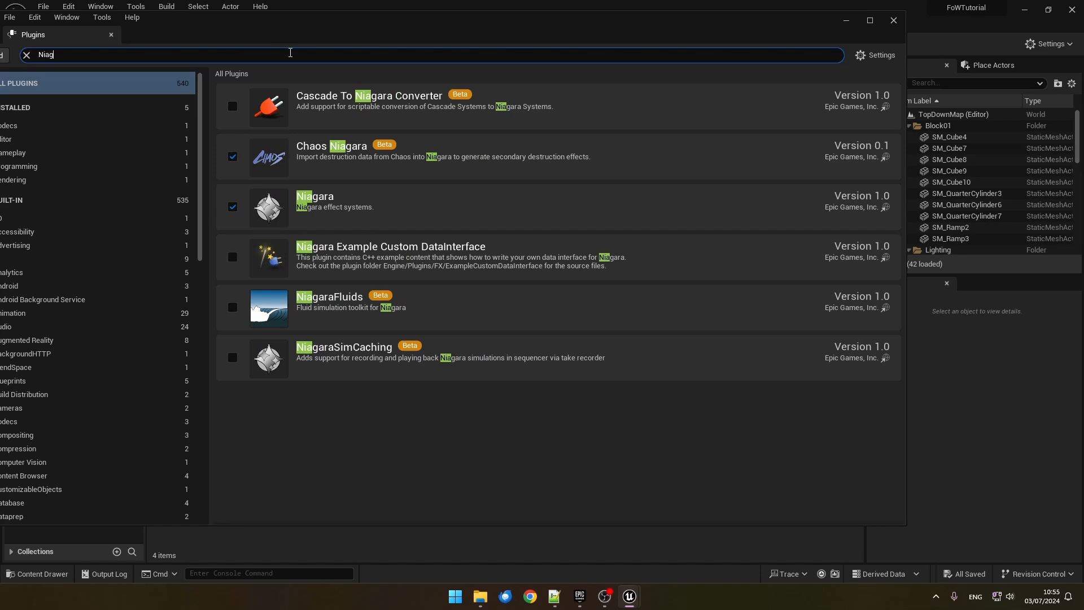
{"action": "type", "text": "ara"}
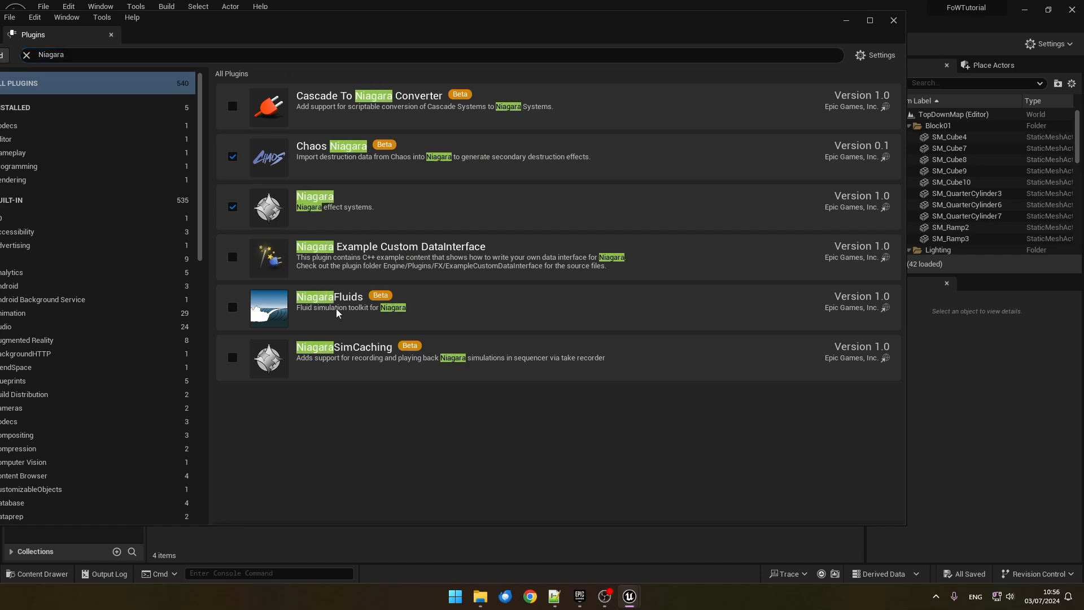
{"action": "left_click", "coordinate": [232, 306]}
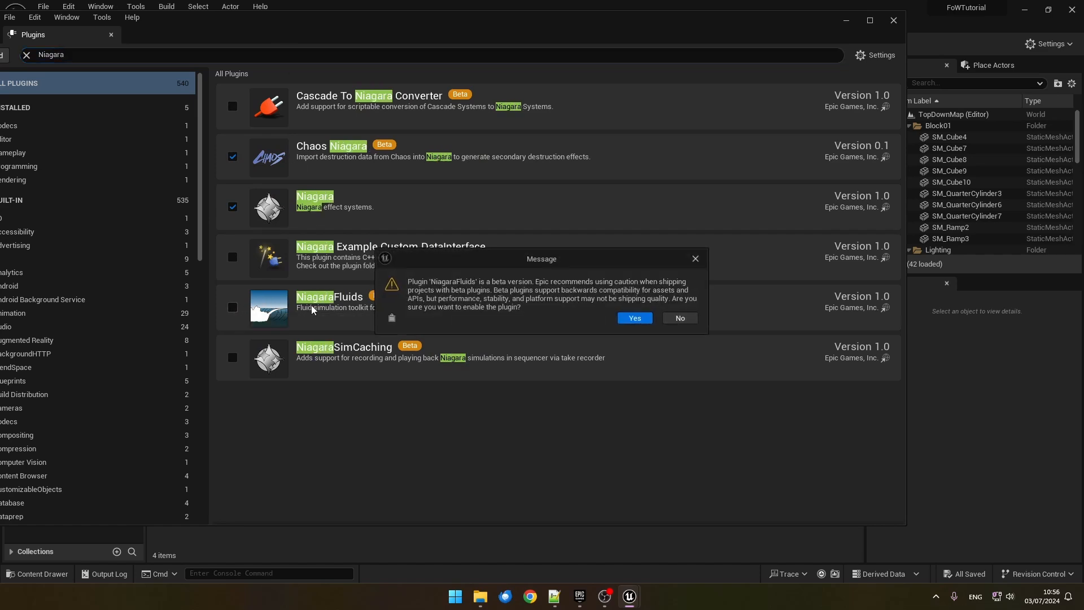
{"action": "left_click", "coordinate": [634, 318]}
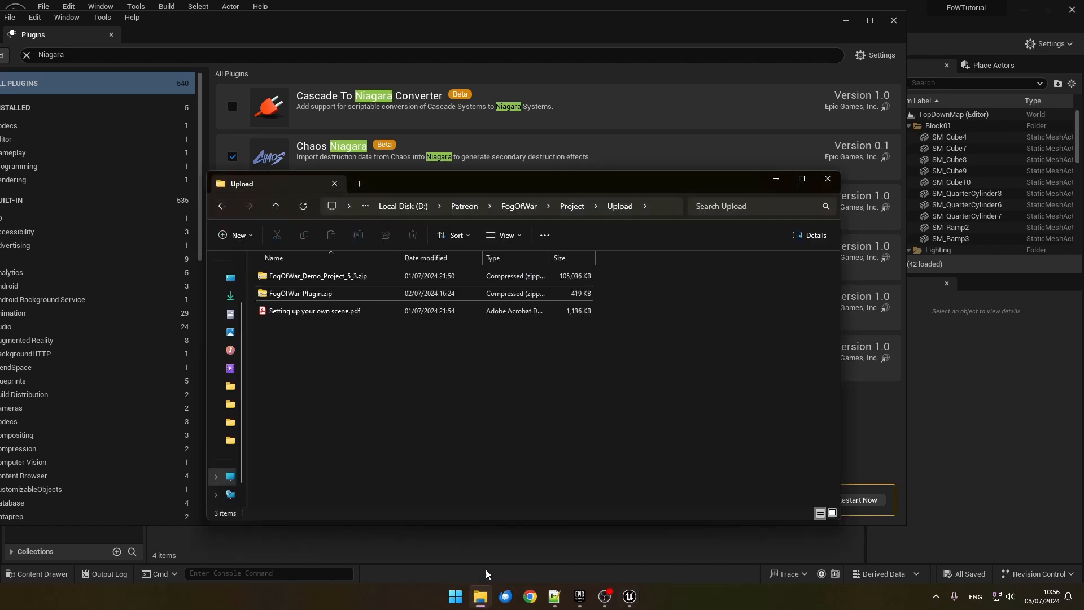
Extract FogOfWar_Plugin.zip in place, open the extracted folder and copy FogOfWar.
{"action": "left_click", "coordinate": [300, 293]}
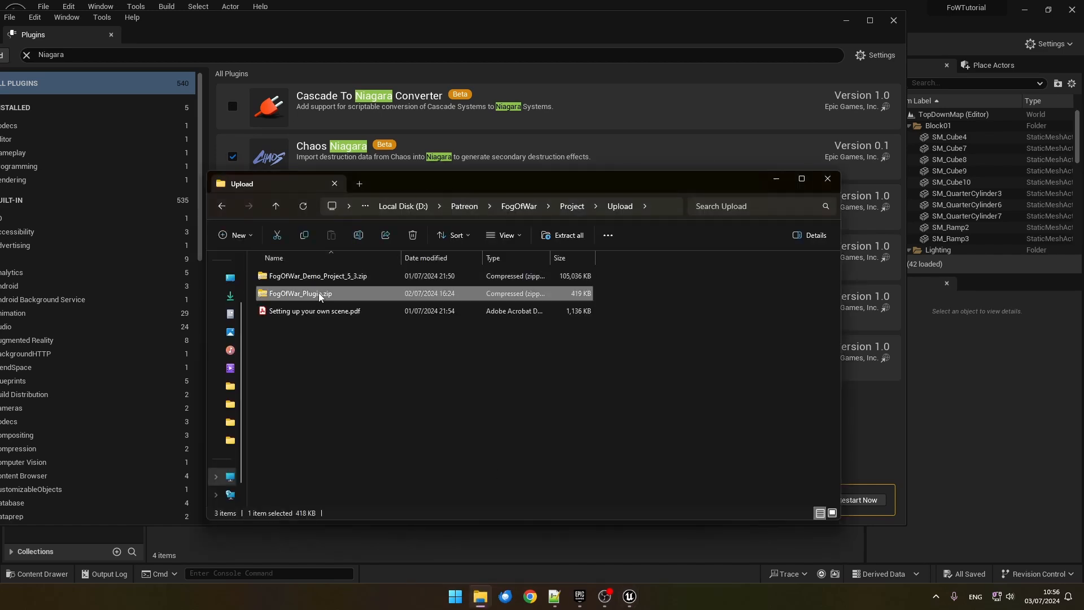
{"action": "right_click", "coordinate": [318, 293]}
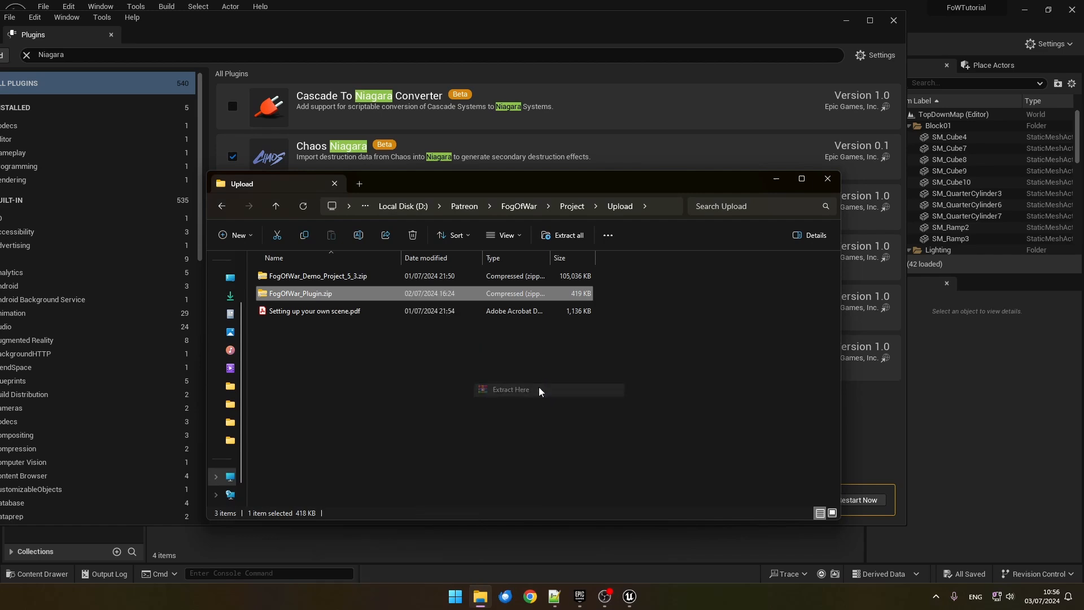
{"action": "left_click", "coordinate": [509, 389]}
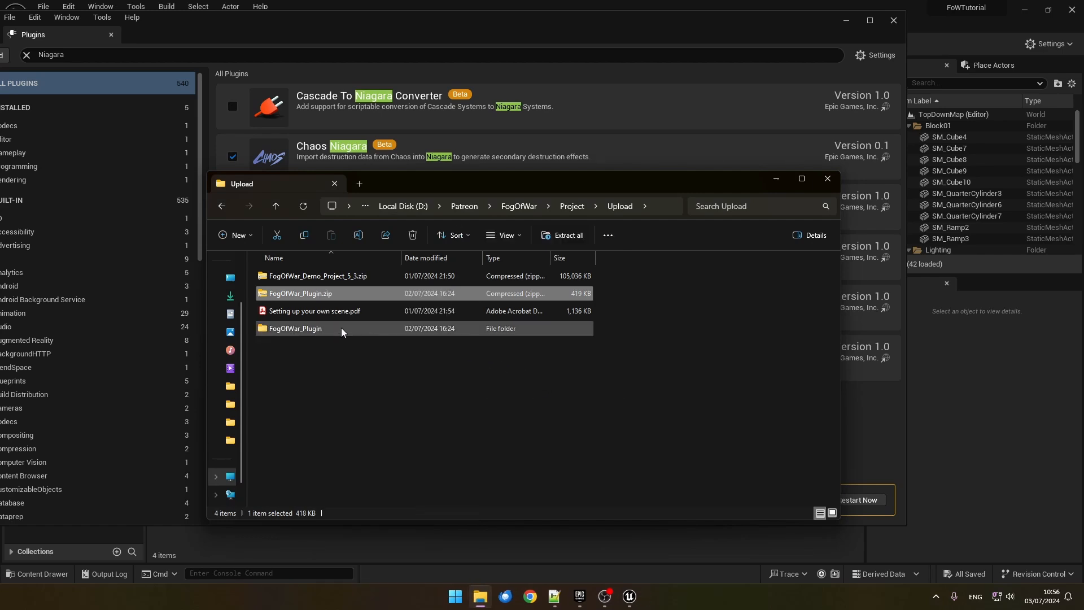
{"action": "double_click", "coordinate": [296, 328]}
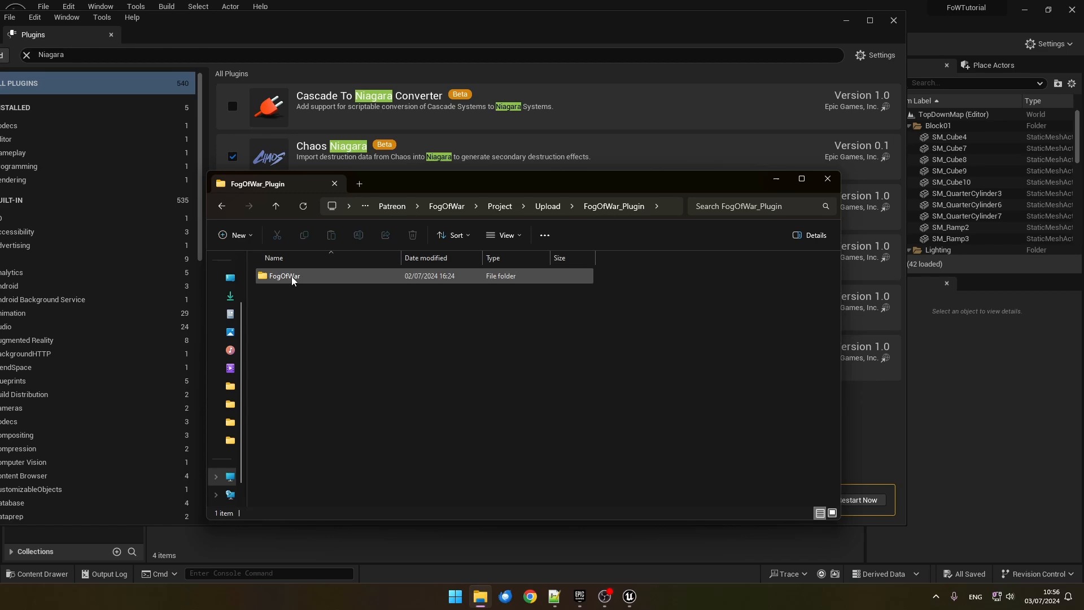
{"action": "right_click", "coordinate": [284, 276]}
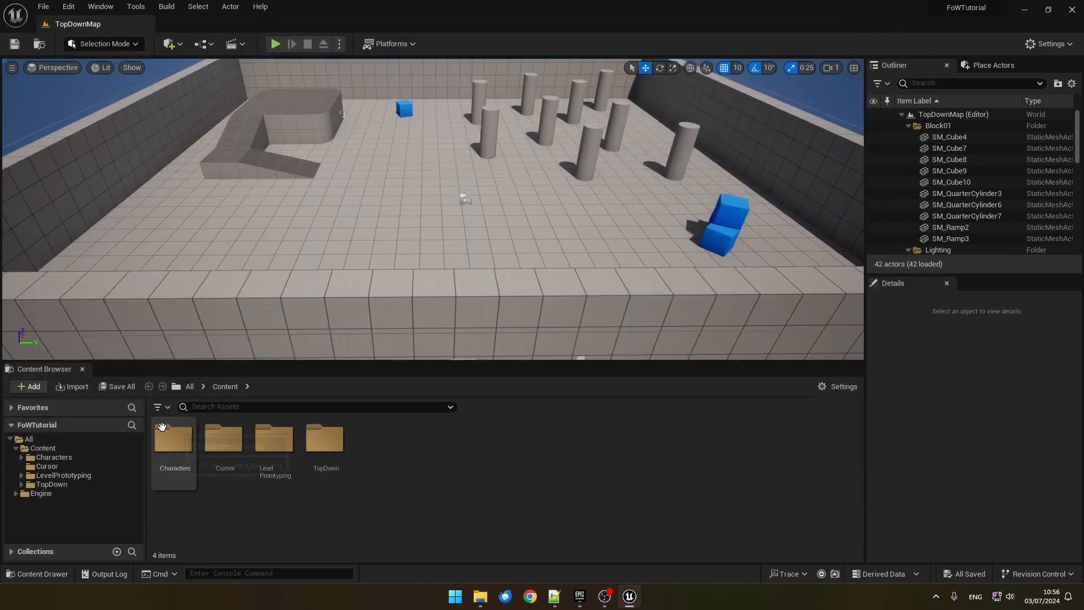
Reveal the project's Content folder in Explorer and create a new Plugins folder.
{"action": "right_click", "coordinate": [42, 448]}
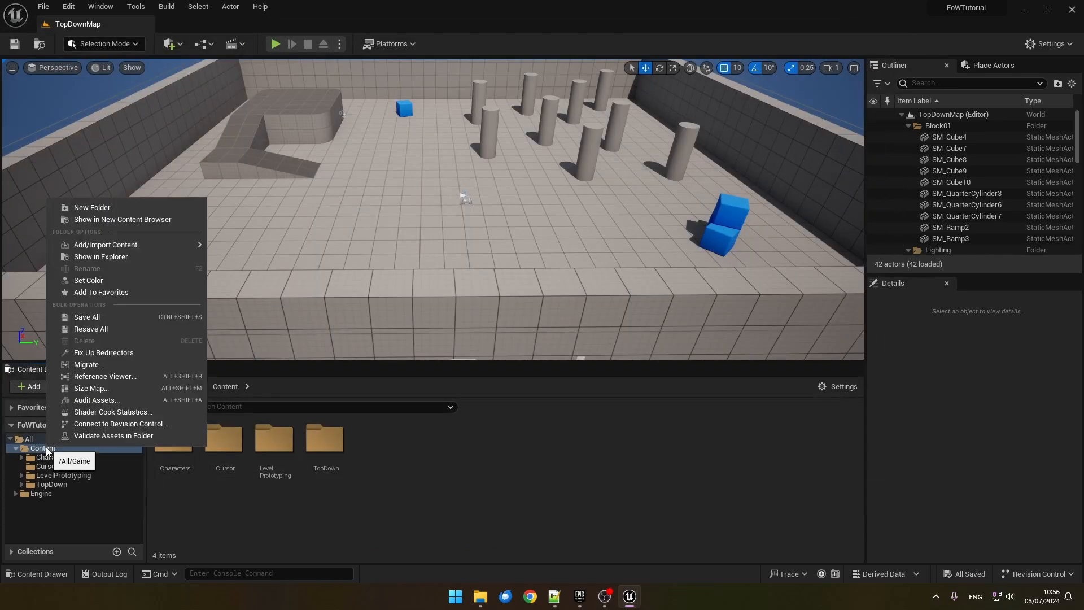
{"action": "left_click", "coordinate": [146, 264]}
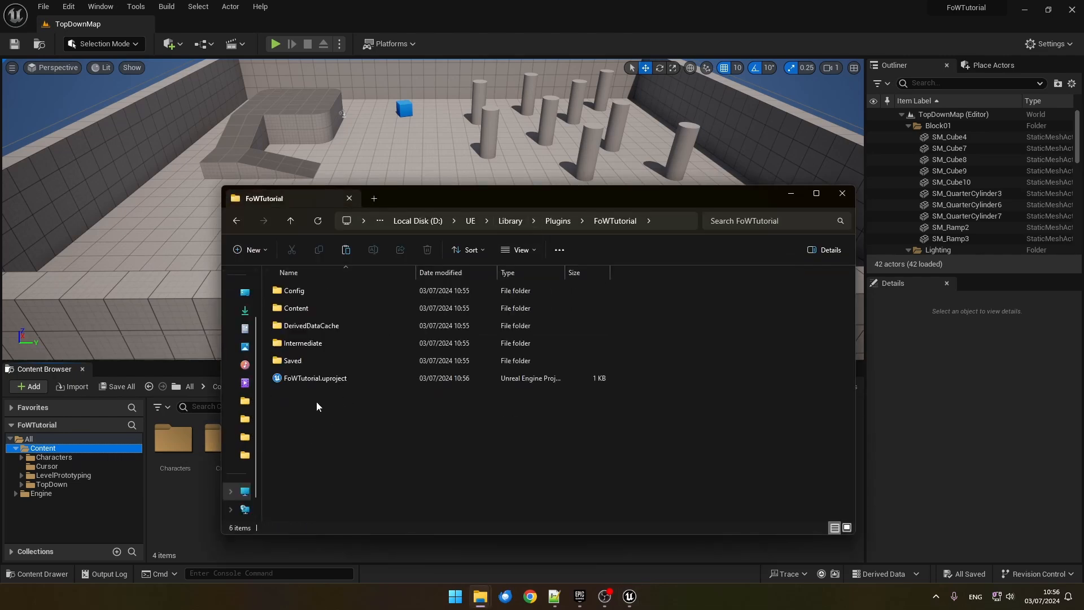
{"action": "right_click", "coordinate": [317, 407]}
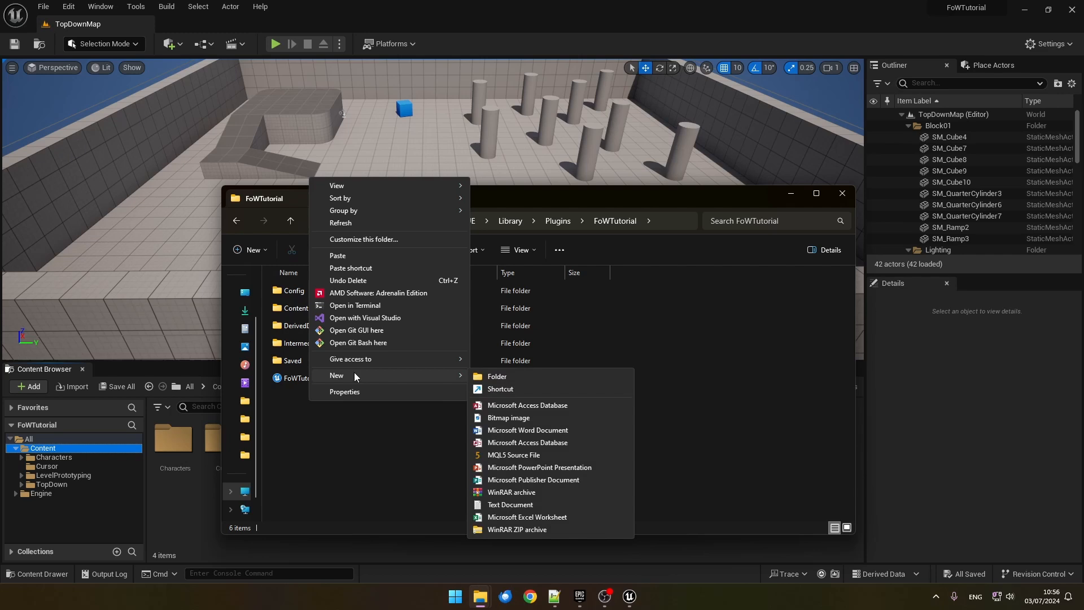
{"action": "left_click", "coordinate": [496, 376]}
{"action": "type", "text": "Plugins"}
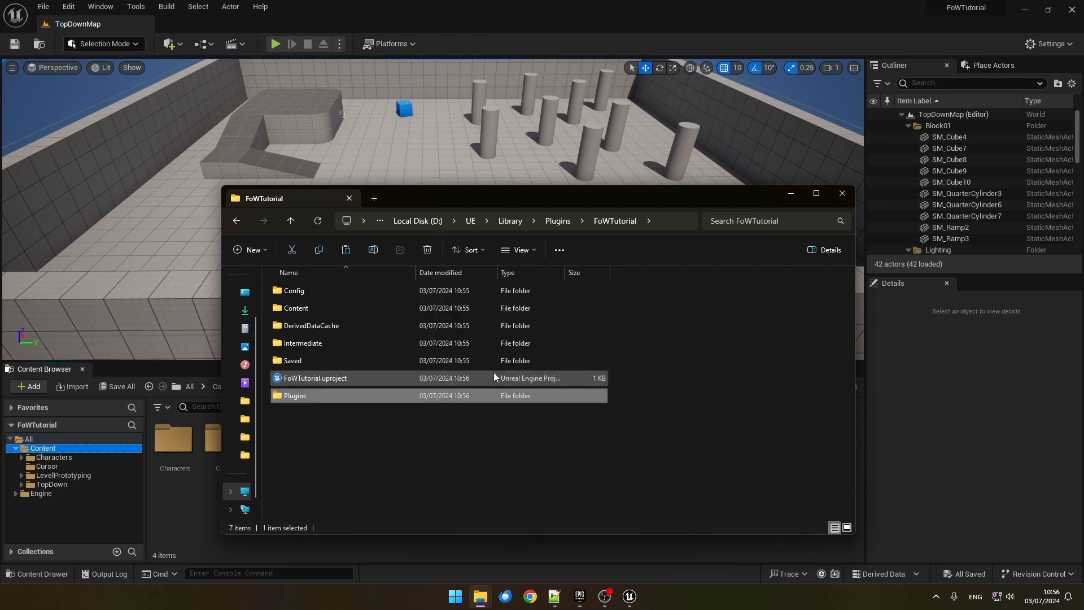
Paste the copied FogOfWar plugin into the Plugins folder.
{"action": "double_click", "coordinate": [295, 395]}
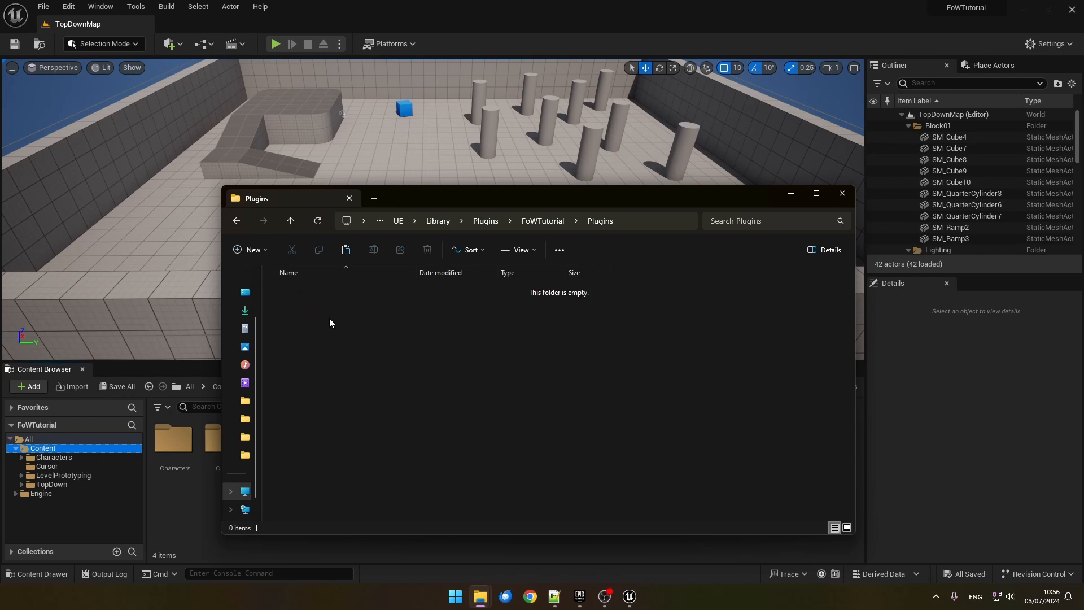
{"action": "right_click", "coordinate": [329, 323]}
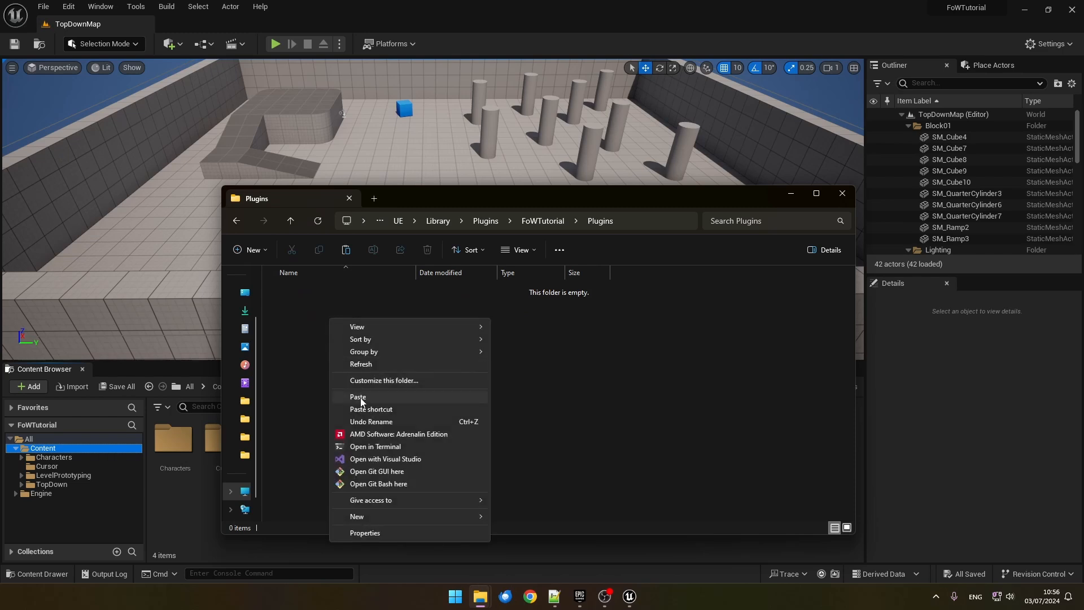
{"action": "left_click", "coordinate": [358, 396]}
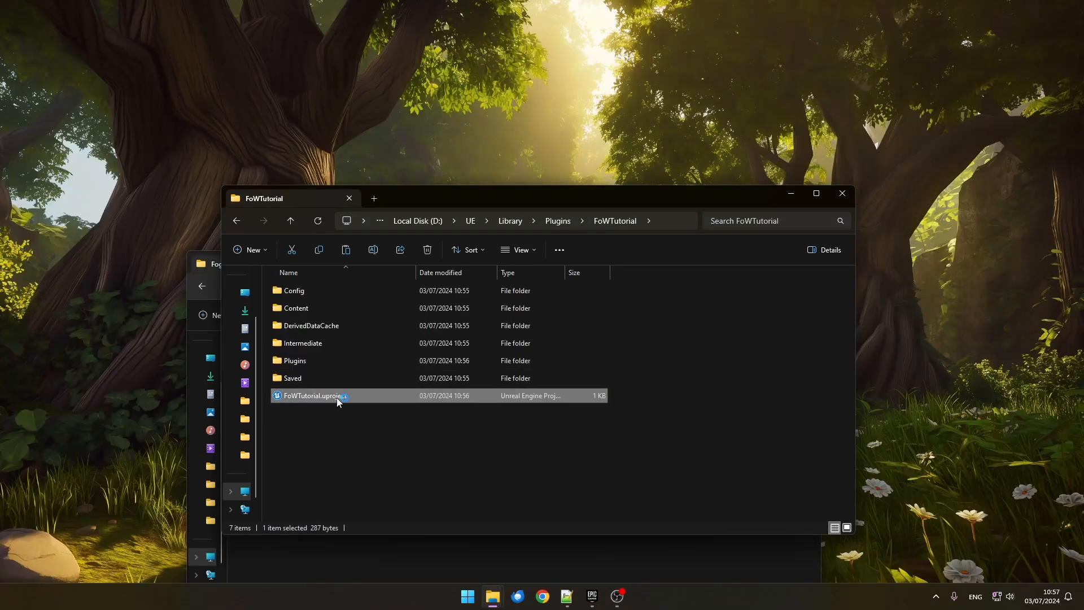
Launch FoWTutorial.uproject and agree to rebuild the missing FogOfWar module.
{"action": "double_click", "coordinate": [314, 396]}
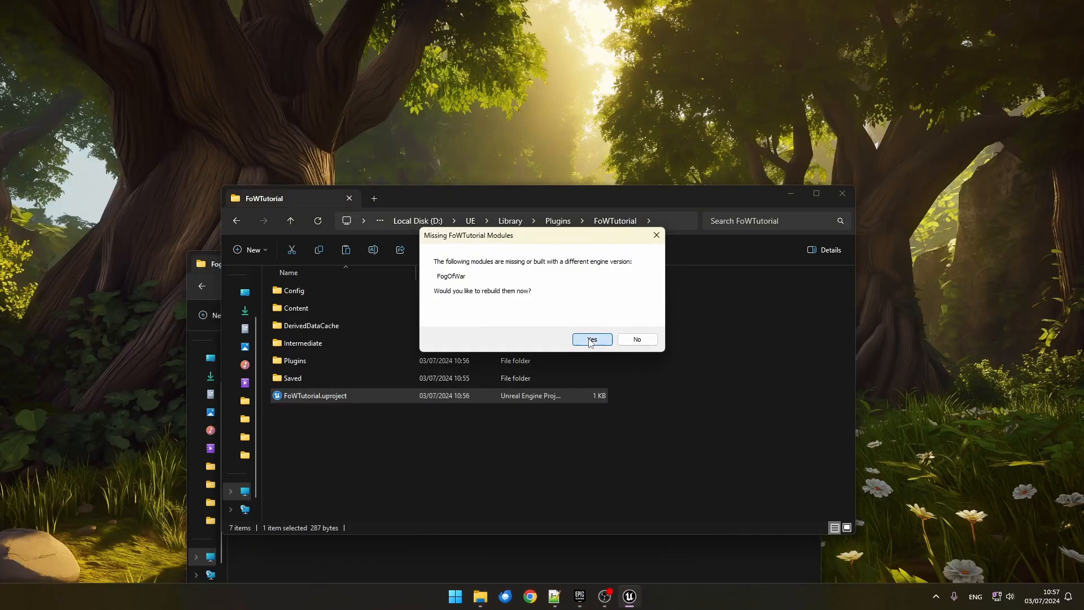
{"action": "left_click", "coordinate": [591, 339]}
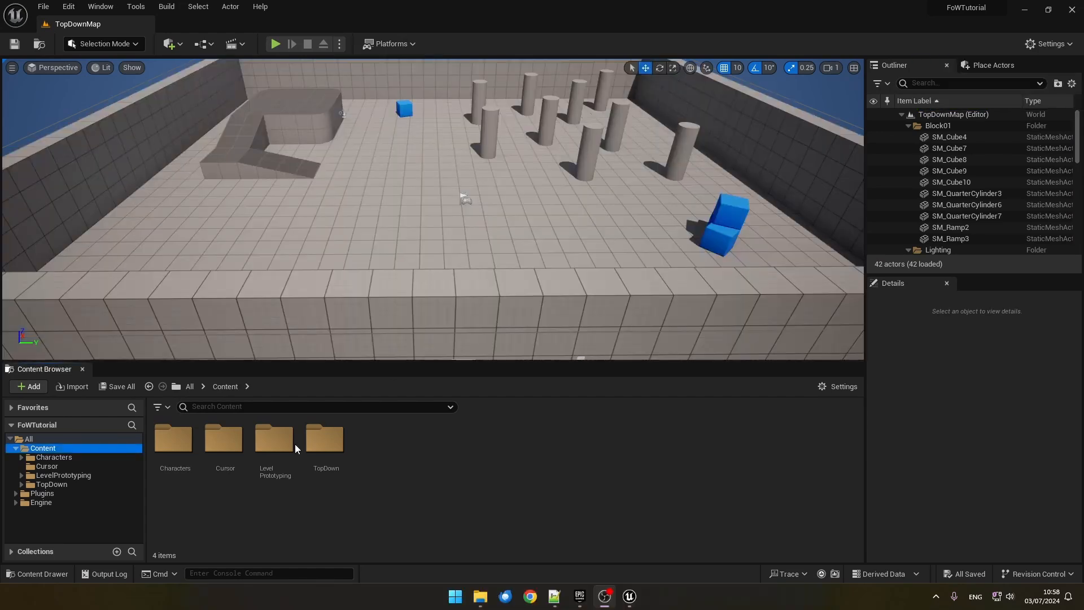
Browse Plugins > FogOfWar Content > MapBaker to reveal BP_MapBaker and RT_Map.
{"action": "left_click", "coordinate": [42, 493]}
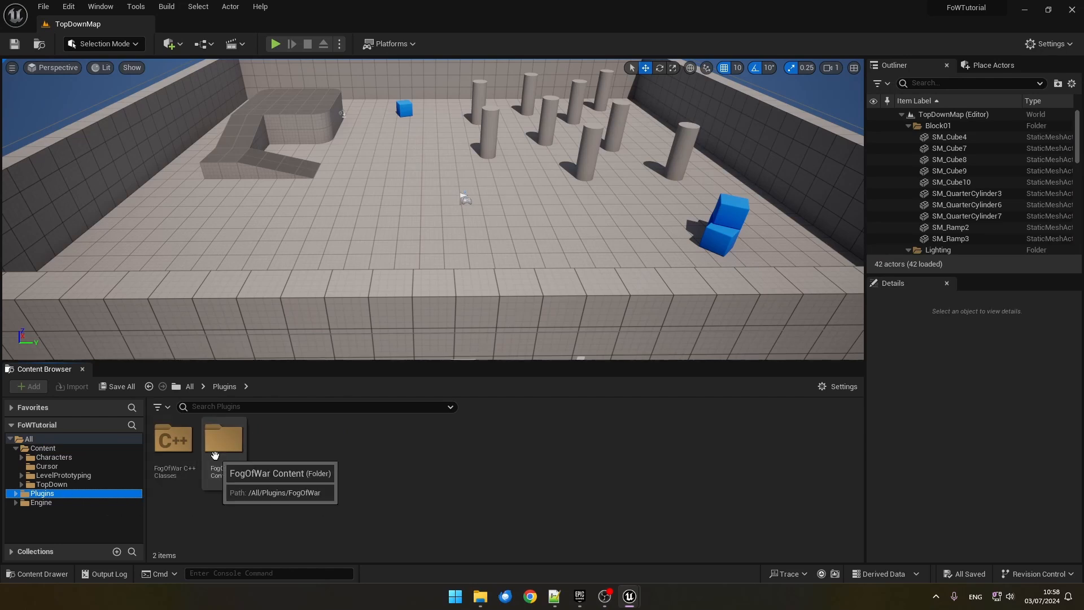
{"action": "mouse_move", "coordinate": [801, 418]}
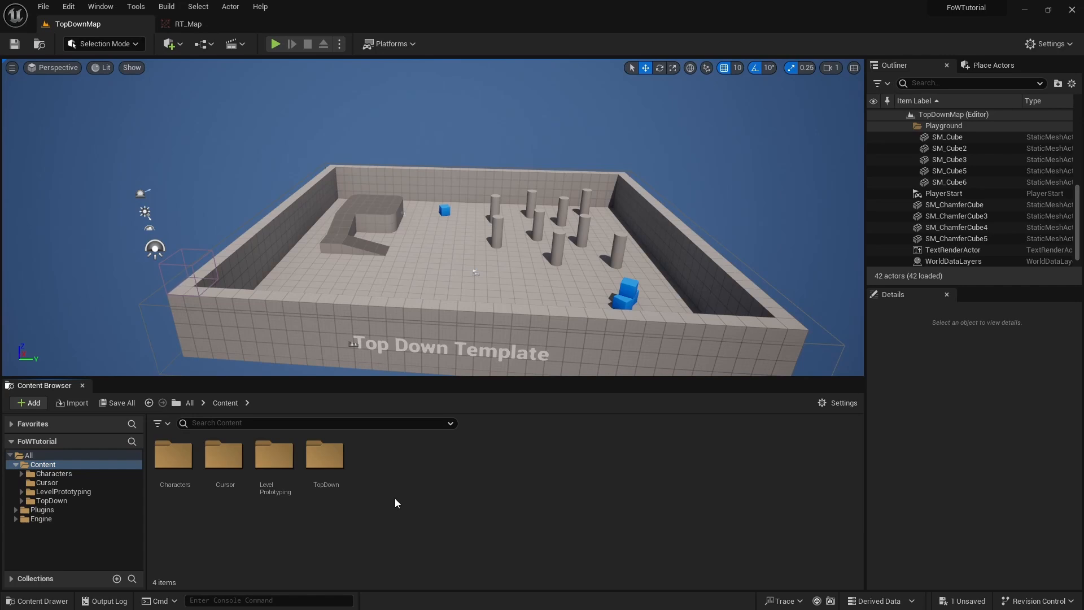
{"action": "mouse_move", "coordinate": [105, 513]}
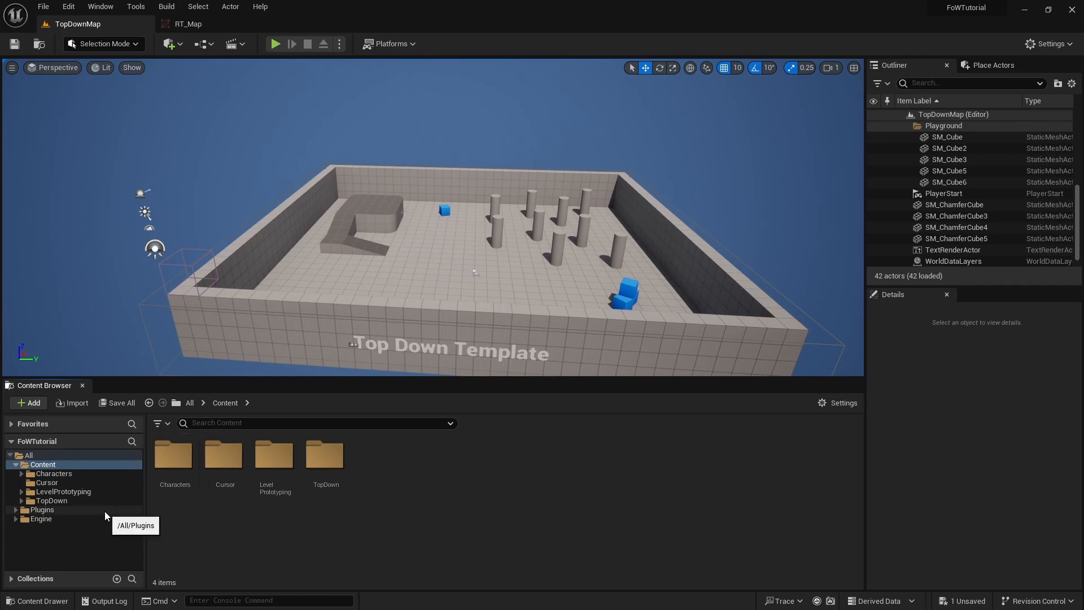
{"action": "left_click", "coordinate": [42, 510]}
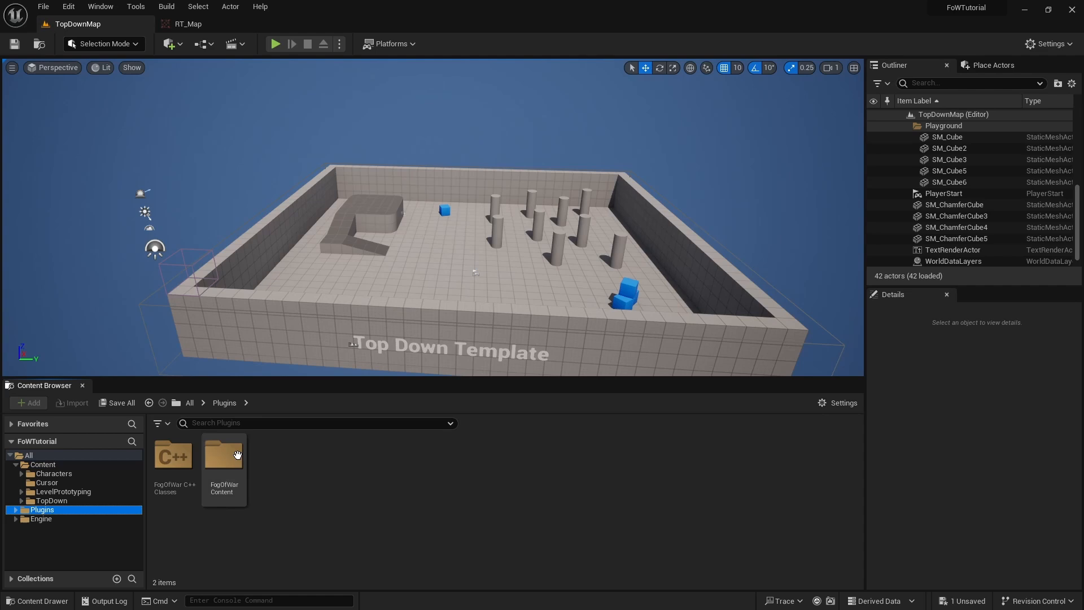
{"action": "double_click", "coordinate": [223, 456]}
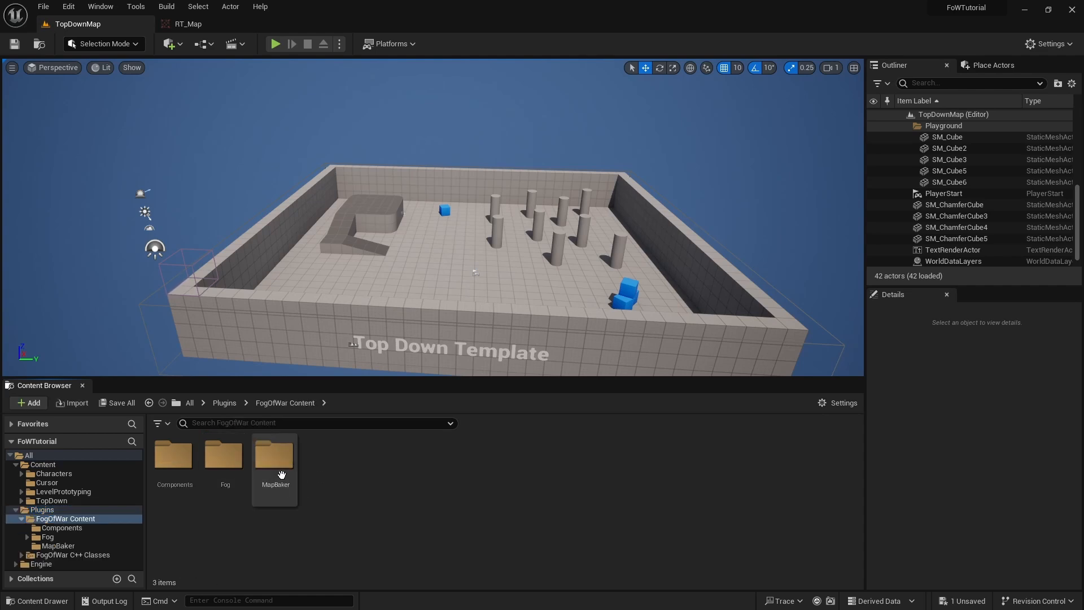
{"action": "double_click", "coordinate": [275, 460]}
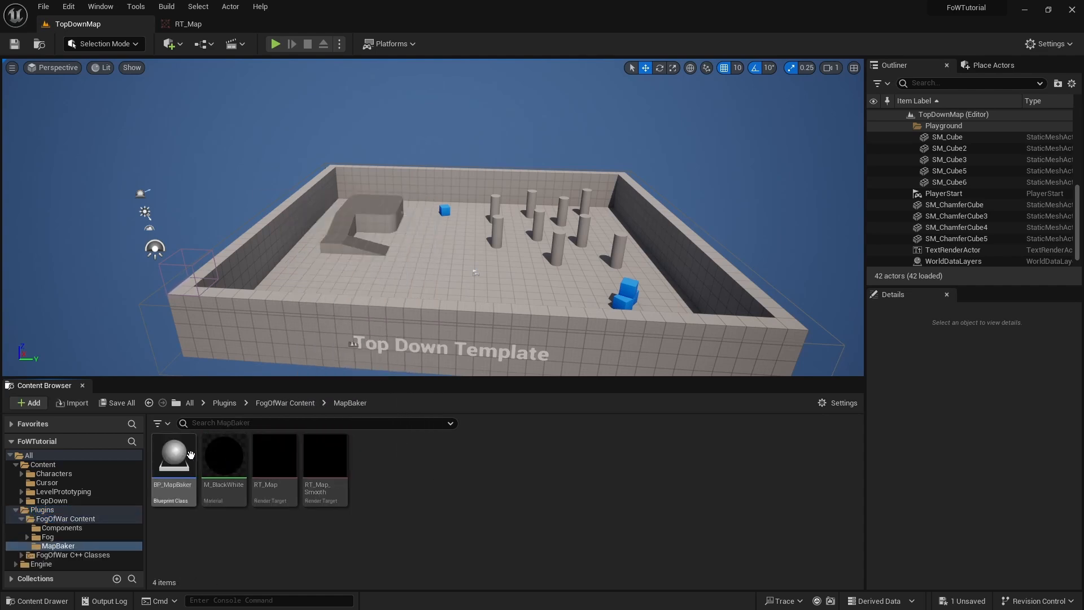
Place BP_MapBaker with its Settings expanded, checking bounds in Top view, then Perspective.
{"action": "left_click", "coordinate": [173, 456]}
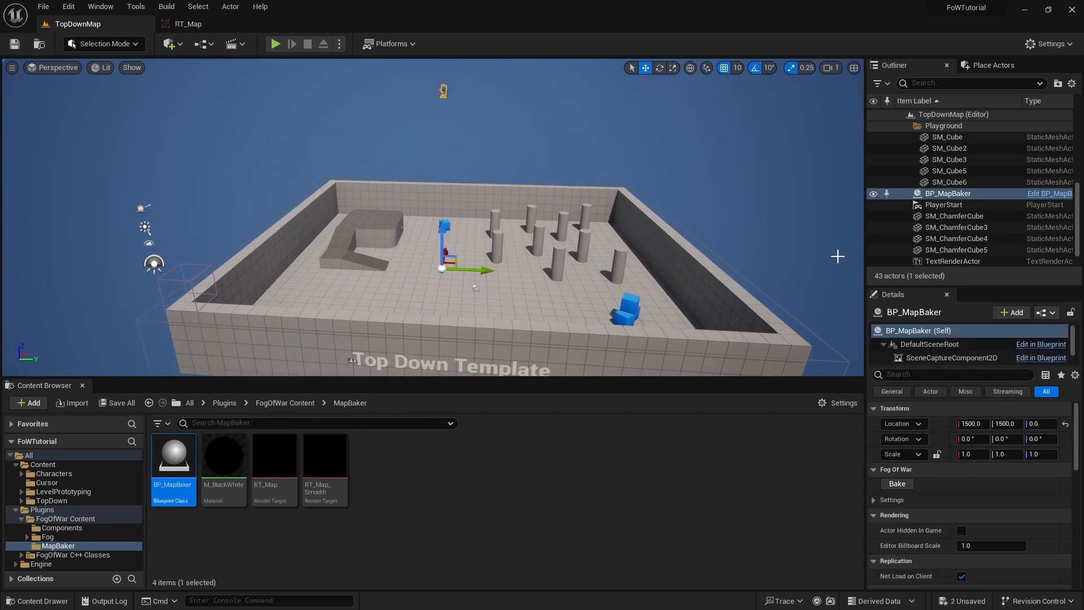
{"action": "left_click", "coordinate": [875, 499]}
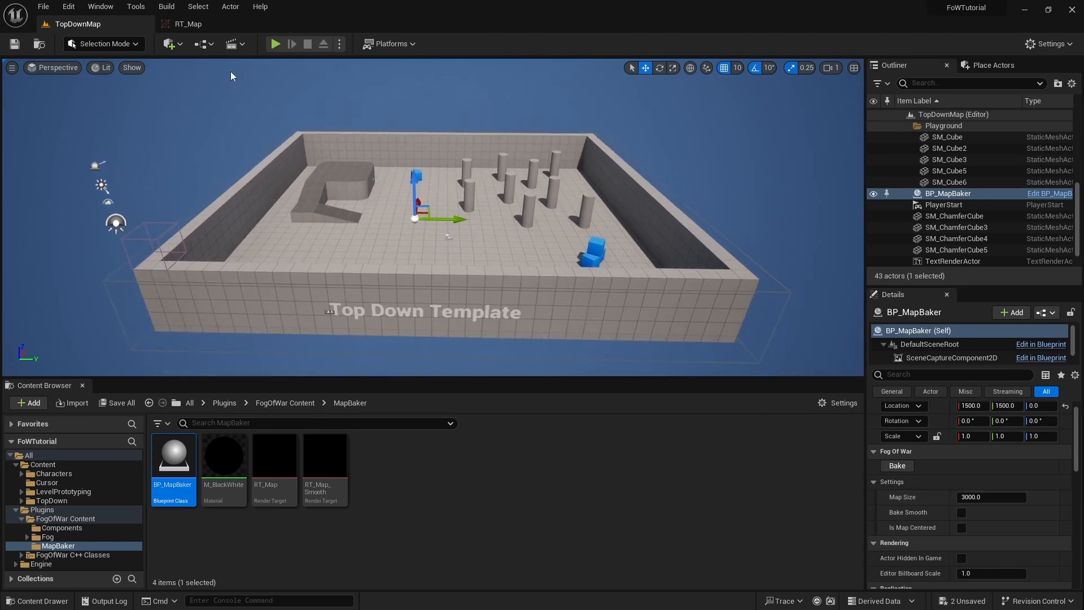
{"action": "left_click", "coordinate": [55, 67]}
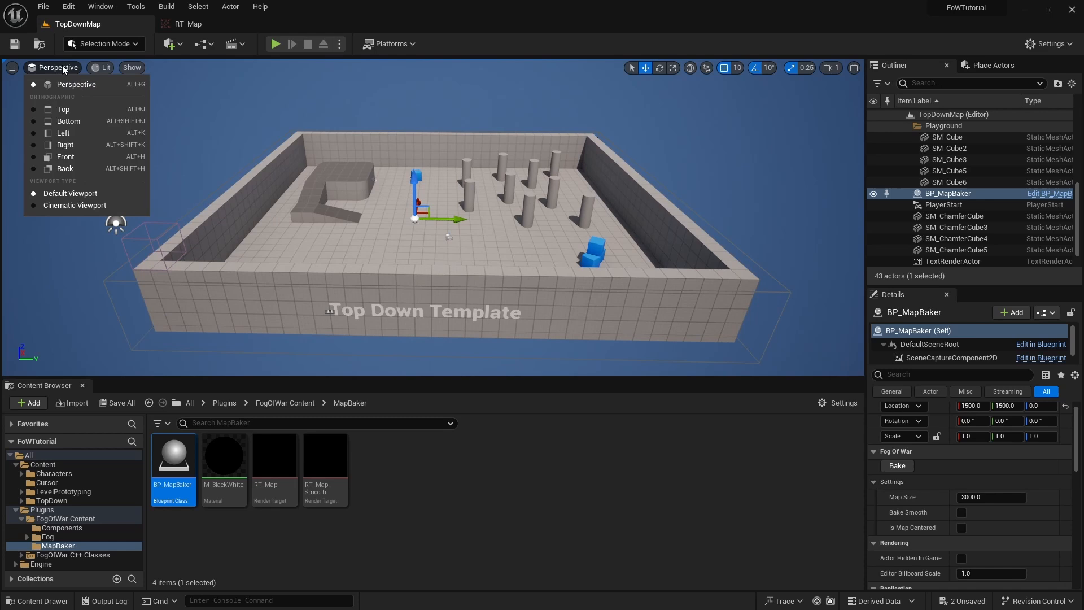
{"action": "left_click", "coordinate": [62, 109]}
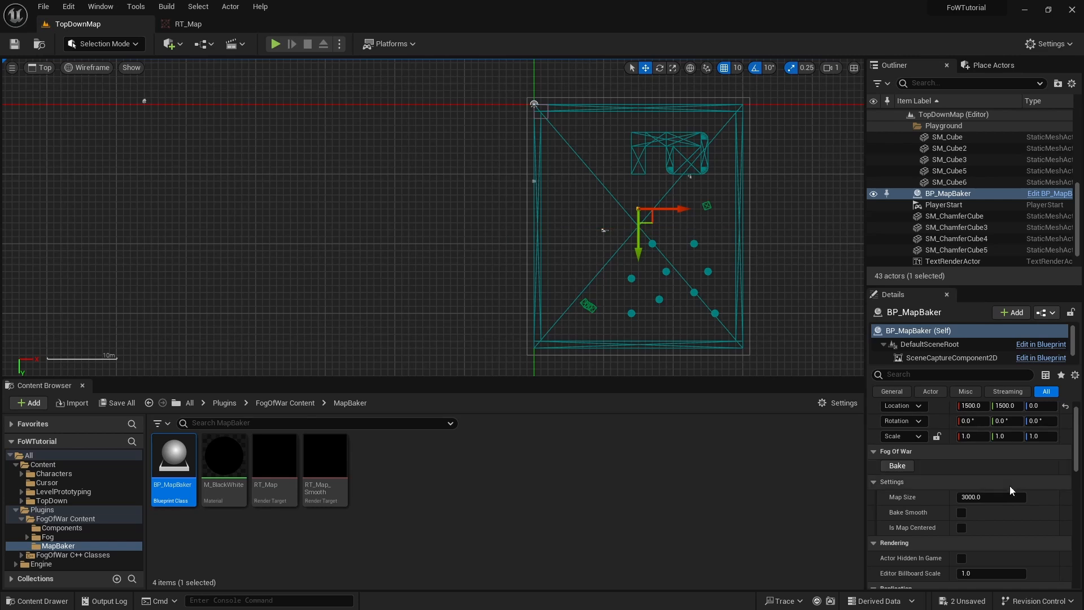
{"action": "mouse_move", "coordinate": [1009, 498]}
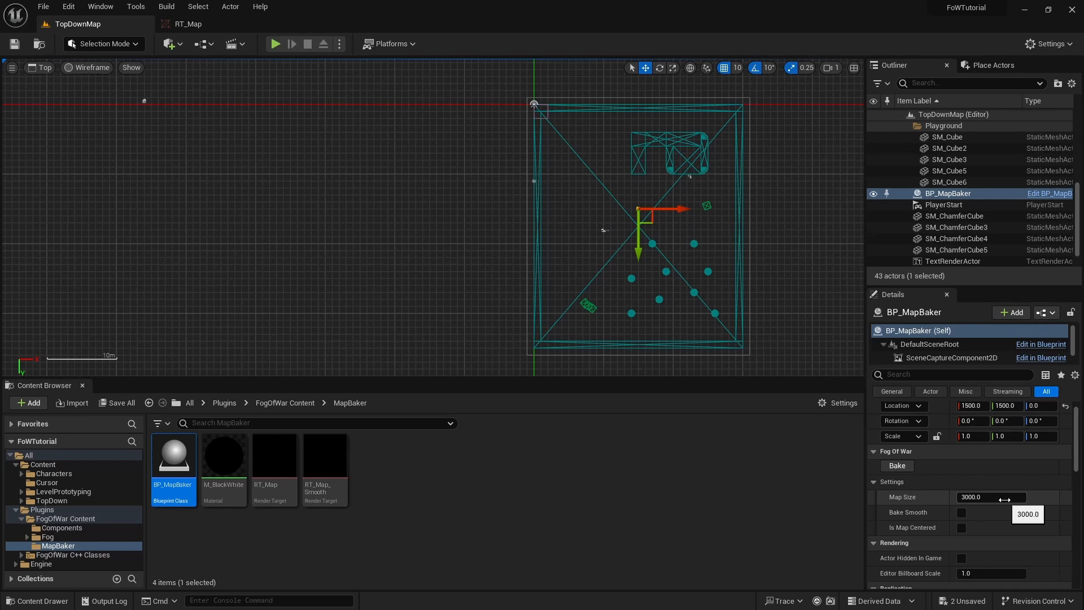
{"action": "left_click", "coordinate": [42, 67]}
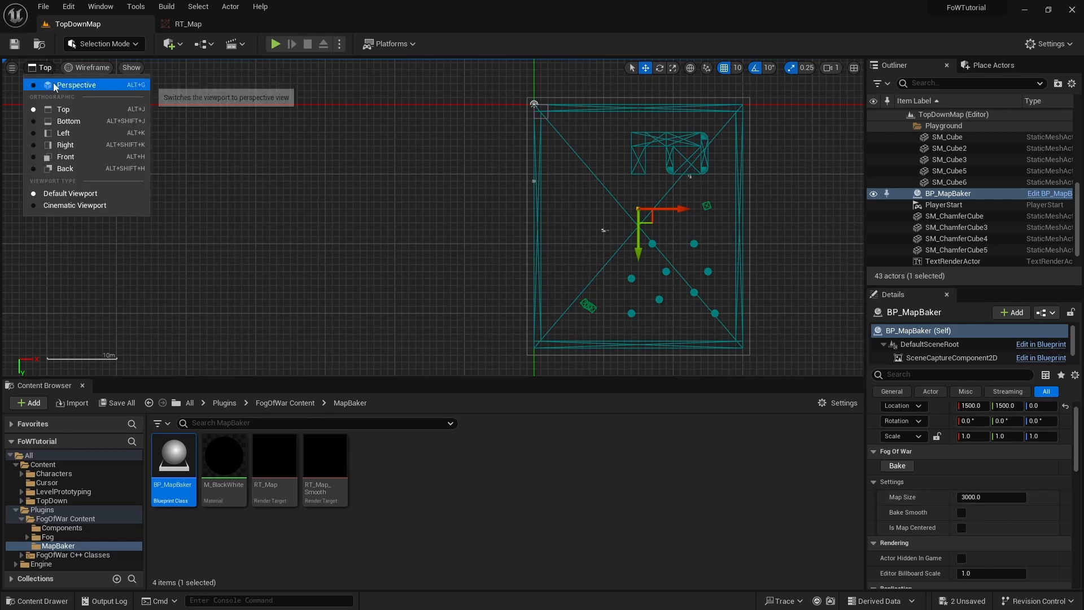
{"action": "left_click", "coordinate": [75, 84]}
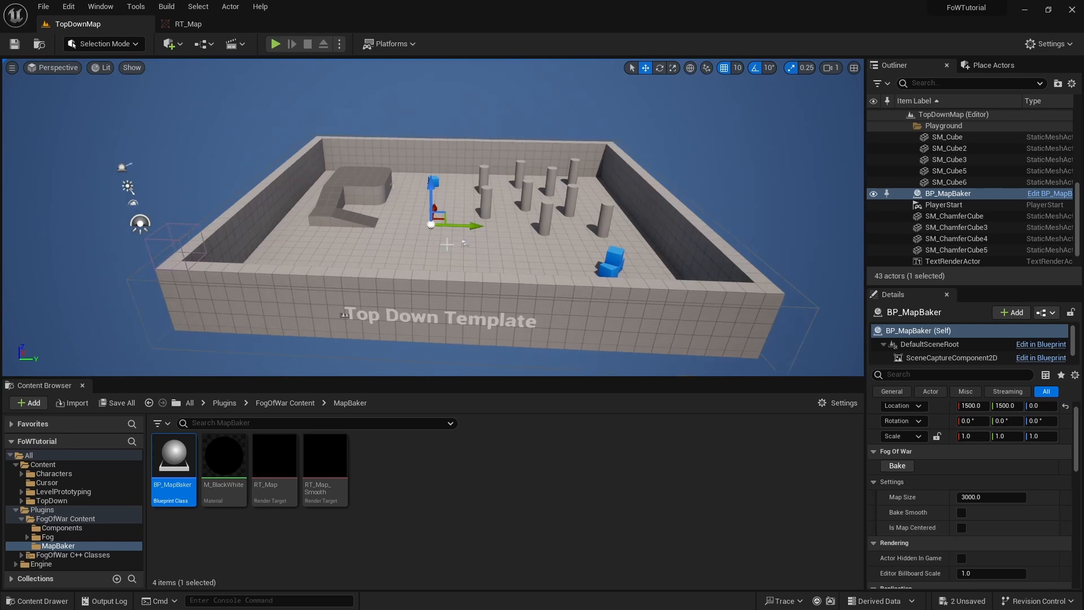
{"action": "left_click", "coordinate": [946, 204]}
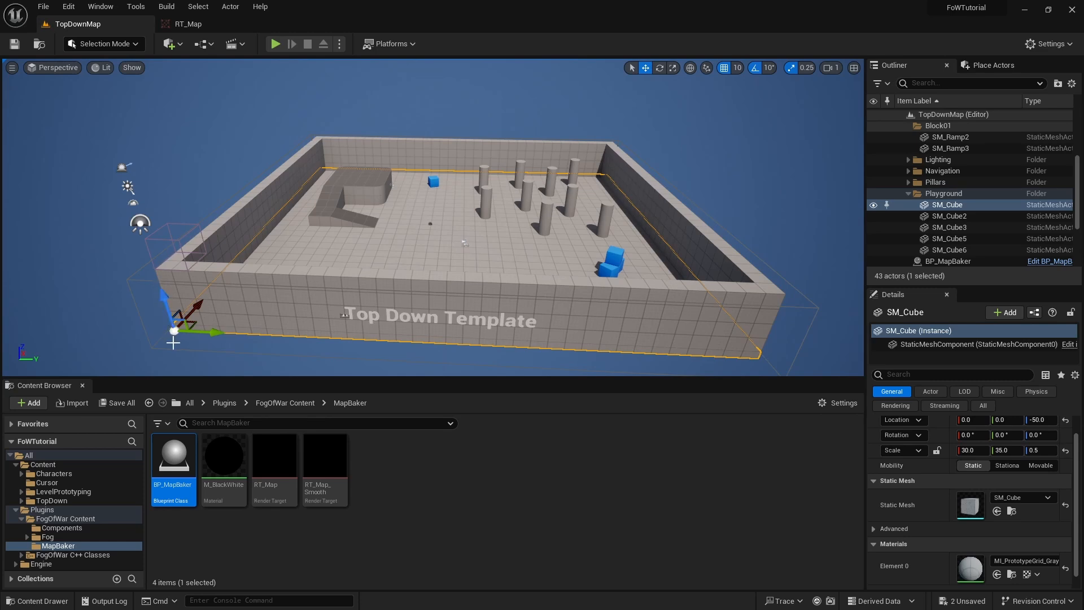
{"action": "mouse_move", "coordinate": [233, 332]}
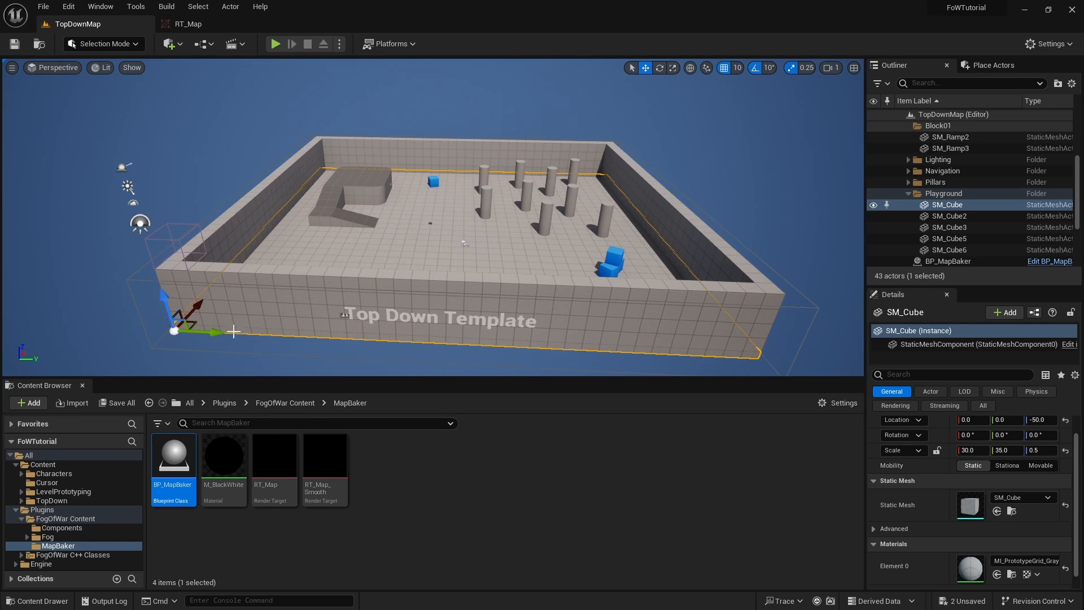
{"action": "mouse_move", "coordinate": [174, 337]}
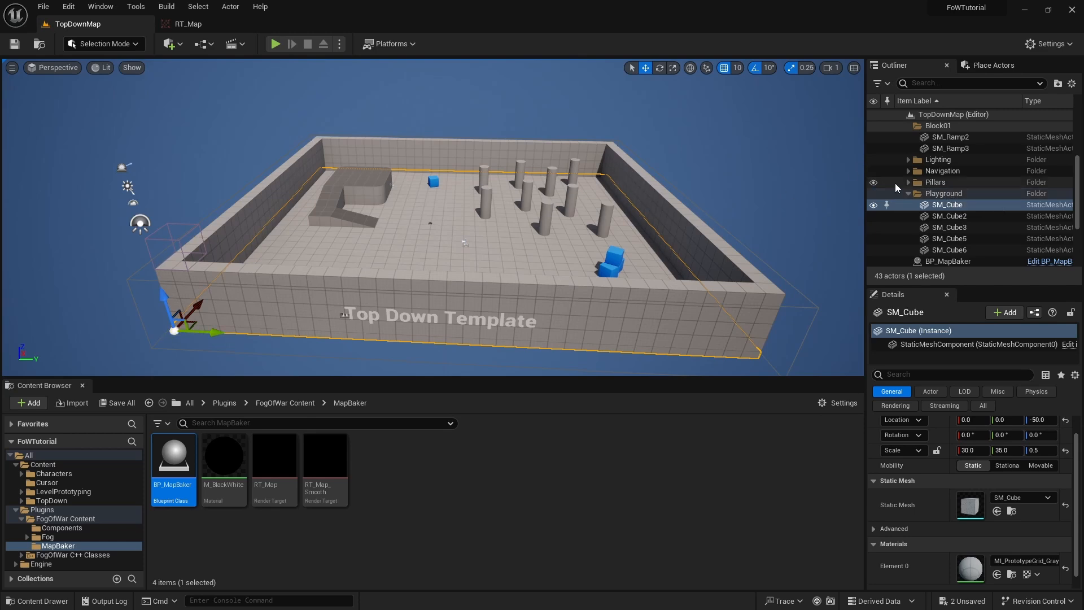
{"action": "left_click", "coordinate": [948, 193]}
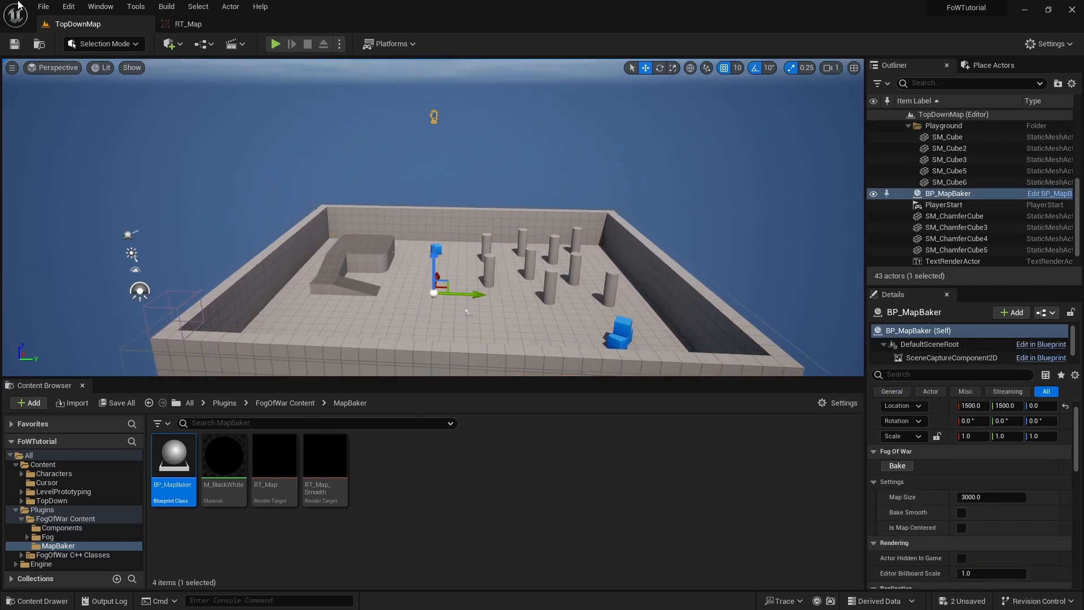
Make a Basic new level, inspect the Floor, and enable Is Map Centered on BP_MapBaker.
{"action": "left_click", "coordinate": [43, 6]}
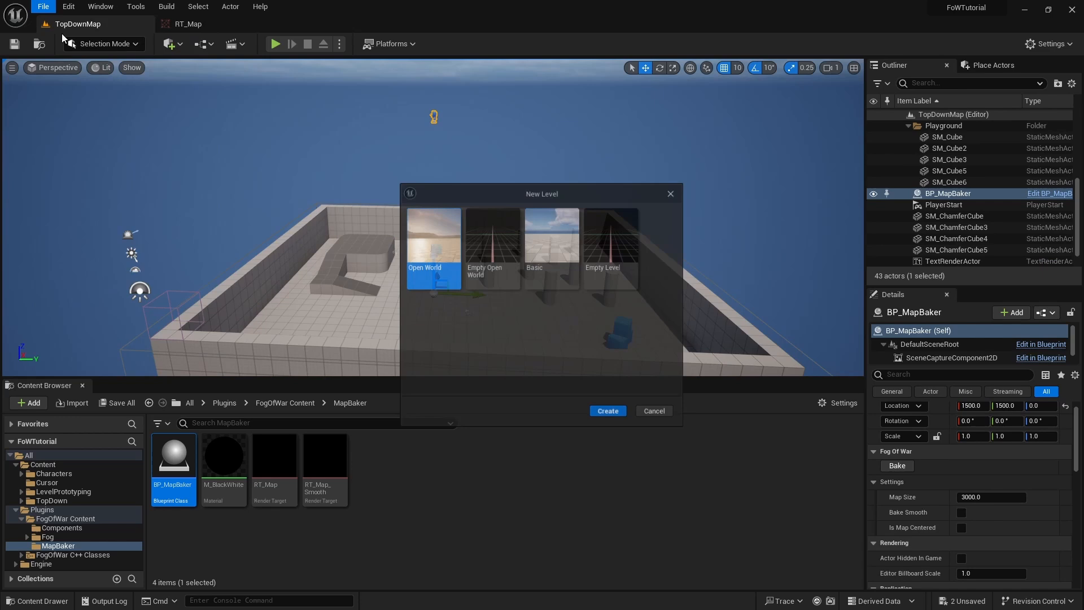
{"action": "left_click", "coordinate": [606, 410]}
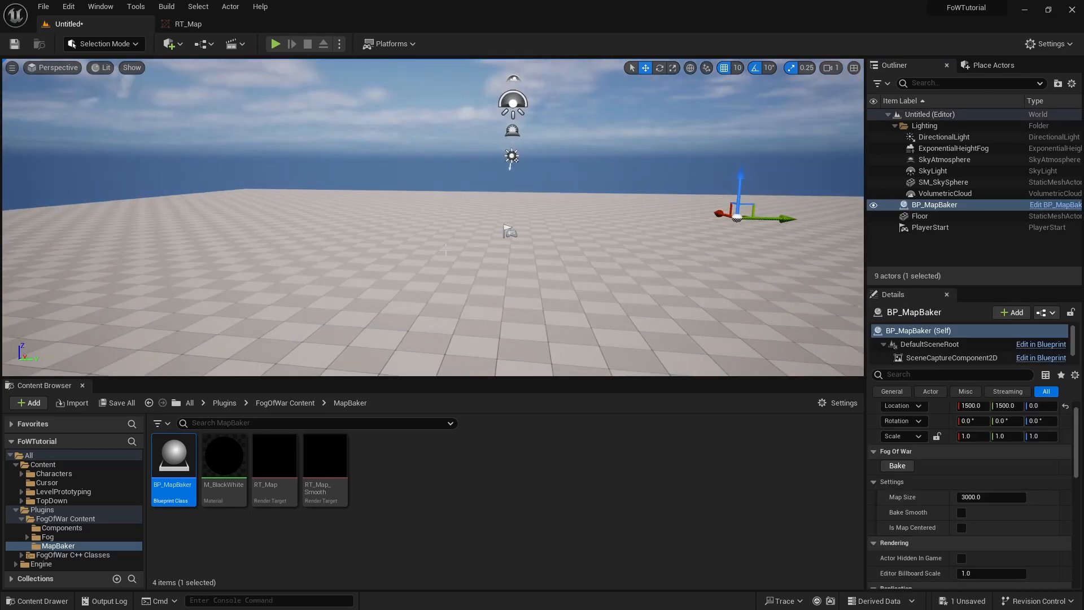
{"action": "left_click", "coordinate": [920, 216]}
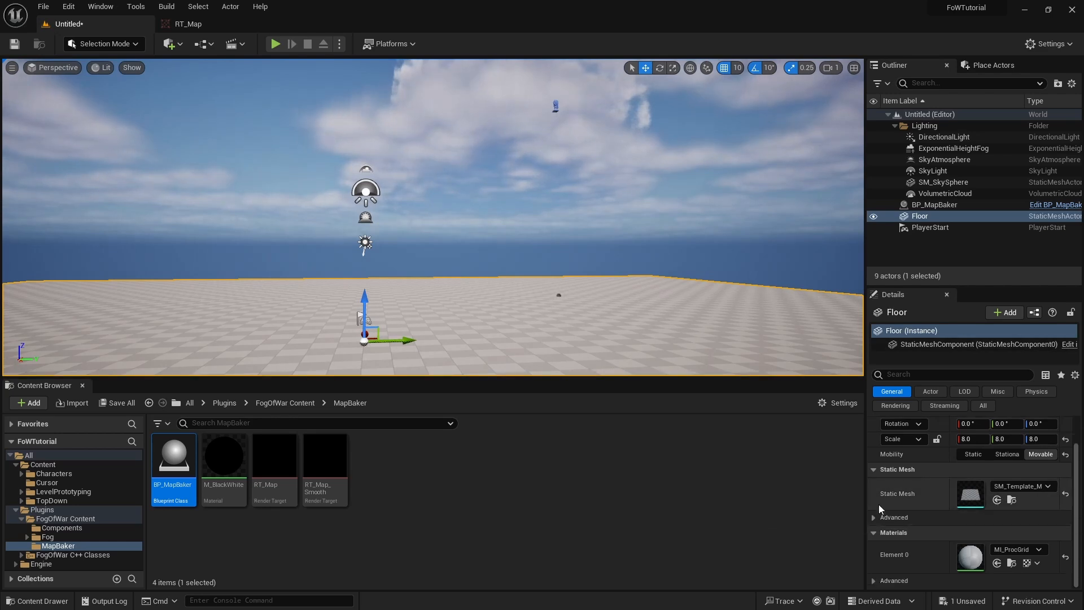
{"action": "left_click", "coordinate": [935, 205]}
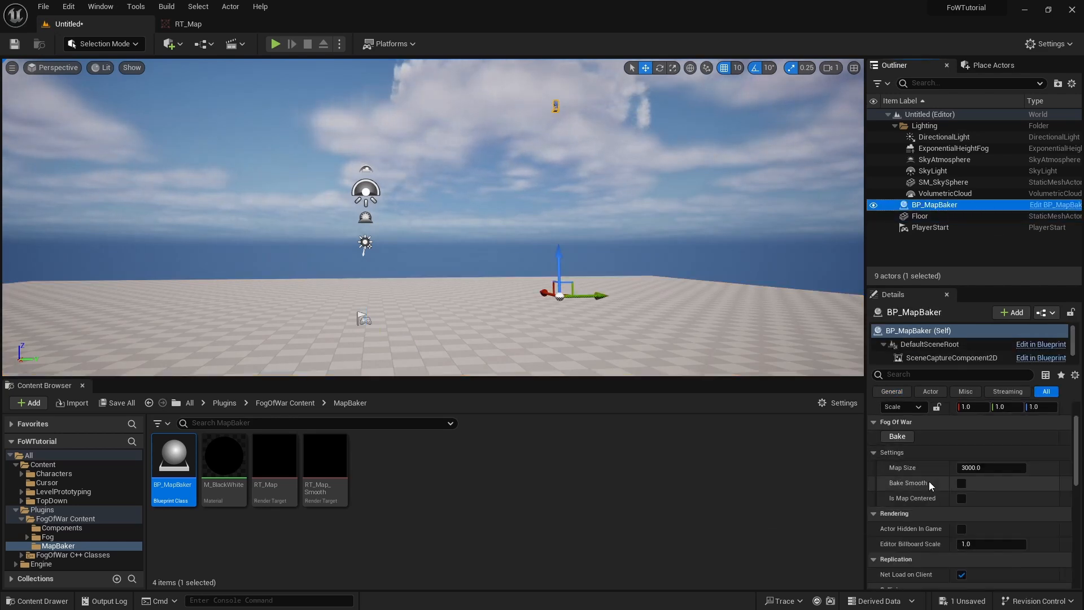
{"action": "left_click", "coordinate": [961, 498]}
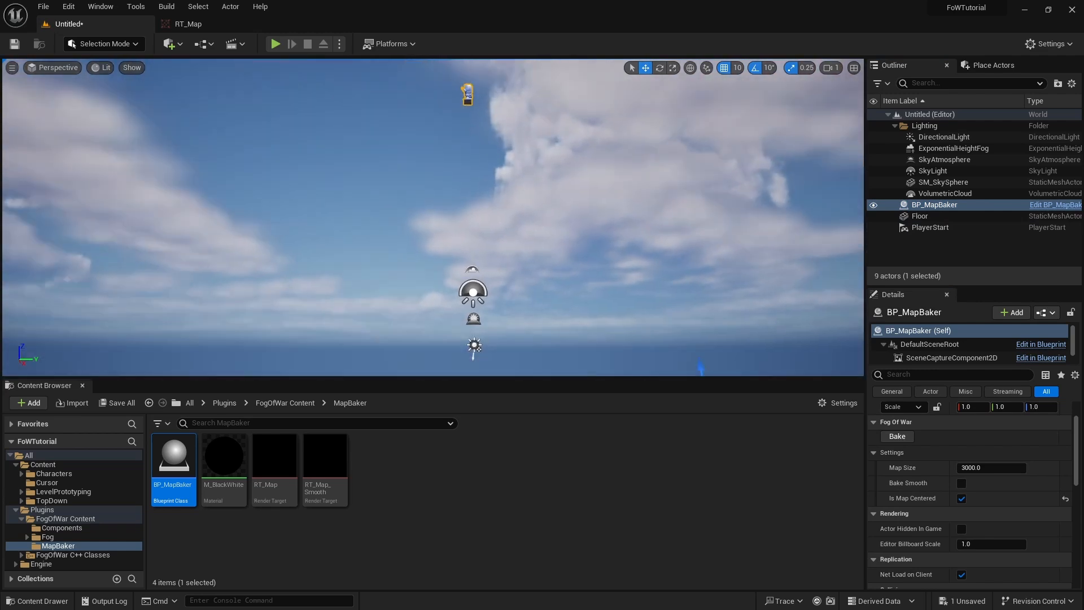
Reopen TopDownMap and add a FLOOR tag to the selected Block01 actors.
{"action": "left_click", "coordinate": [43, 6]}
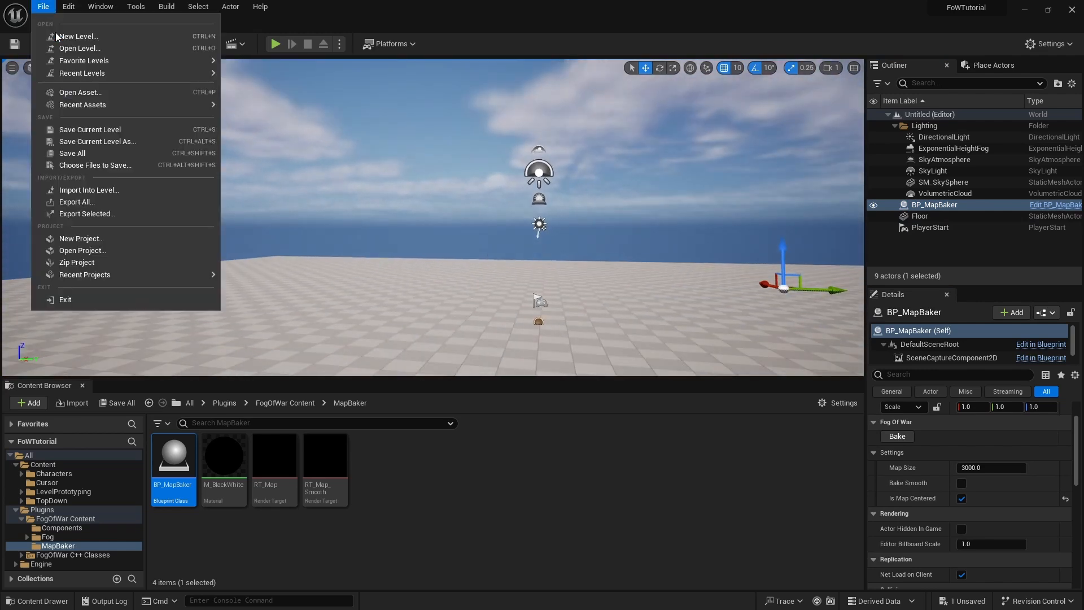
{"action": "left_click", "coordinate": [76, 36]}
{"action": "type", "text": "tag"}
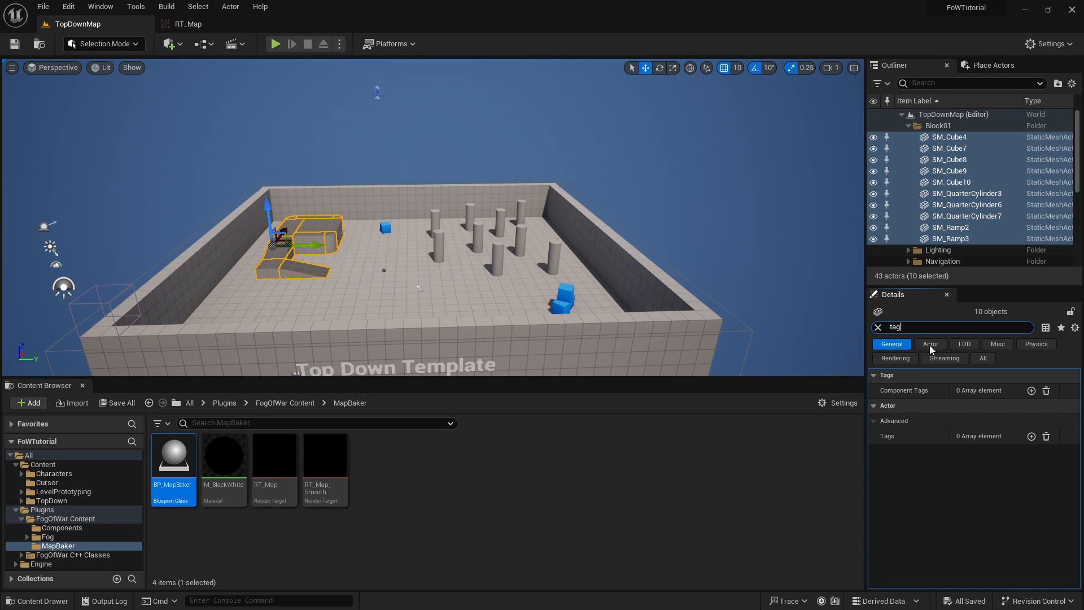
{"action": "left_click", "coordinate": [1031, 437]}
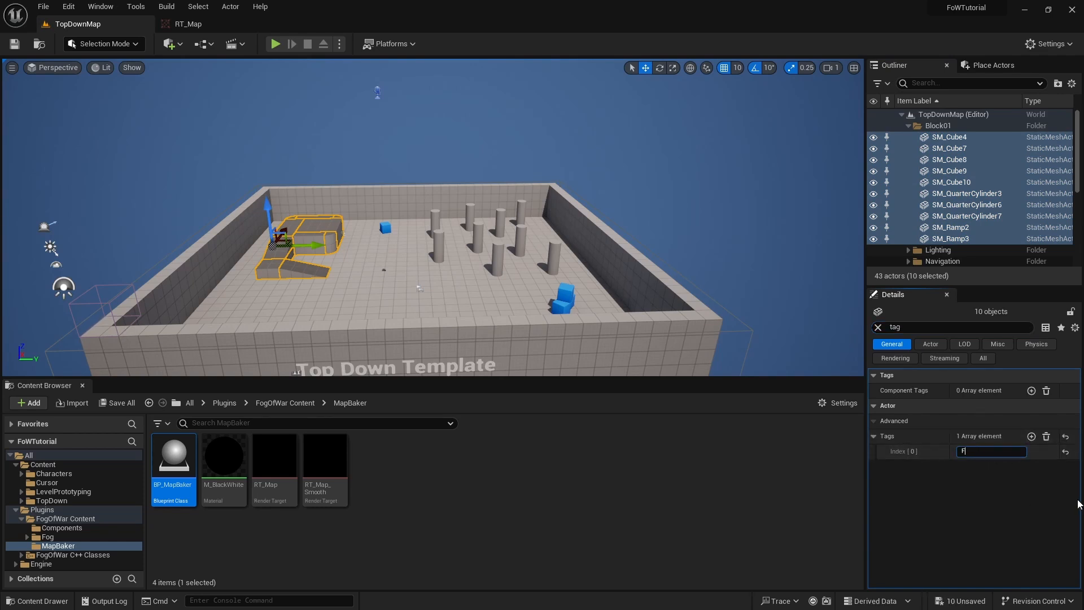
{"action": "type", "text": "FLOOR"}
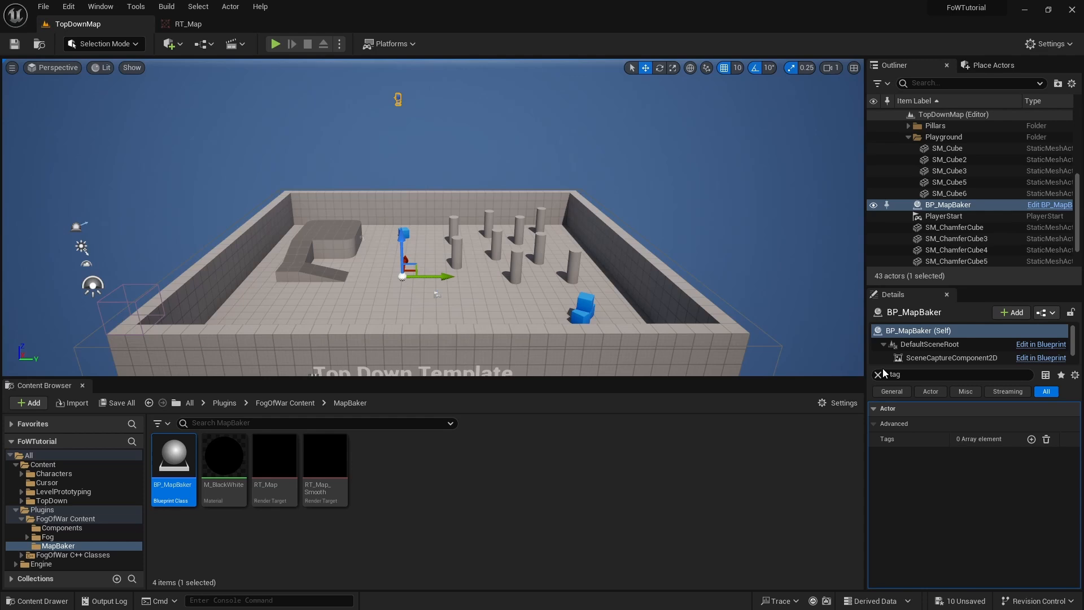
Clear the Details filter and bake BP_MapBaker's fog-of-war map into RT_Map.
{"action": "left_click", "coordinate": [877, 374]}
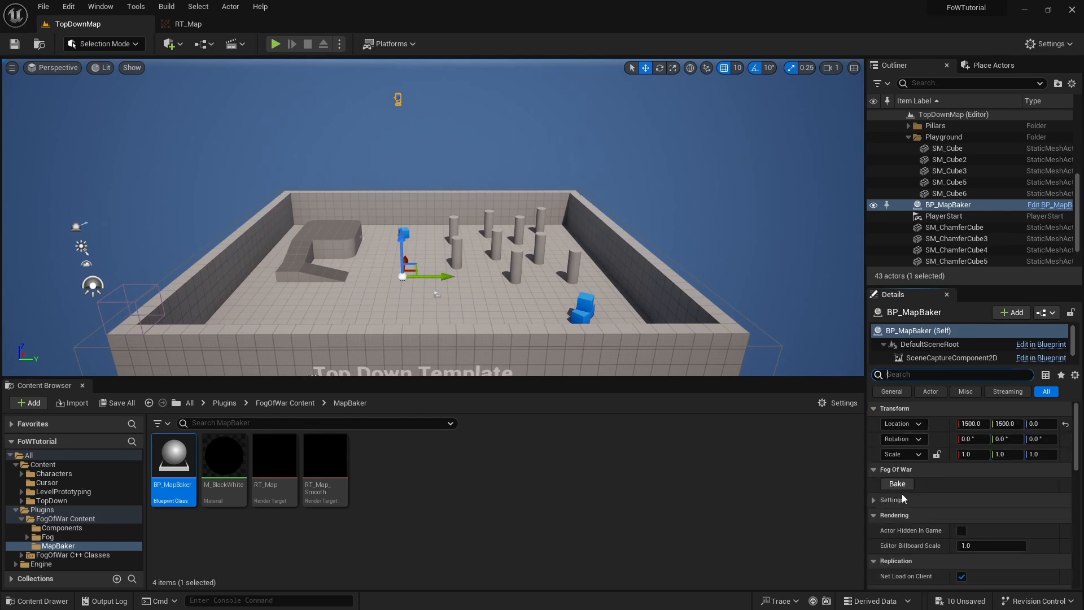
{"action": "left_click", "coordinate": [897, 483]}
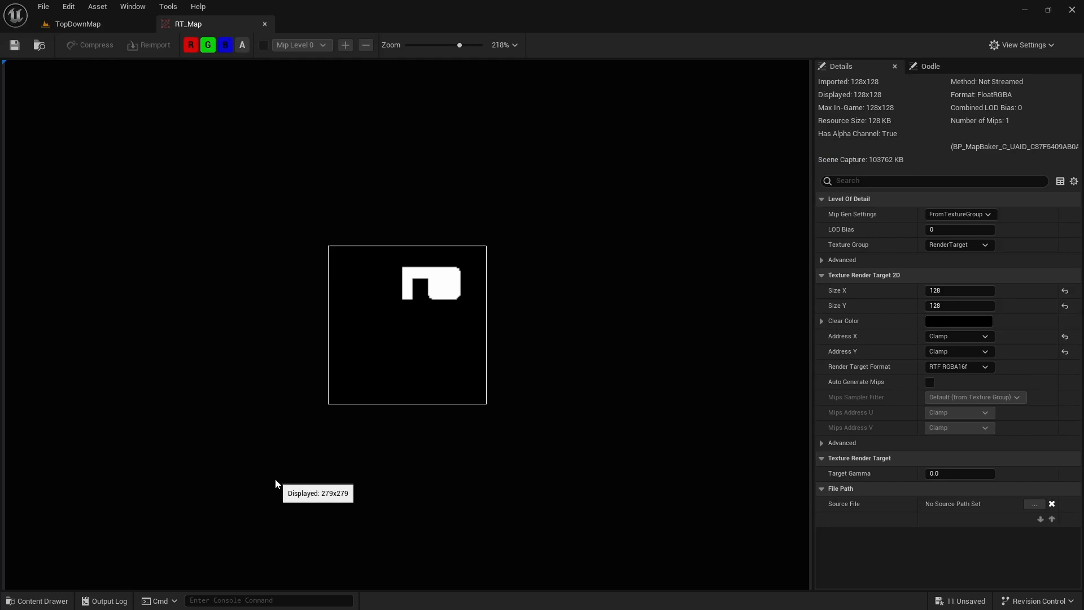
{"action": "mouse_move", "coordinate": [409, 250]}
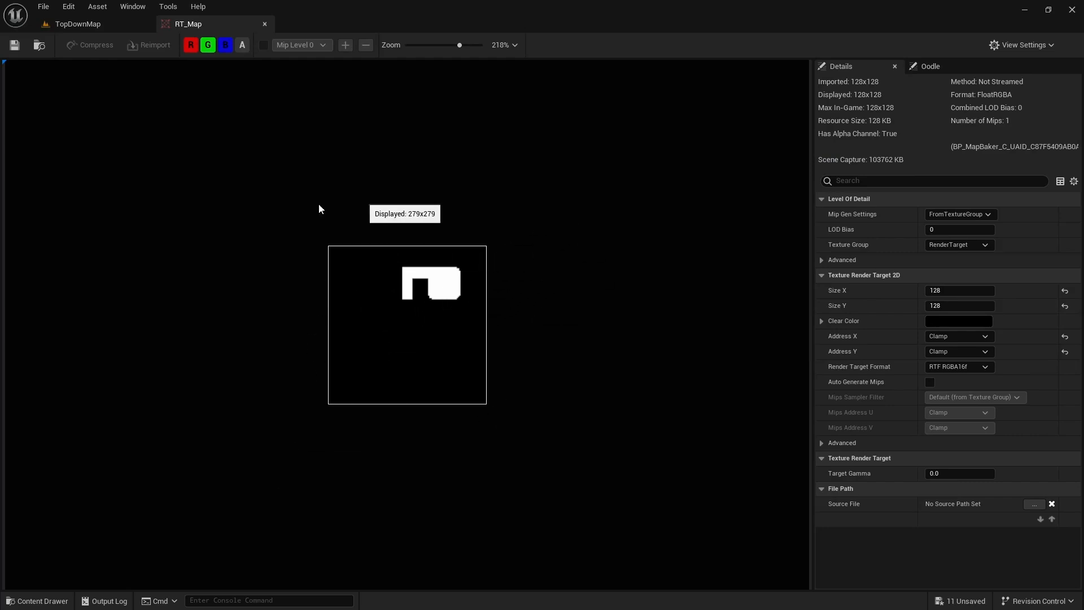
{"action": "mouse_move", "coordinate": [397, 302]}
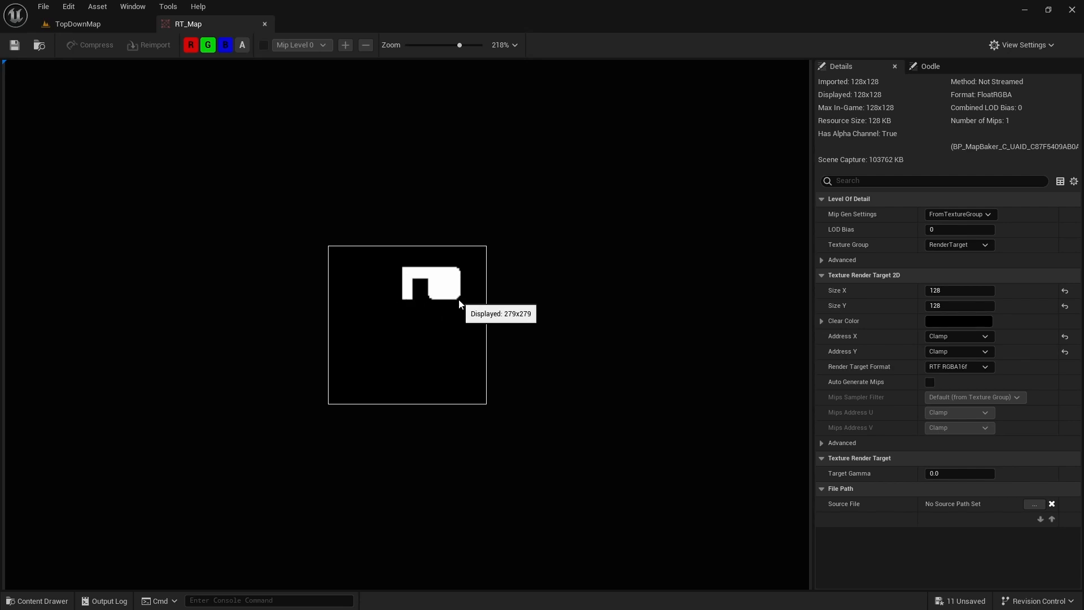
{"action": "mouse_move", "coordinate": [425, 304]}
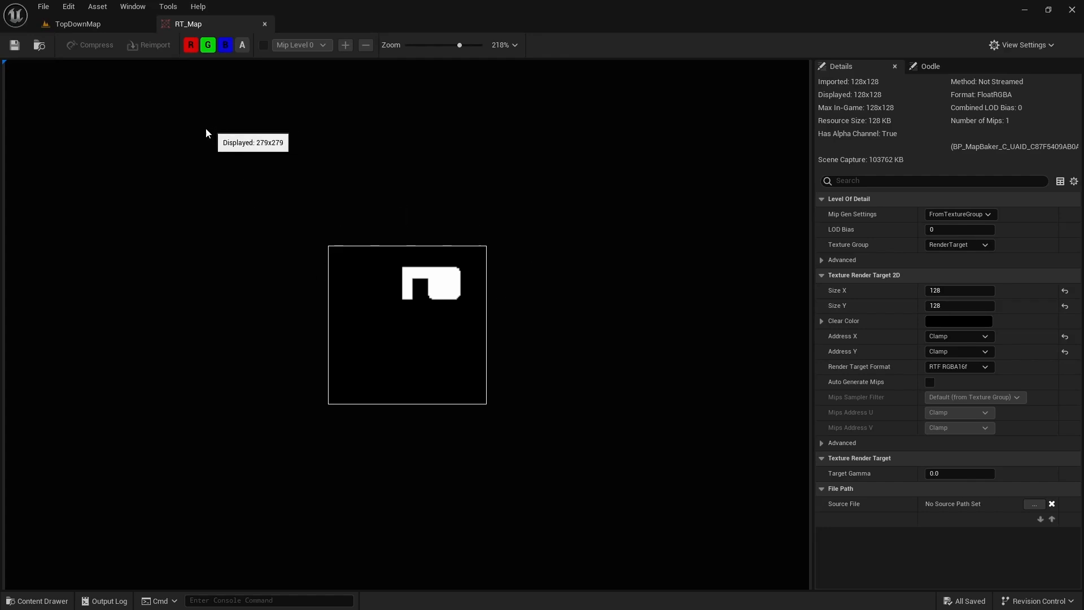
{"action": "left_click", "coordinate": [77, 24]}
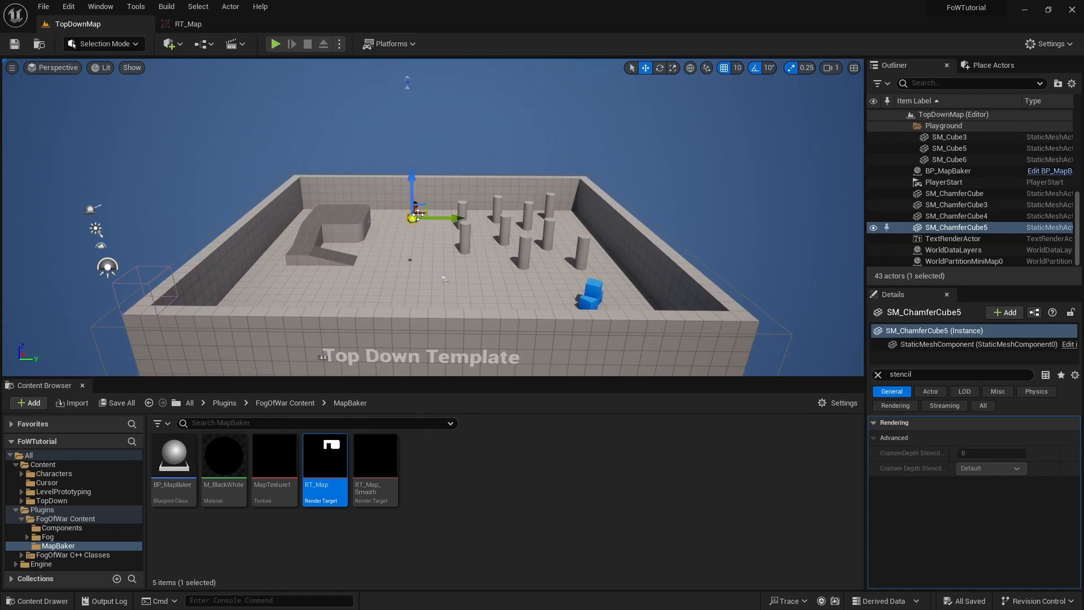
Place SM_ChamferCube5 on the raised block, add a Vision Occluder, and verify custom depth stencil 1.
{"action": "left_click_drag", "start_coordinate": [418, 216], "coordinate": [335, 230]}
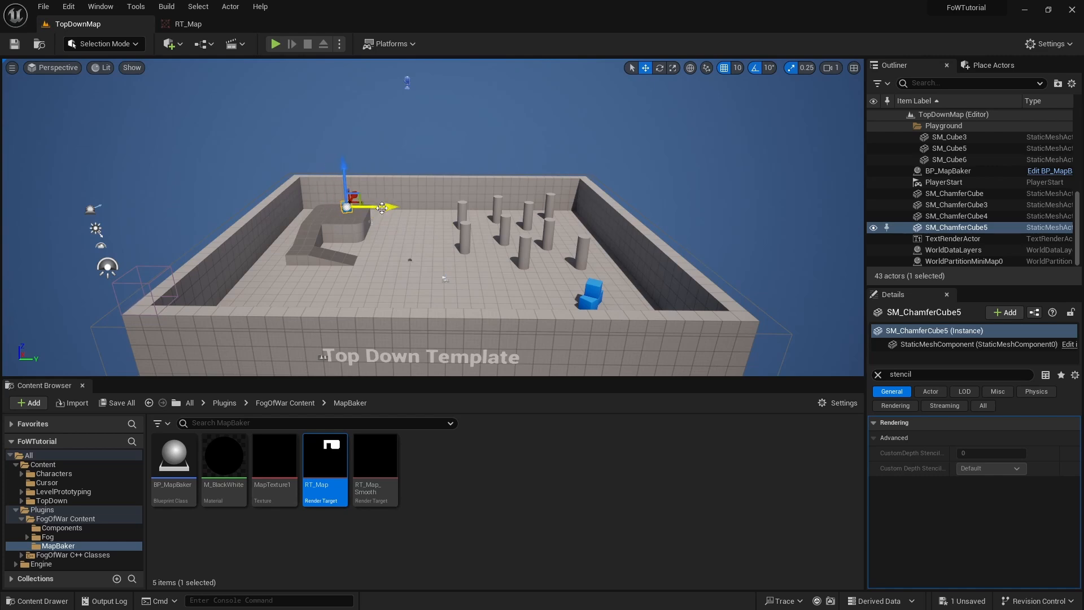
{"action": "left_click", "coordinate": [1003, 312]}
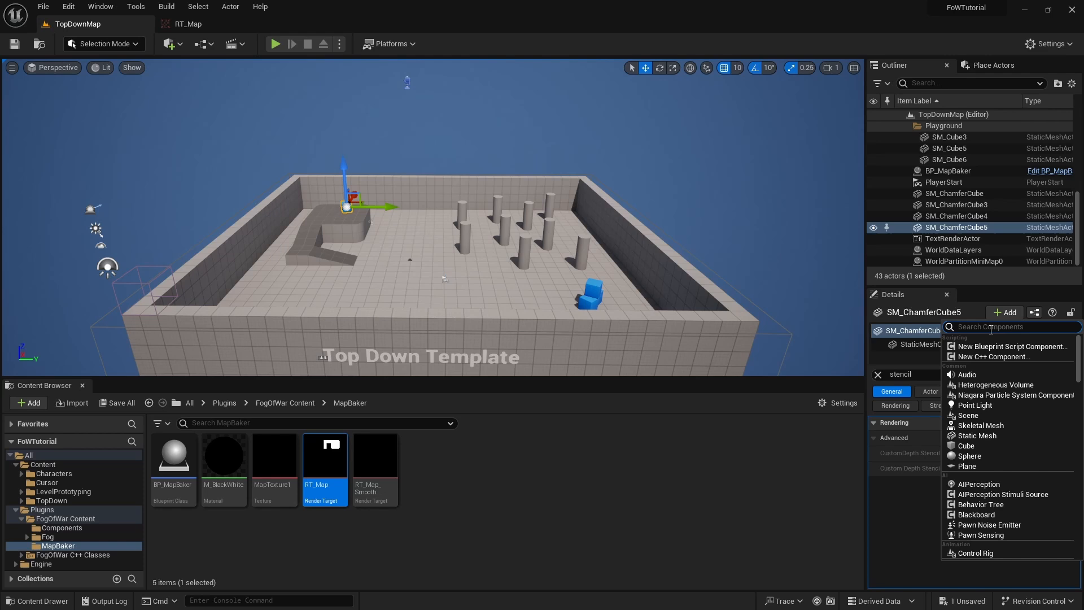
{"action": "type", "text": "vision"}
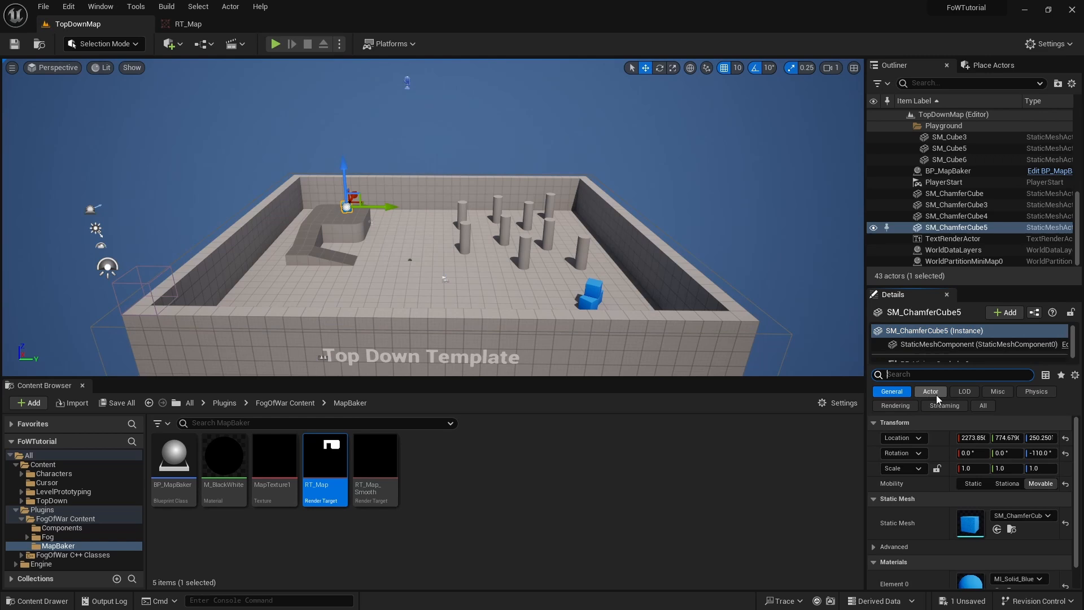
{"action": "left_click", "coordinate": [895, 406]}
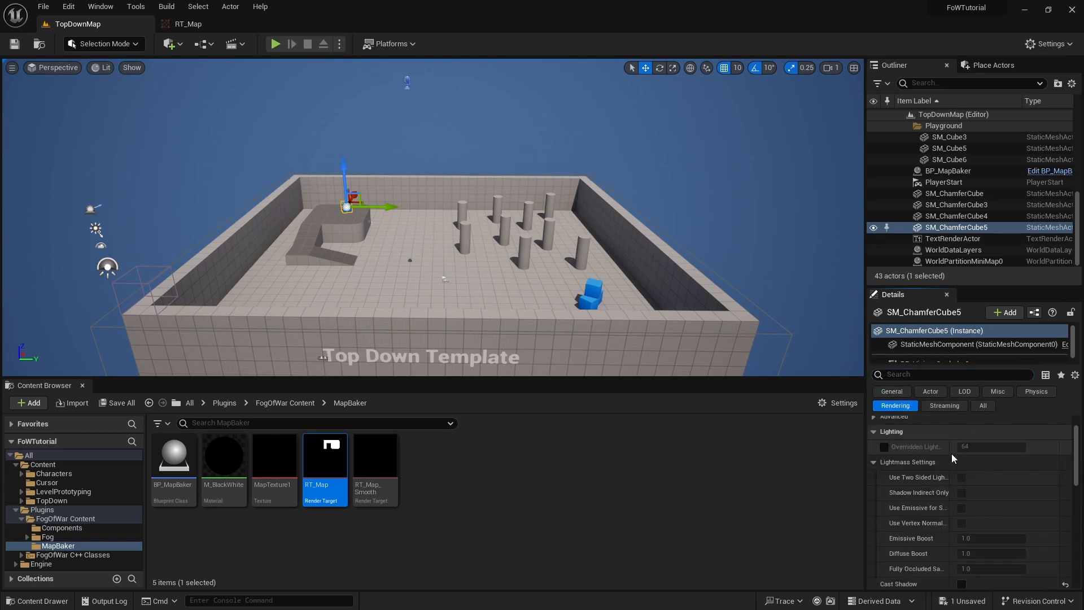
{"action": "scroll", "scroll_direction": "down", "scroll_amount": 3}
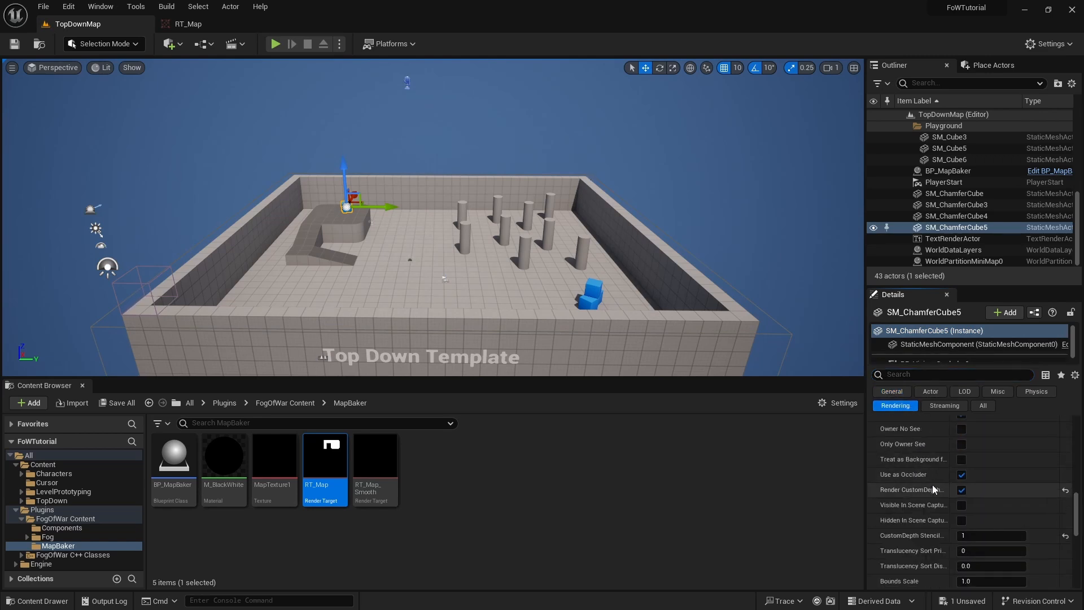
{"action": "mouse_move", "coordinate": [912, 489]}
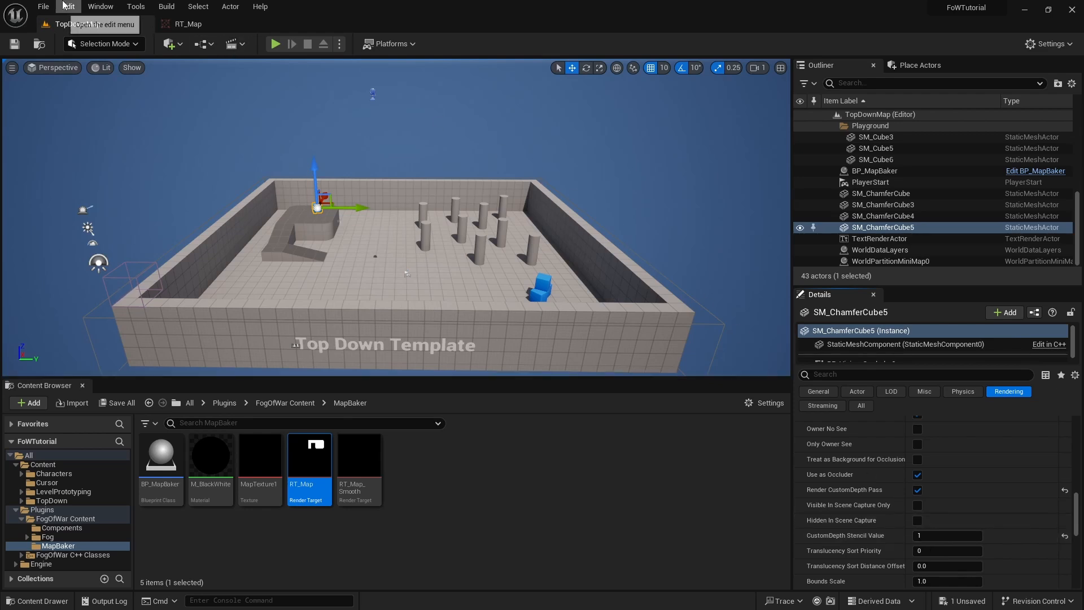
{"action": "left_click", "coordinate": [67, 7]}
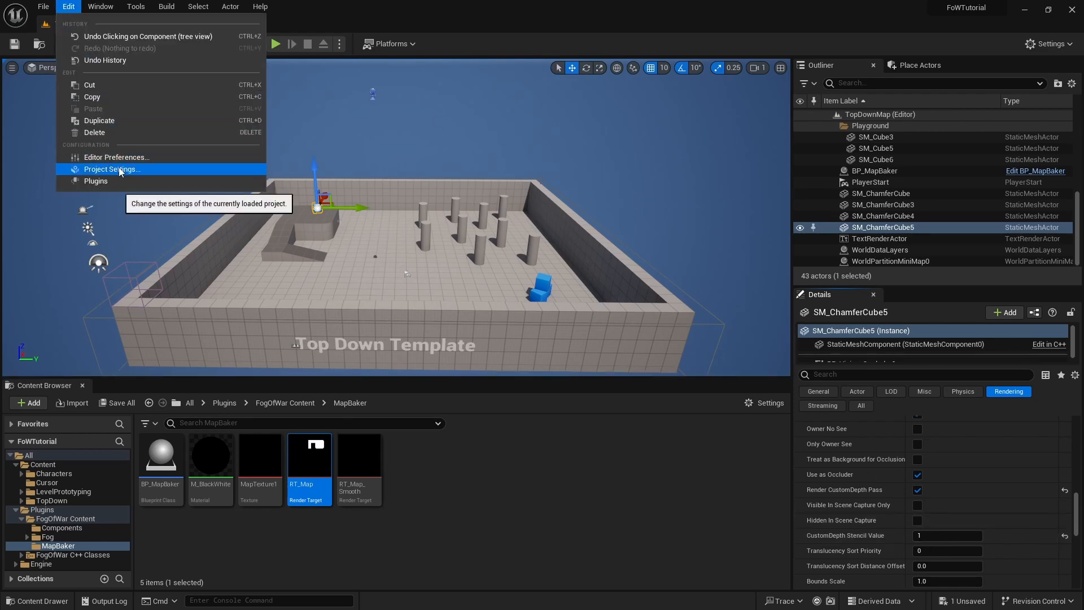
{"action": "mouse_move", "coordinate": [147, 173]}
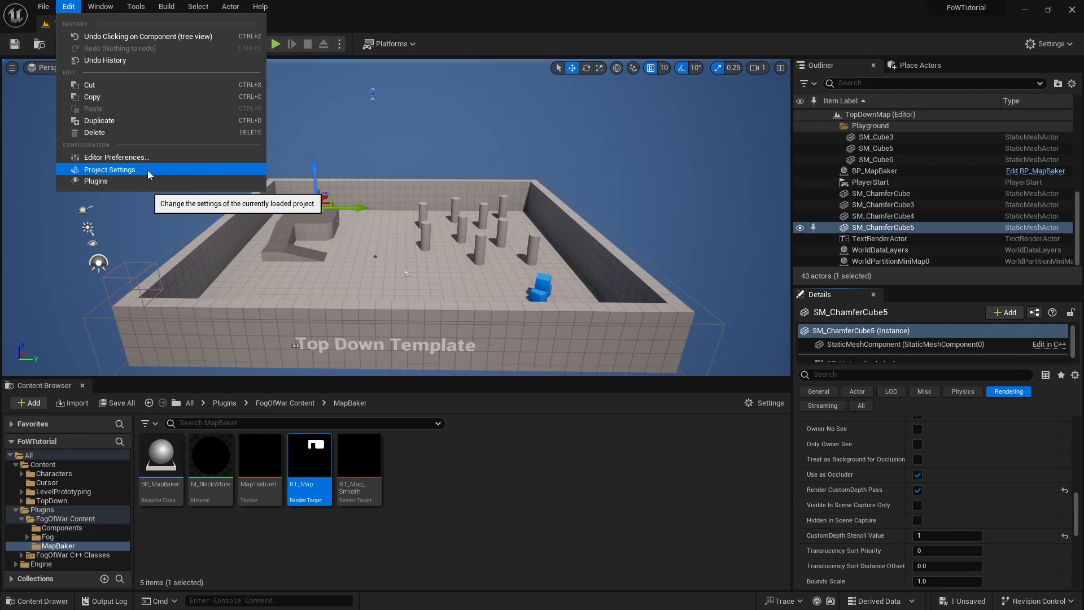
{"action": "left_click", "coordinate": [111, 169]}
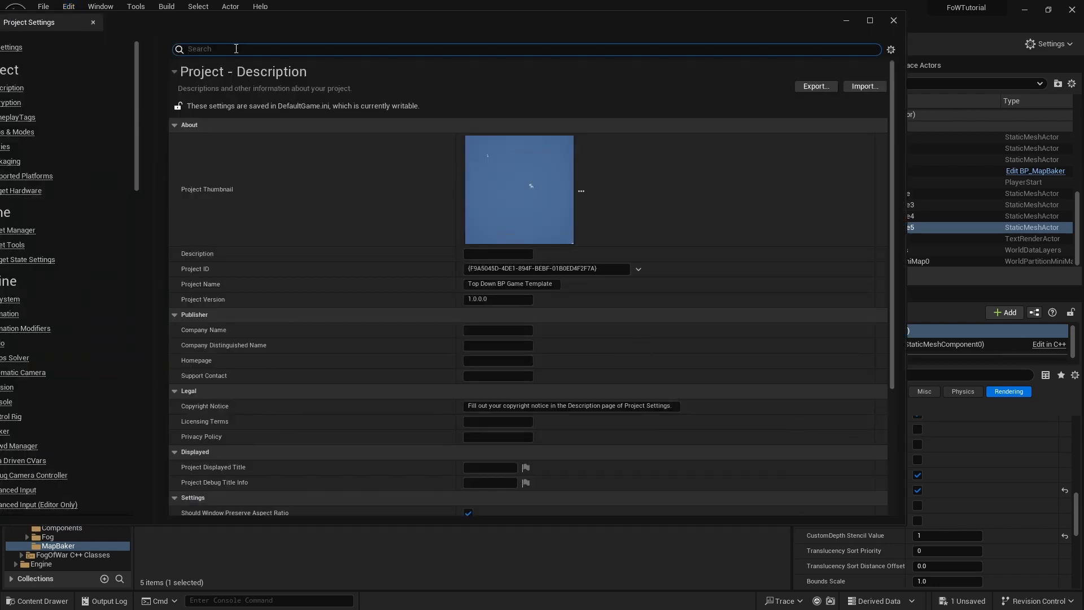
{"action": "type", "text": "stencil"}
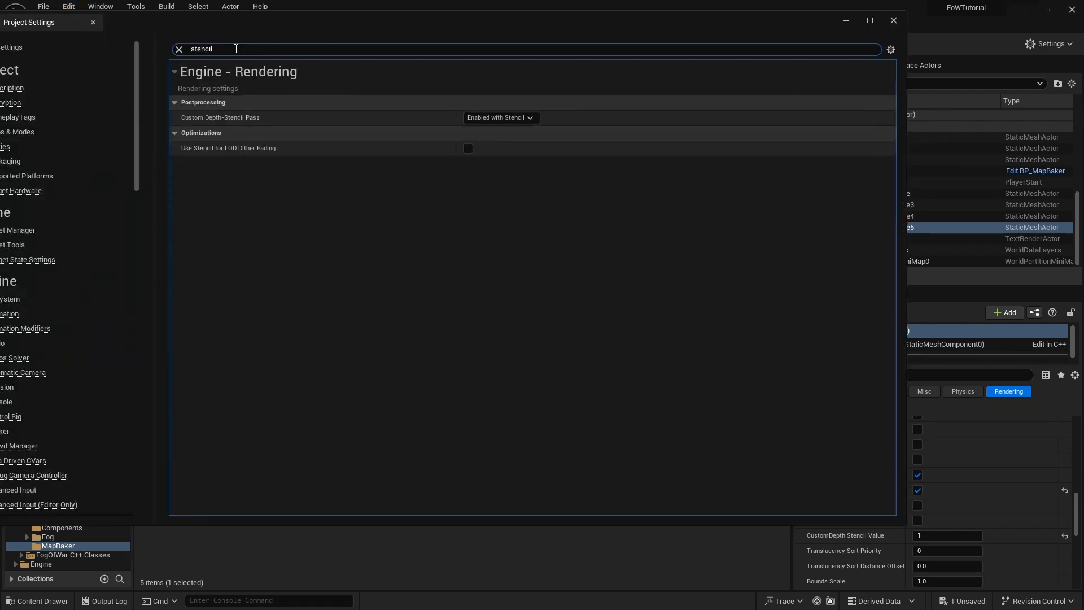
{"action": "left_click", "coordinate": [499, 117]}
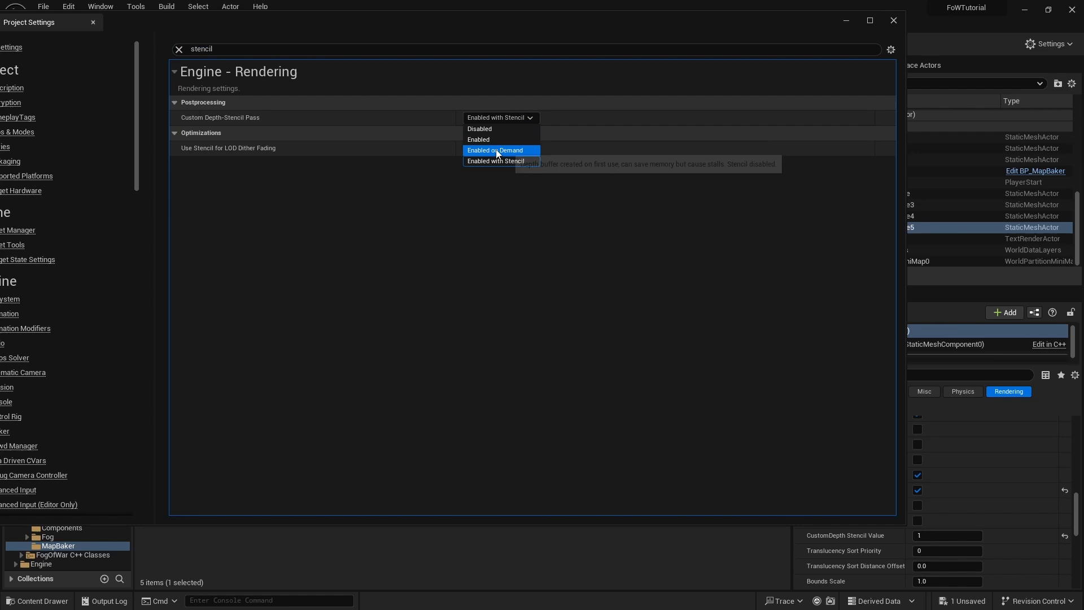
{"action": "mouse_move", "coordinate": [497, 160]}
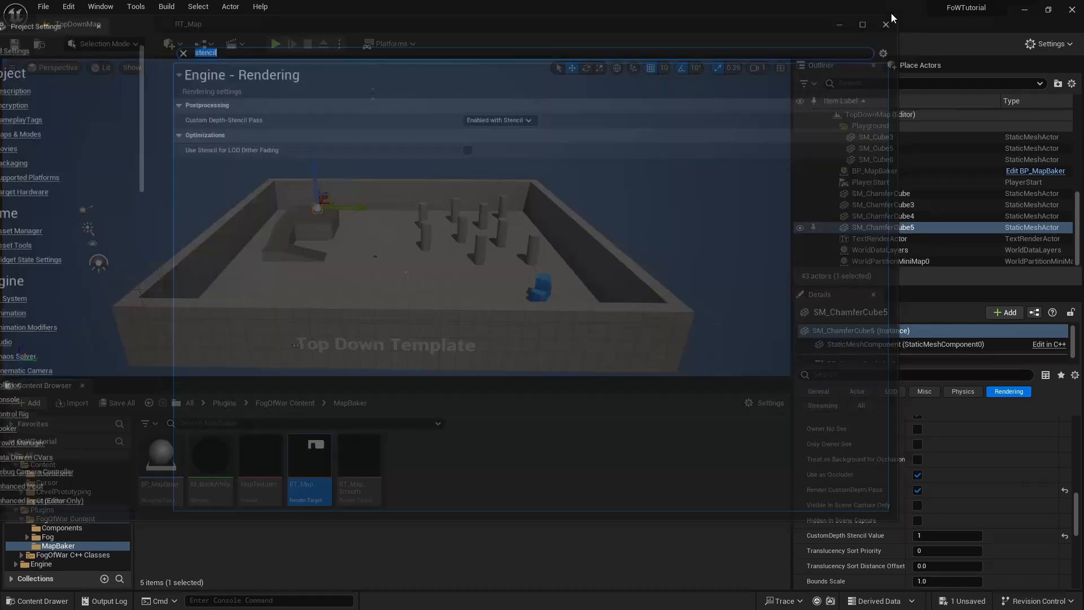
{"action": "left_click", "coordinate": [884, 24]}
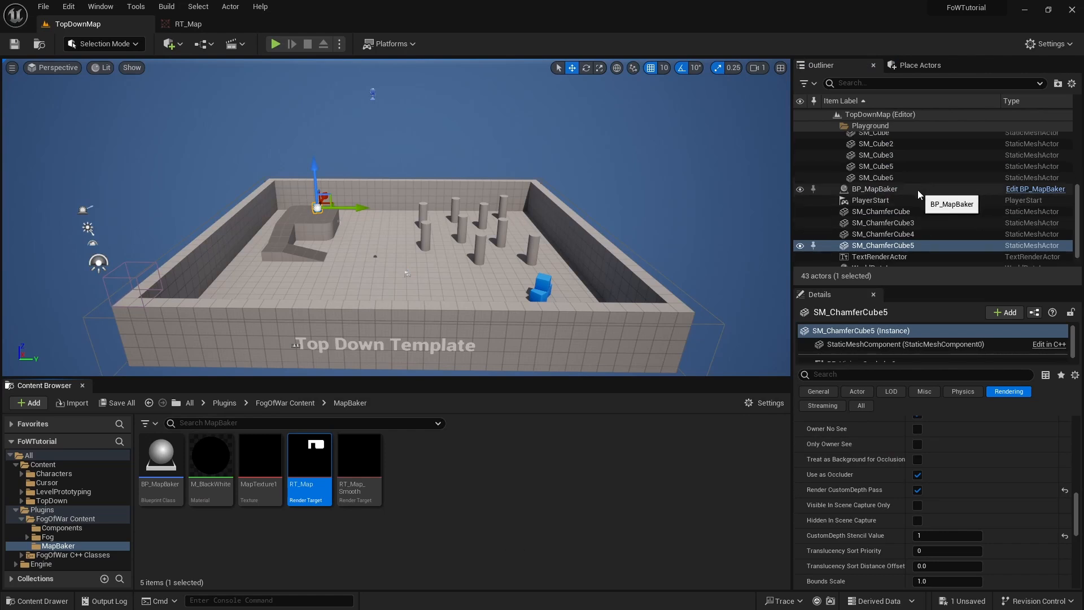
Select BP_MapBaker to view its Bake action and location 1500, 1500.
{"action": "left_click", "coordinate": [876, 188]}
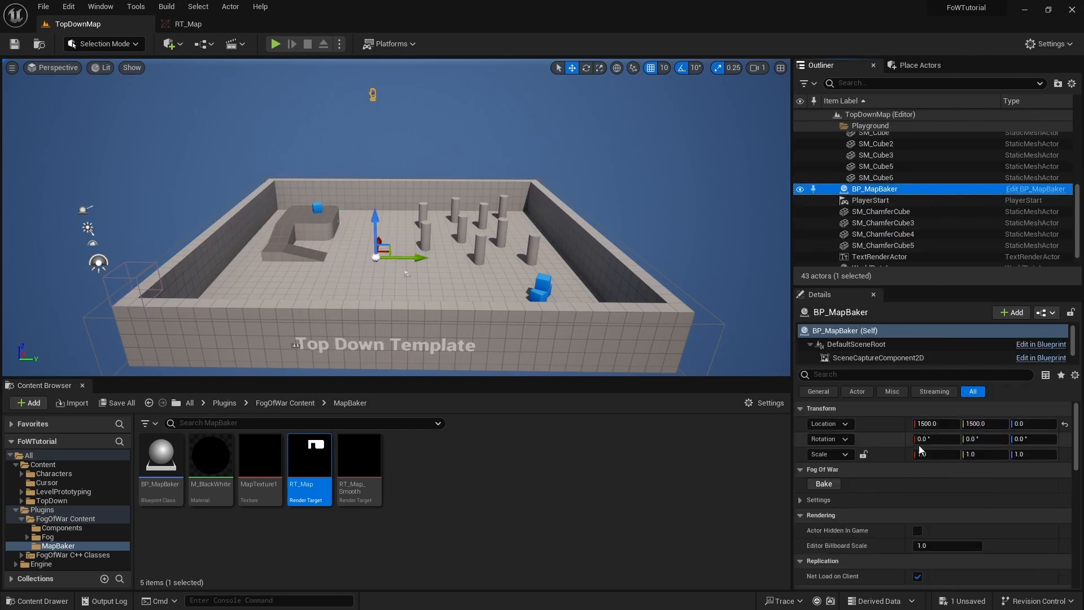
{"action": "left_click", "coordinate": [824, 483]}
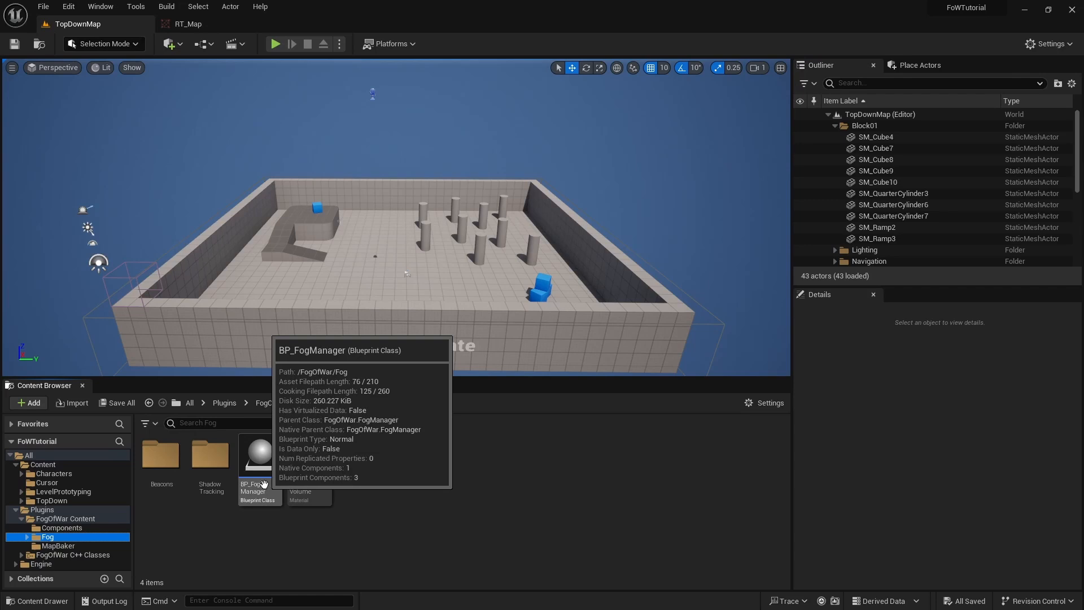
Place BP_FogManager at 1500, 1500, bake with BP_MapBaker, and view the MapBaker assets.
{"action": "left_click", "coordinate": [260, 454]}
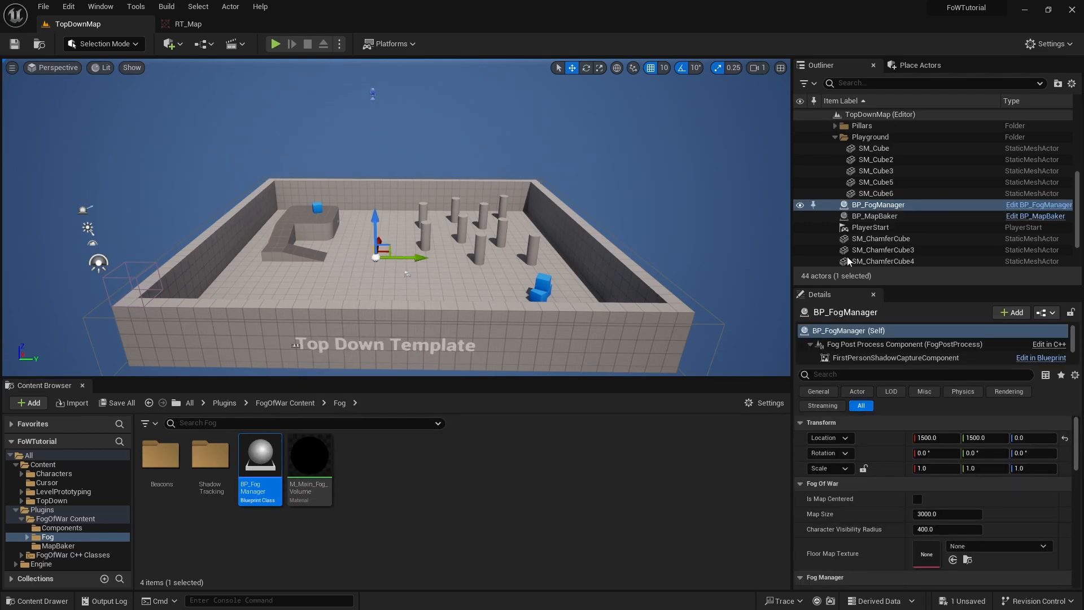
{"action": "left_click", "coordinate": [875, 216]}
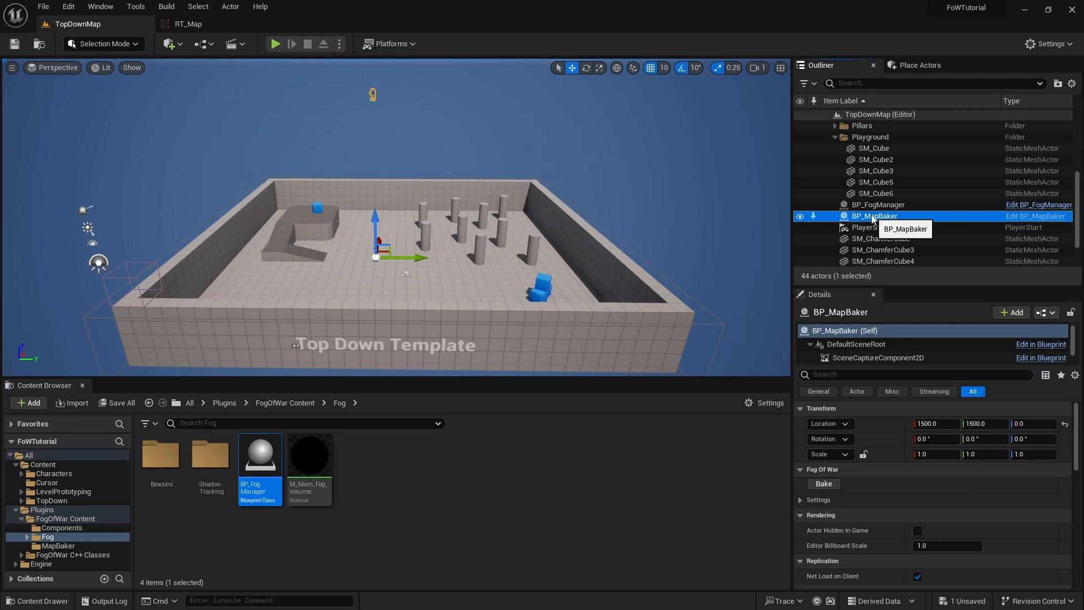
{"action": "left_click", "coordinate": [877, 204]}
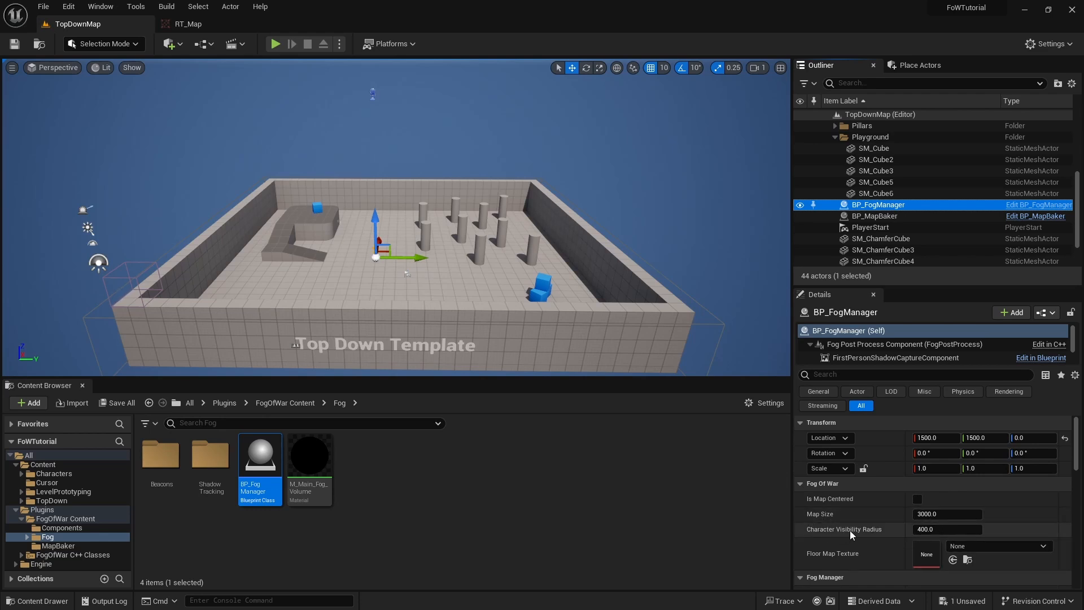
{"action": "mouse_move", "coordinate": [889, 536]}
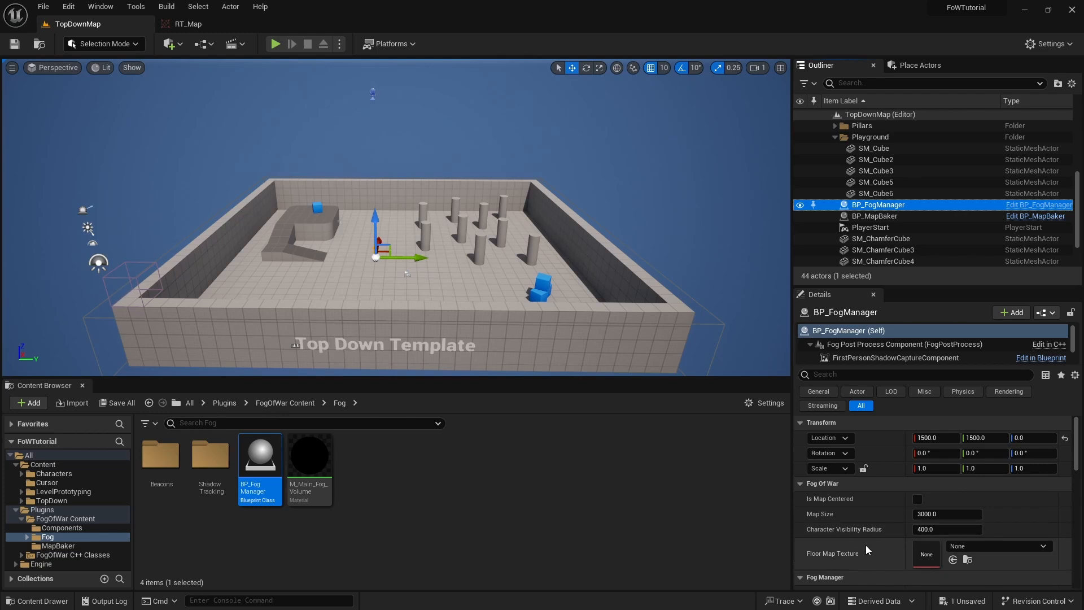
{"action": "mouse_move", "coordinate": [860, 552]}
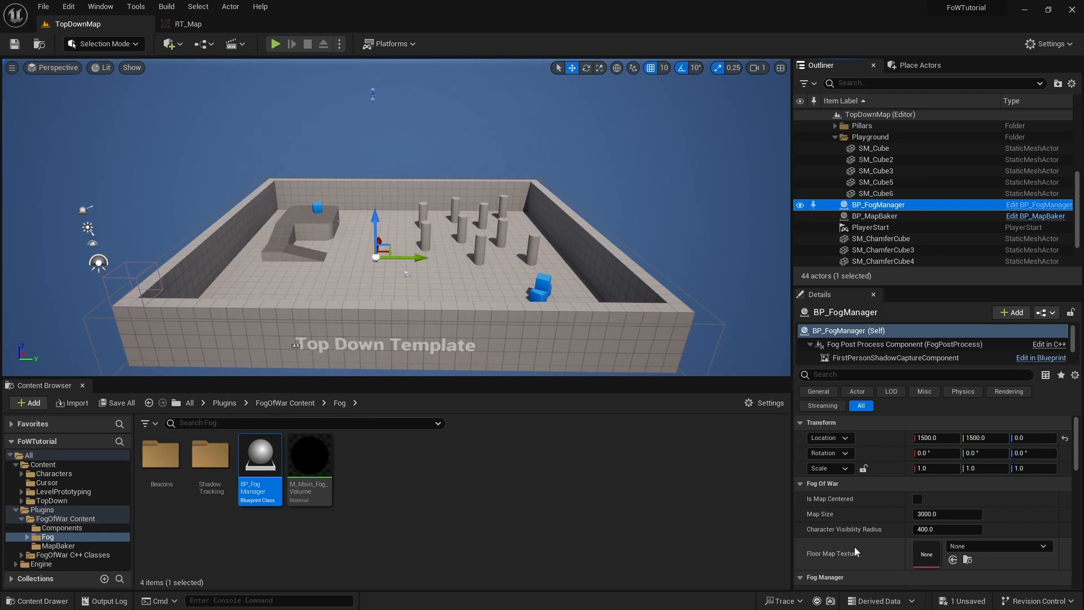
{"action": "mouse_move", "coordinate": [456, 475]}
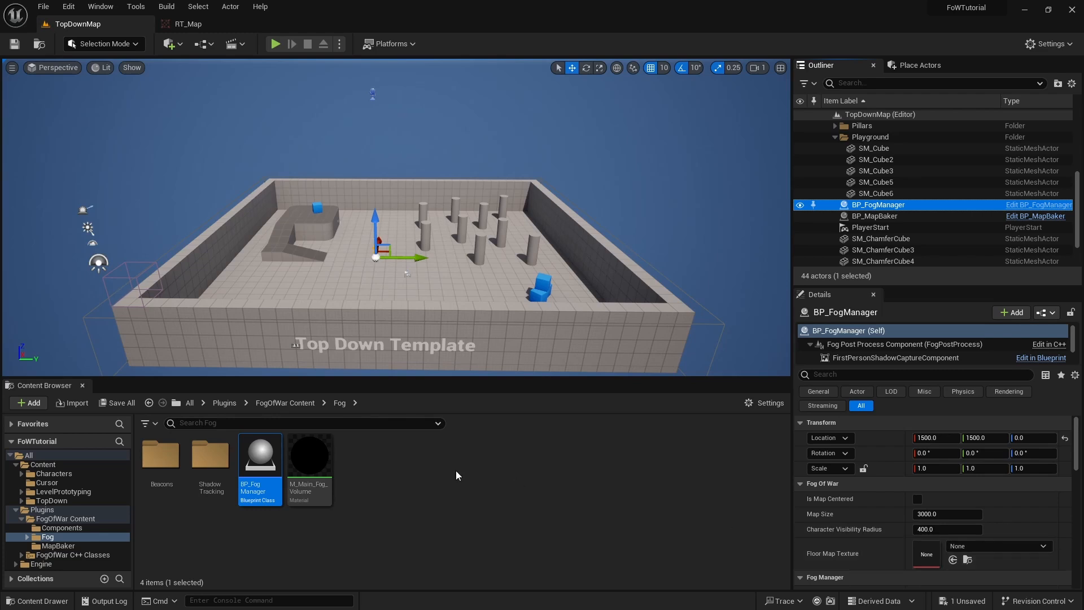
{"action": "left_click", "coordinate": [59, 546]}
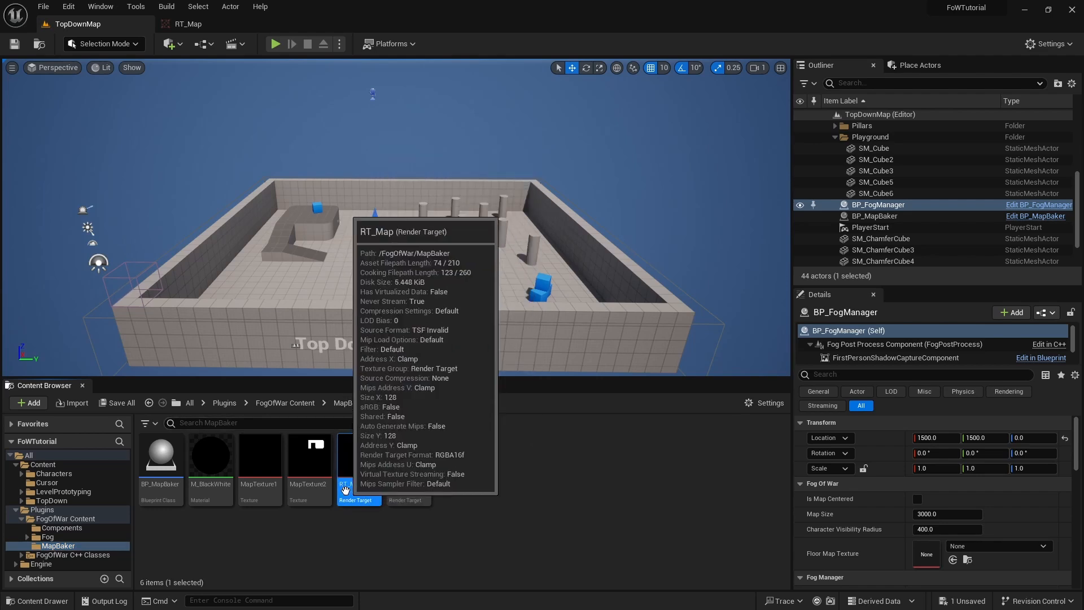
{"action": "mouse_move", "coordinate": [309, 456]}
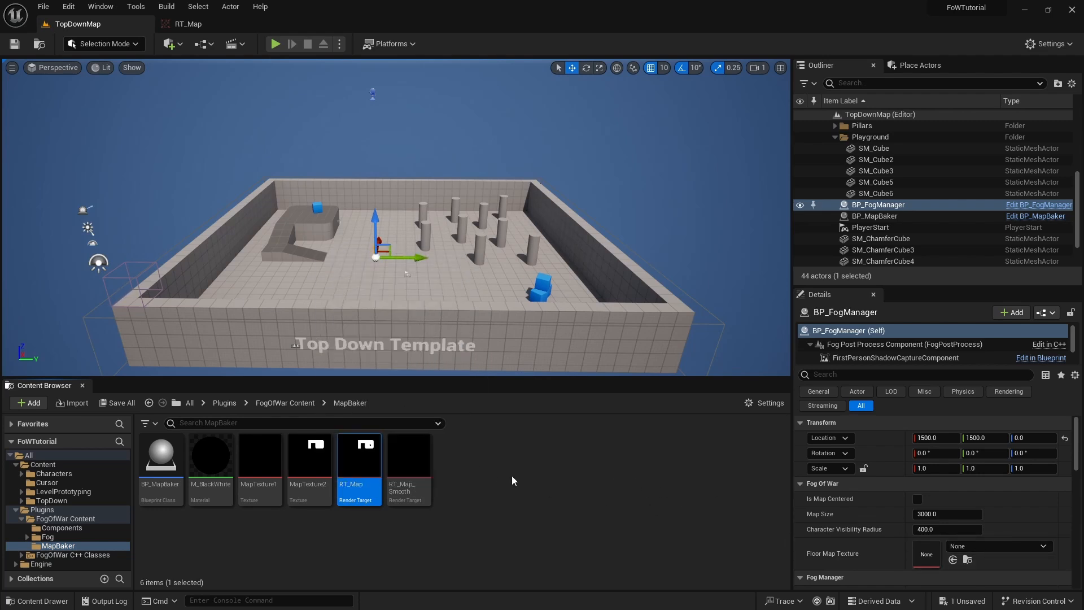
{"action": "mouse_move", "coordinate": [783, 479]}
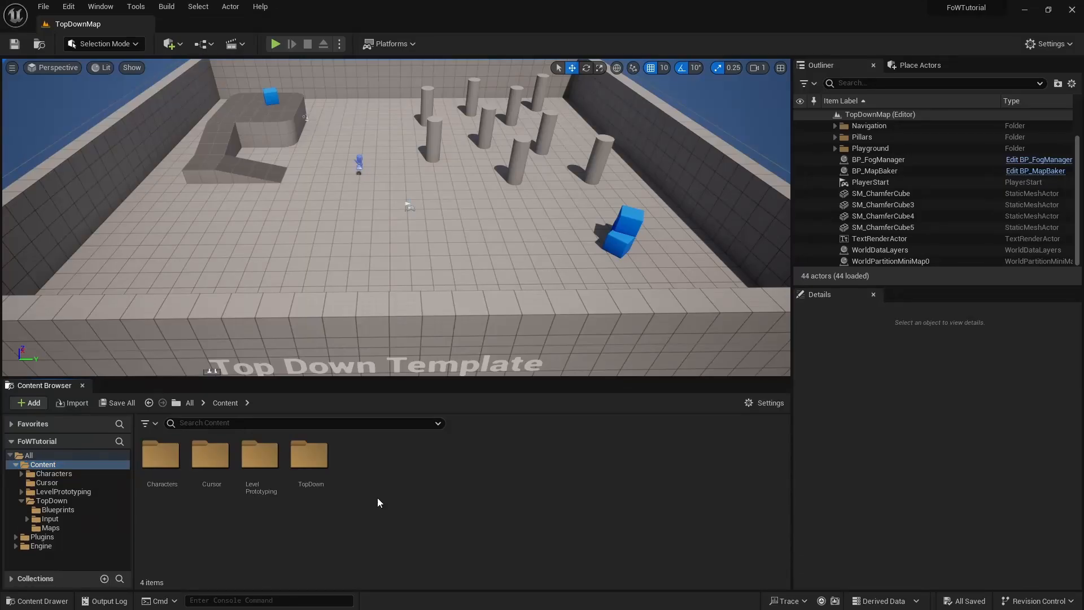
{"action": "mouse_move", "coordinate": [375, 503]}
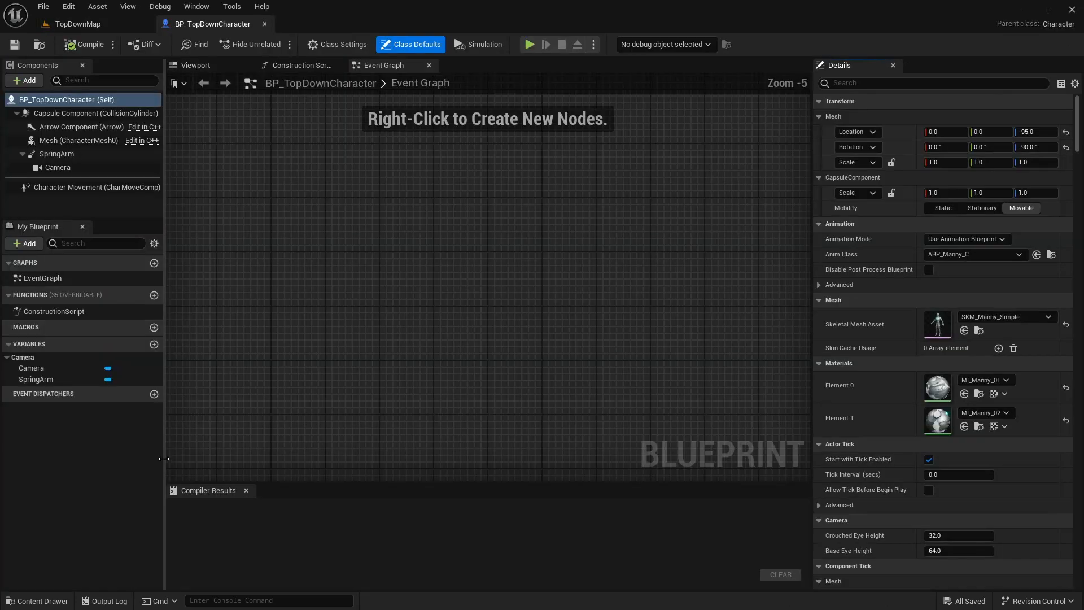
Add a BP_Tracker component to BP_TopDownCharacter and compile the blueprint.
{"action": "left_click", "coordinate": [24, 80]}
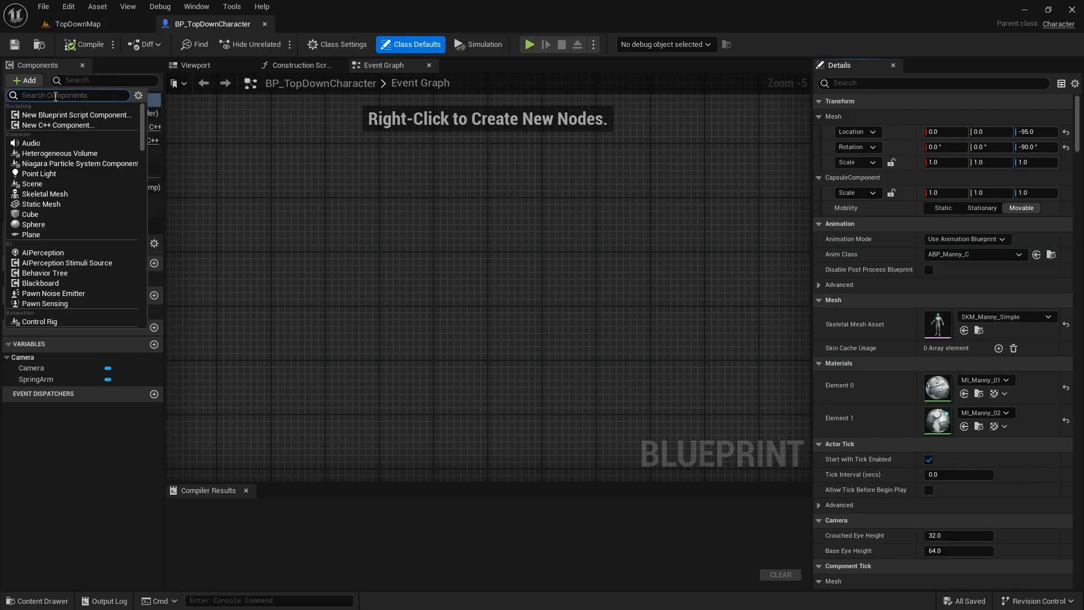
{"action": "type", "text": "BP_"}
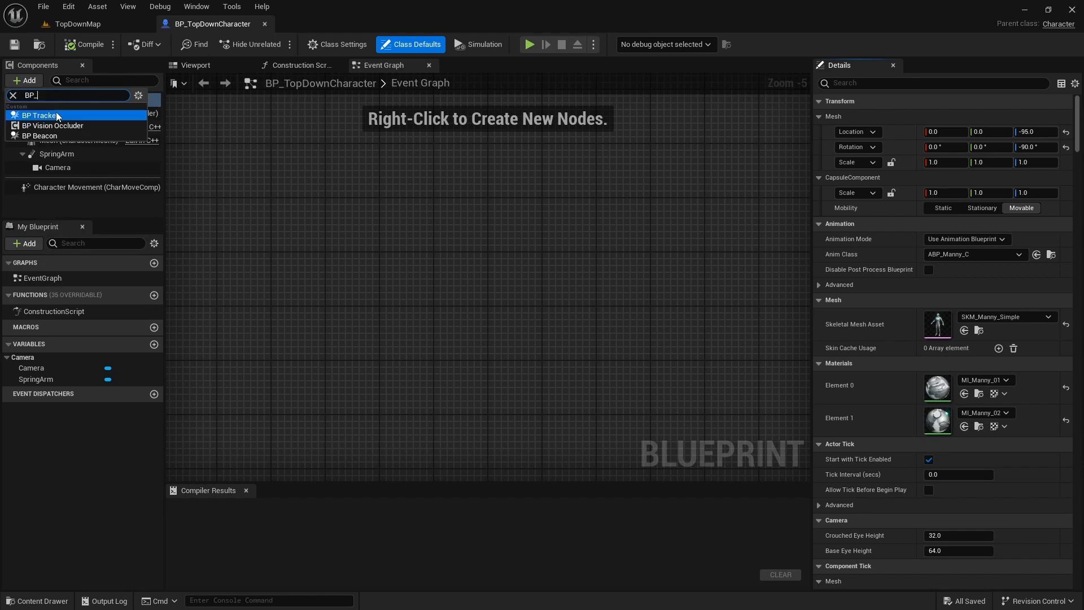
{"action": "left_click", "coordinate": [88, 44]}
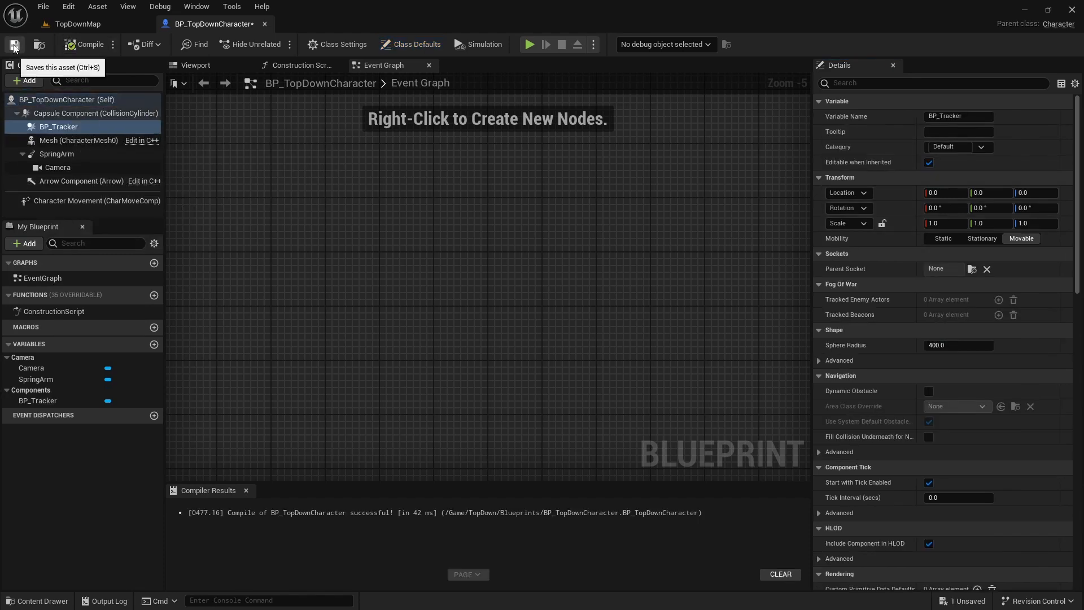
{"action": "left_click", "coordinate": [75, 24]}
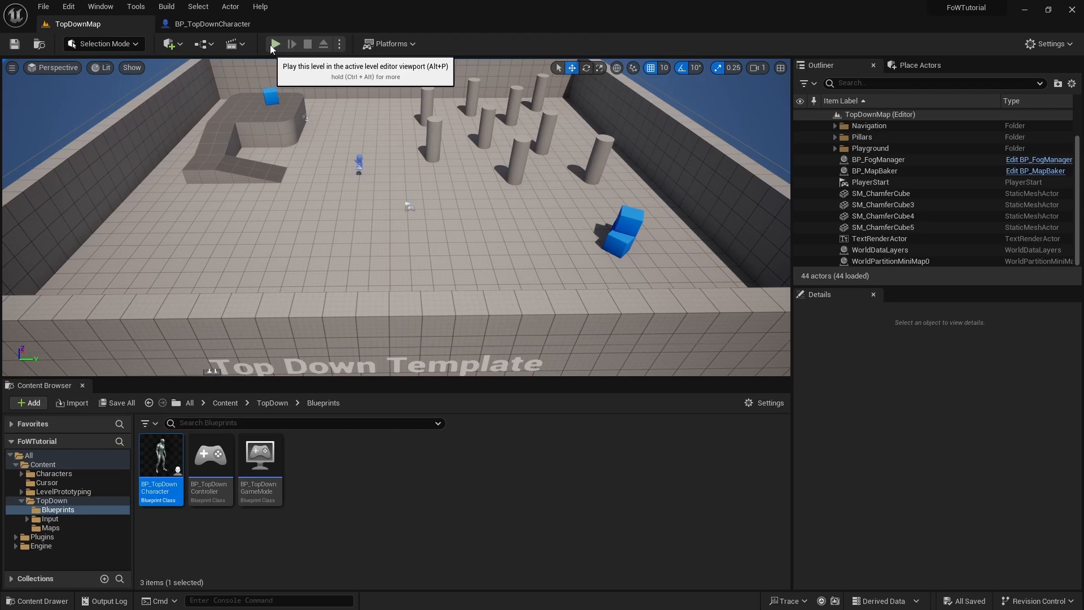
{"action": "left_click", "coordinate": [275, 44]}
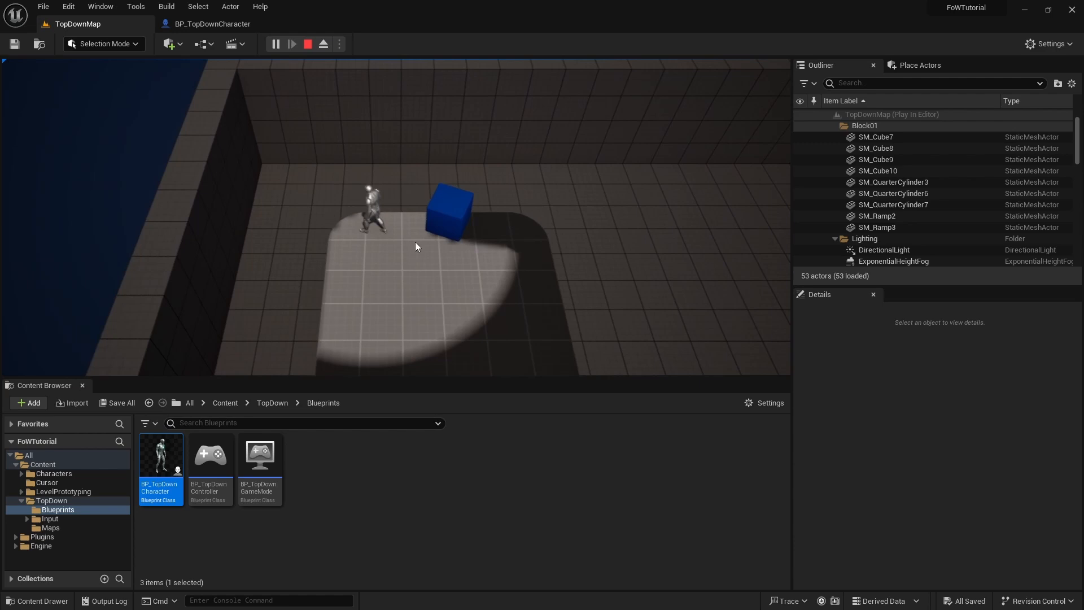
{"action": "left_click", "coordinate": [275, 44]}
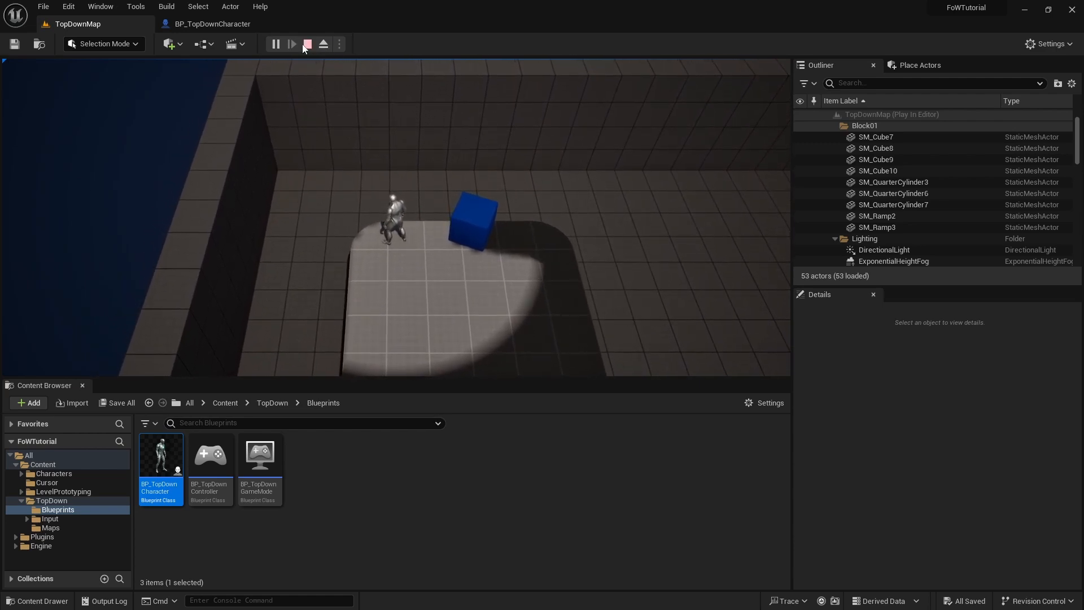
{"action": "left_click", "coordinate": [308, 43]}
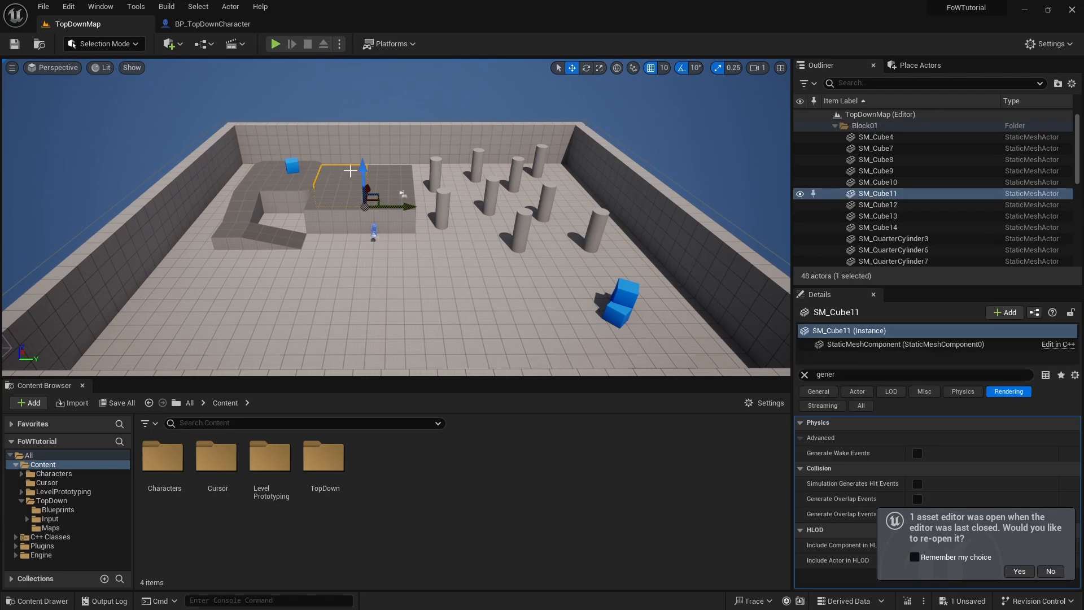
{"action": "mouse_move", "coordinate": [400, 191]}
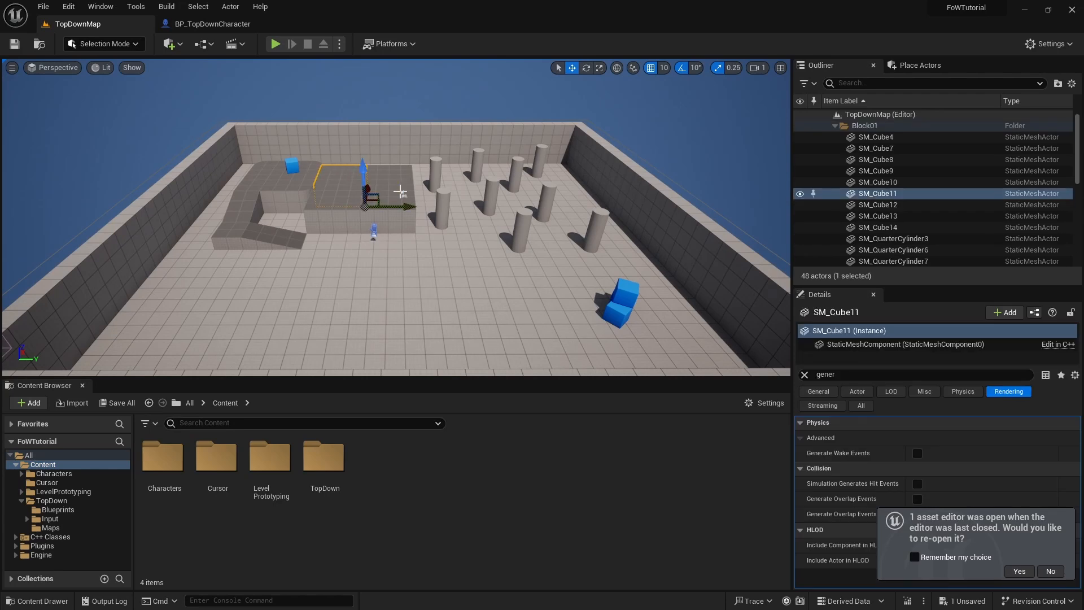
Filter the Details panel for tags and browse the FogOfWar plugin's content folders.
{"action": "type", "text": "tags"}
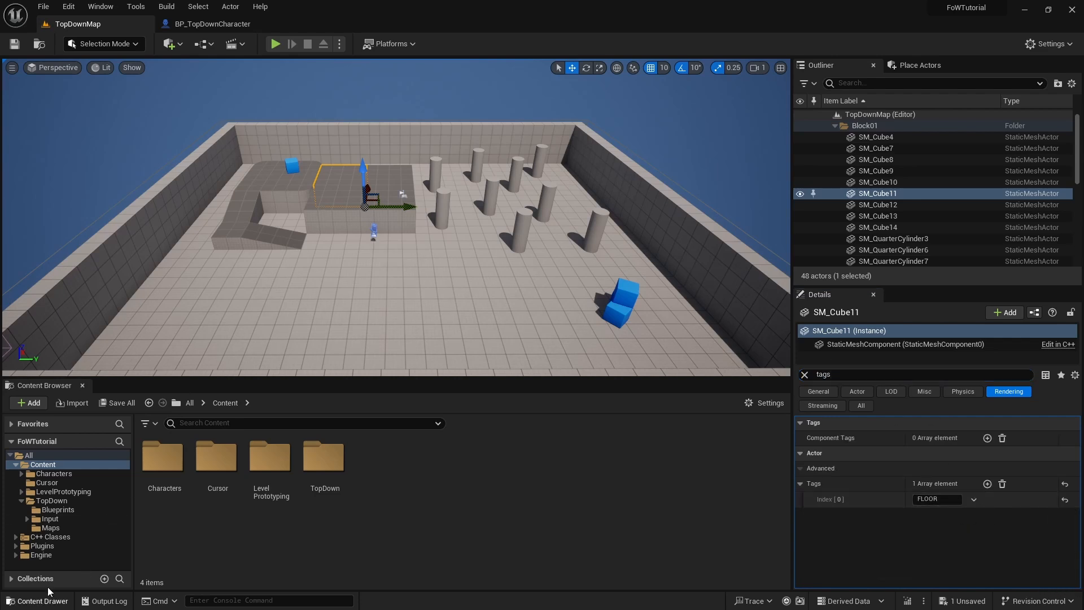
{"action": "left_click", "coordinate": [41, 545]}
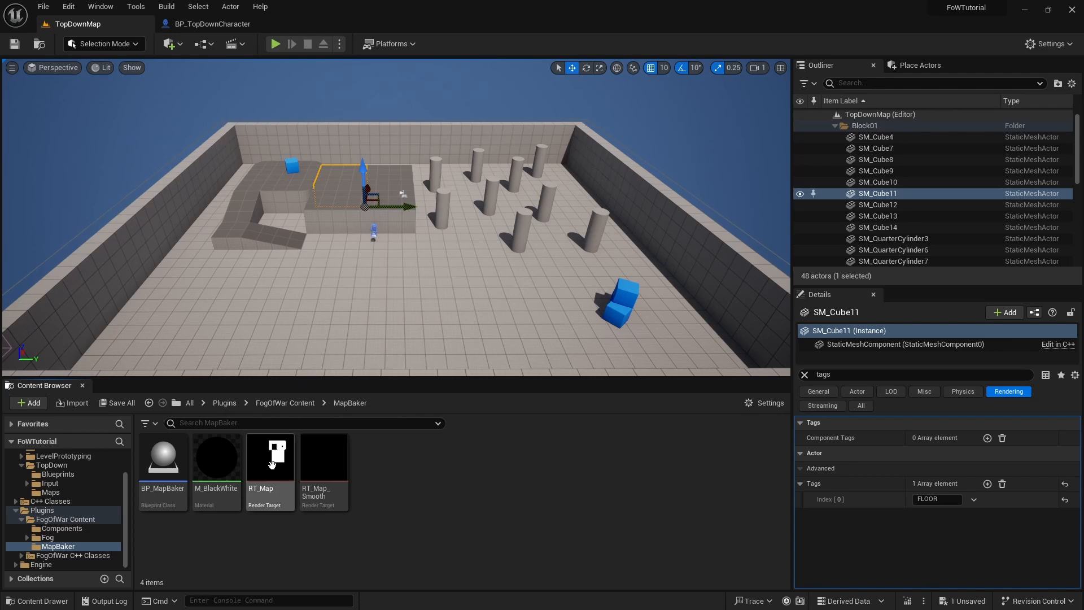
{"action": "mouse_move", "coordinate": [270, 456]}
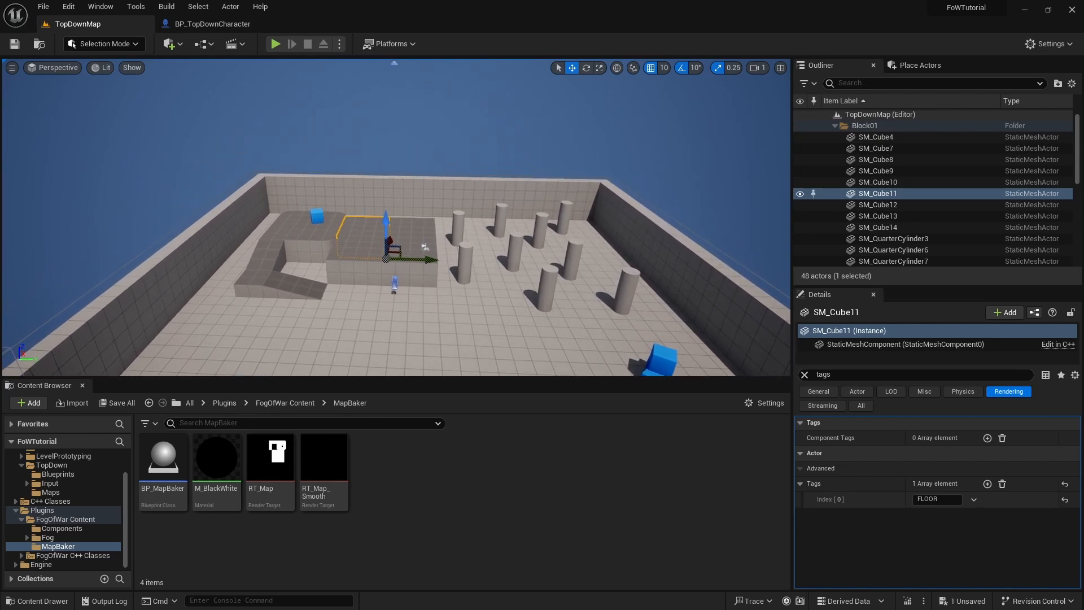
{"action": "mouse_move", "coordinate": [114, 439]}
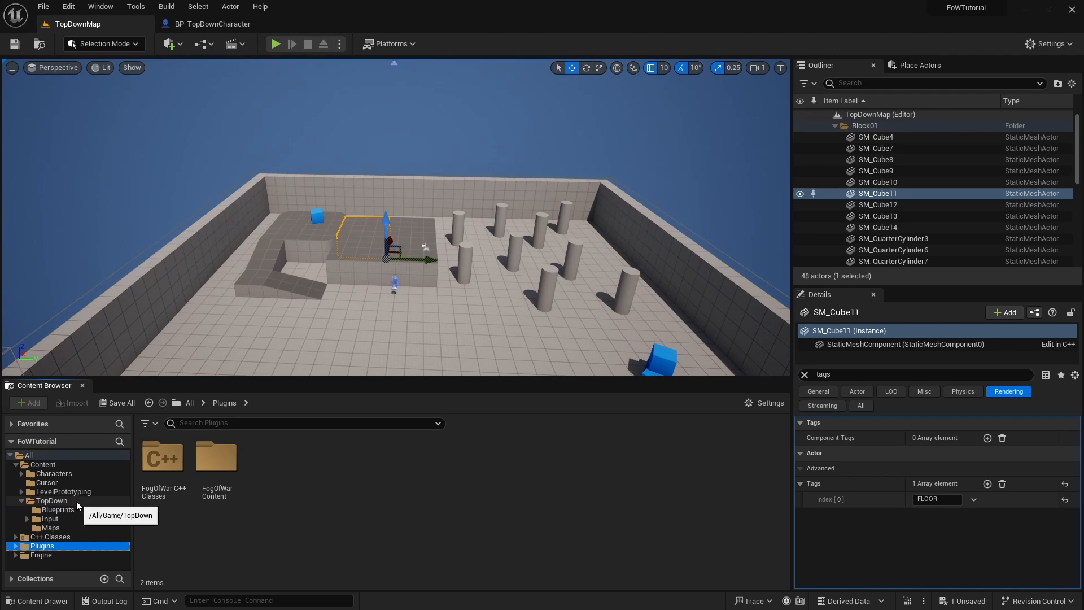
{"action": "mouse_move", "coordinate": [170, 354]}
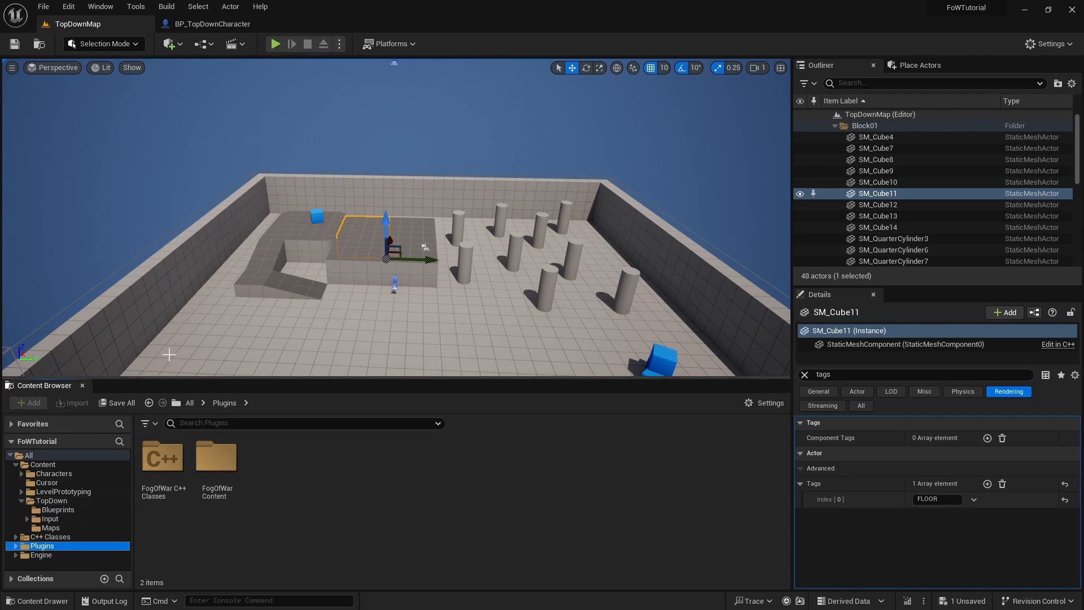
Place a Cone from the Shapes panel and give it the actor tag DangerousEnemy.
{"action": "left_click", "coordinate": [918, 65]}
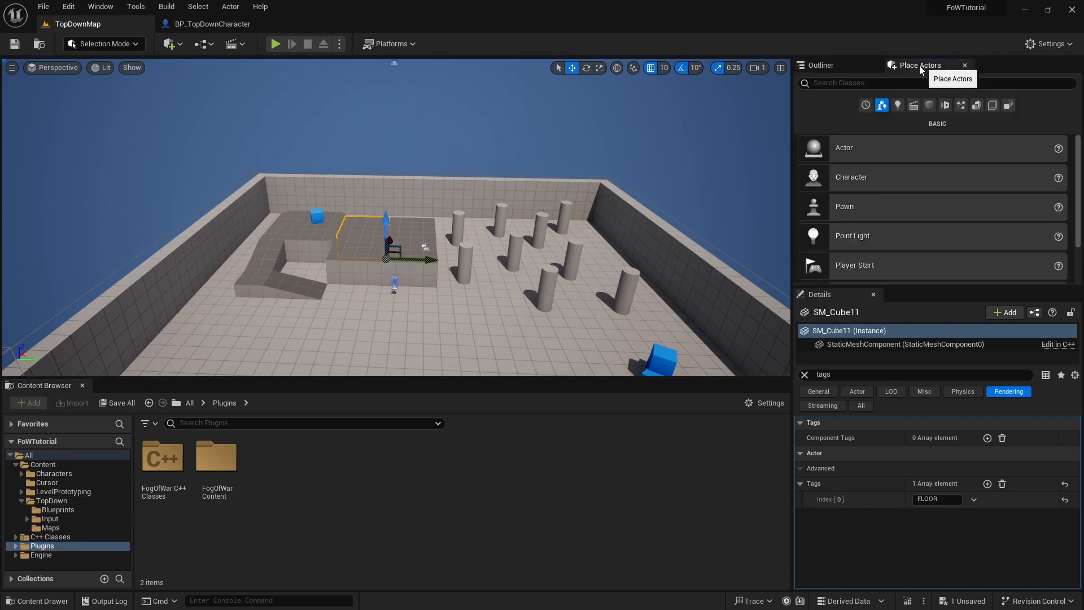
{"action": "left_click", "coordinate": [929, 105]}
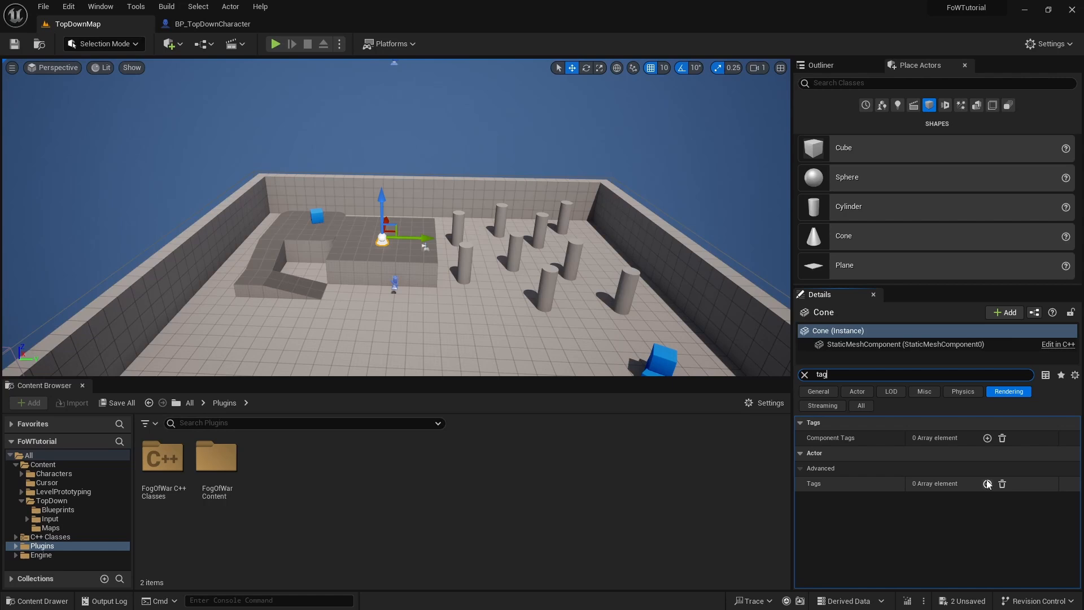
{"action": "left_click", "coordinate": [987, 483]}
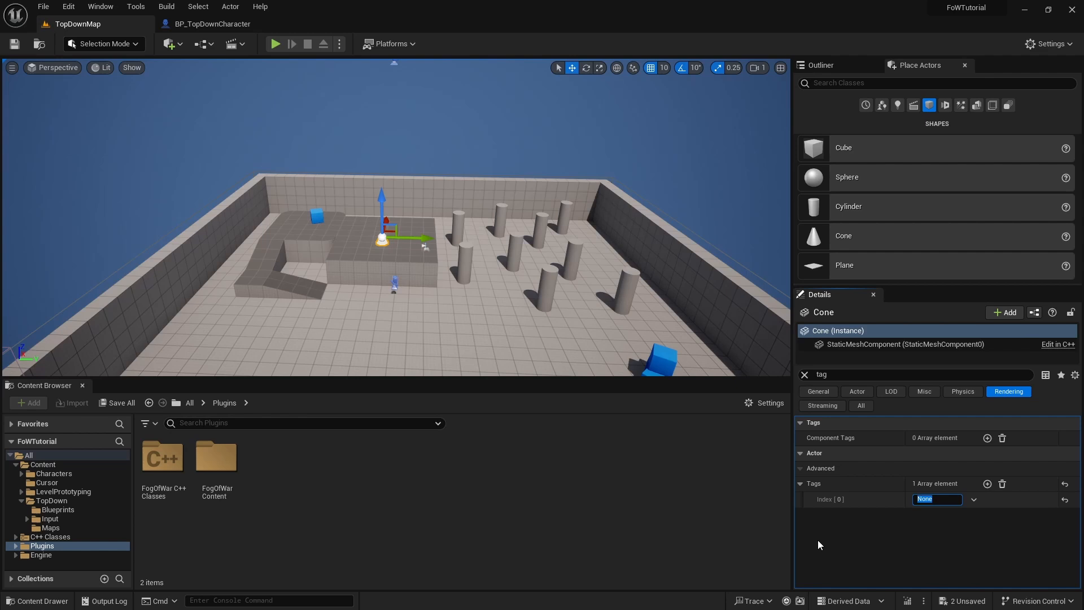
{"action": "mouse_move", "coordinate": [859, 555]}
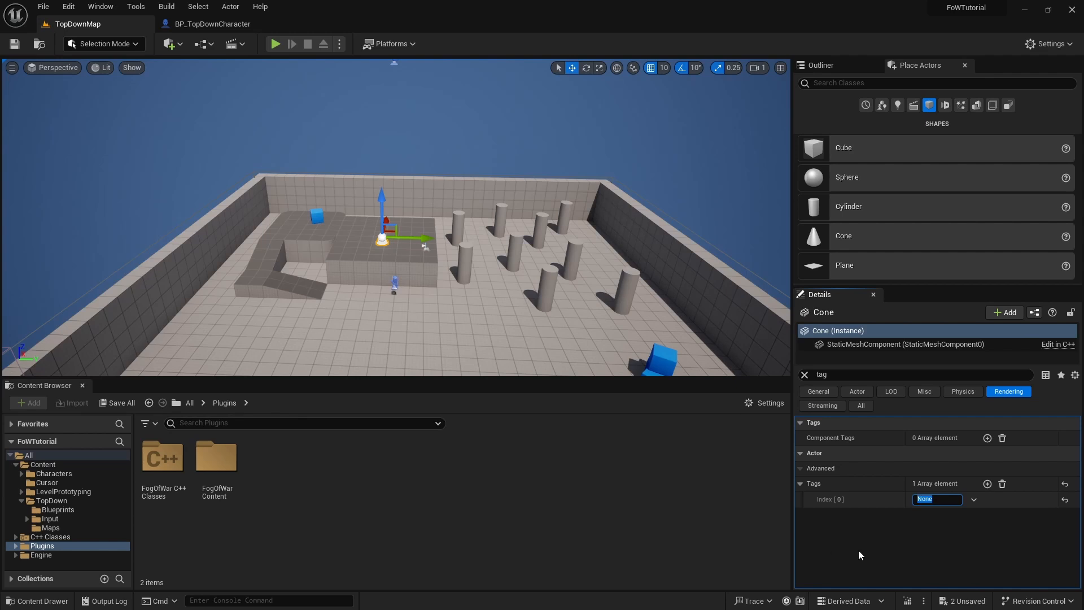
{"action": "type", "text": "Dangerous"}
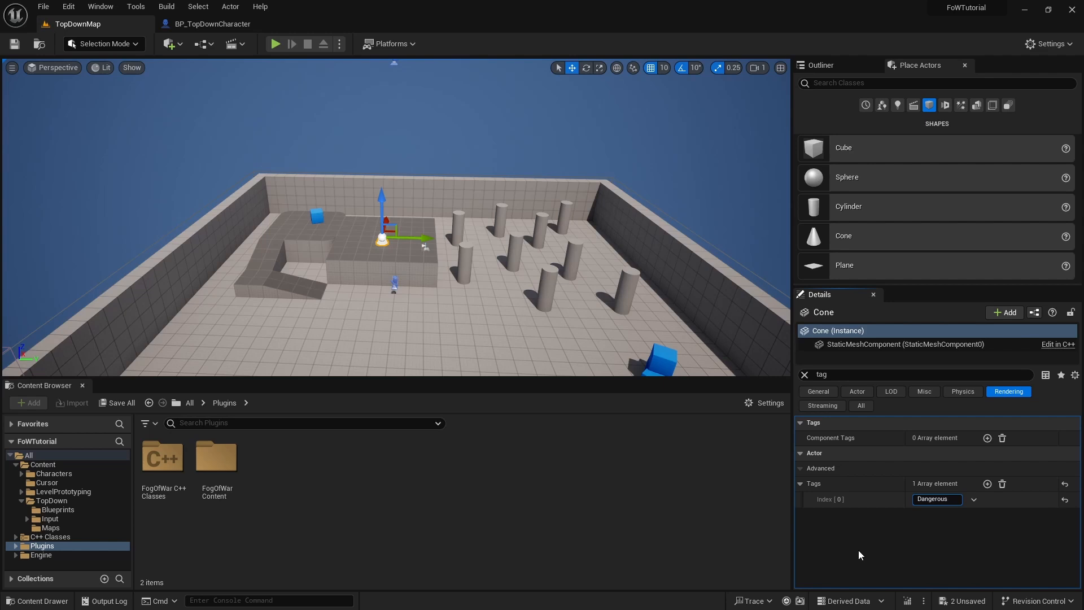
{"action": "type", "text": "Enemy"}
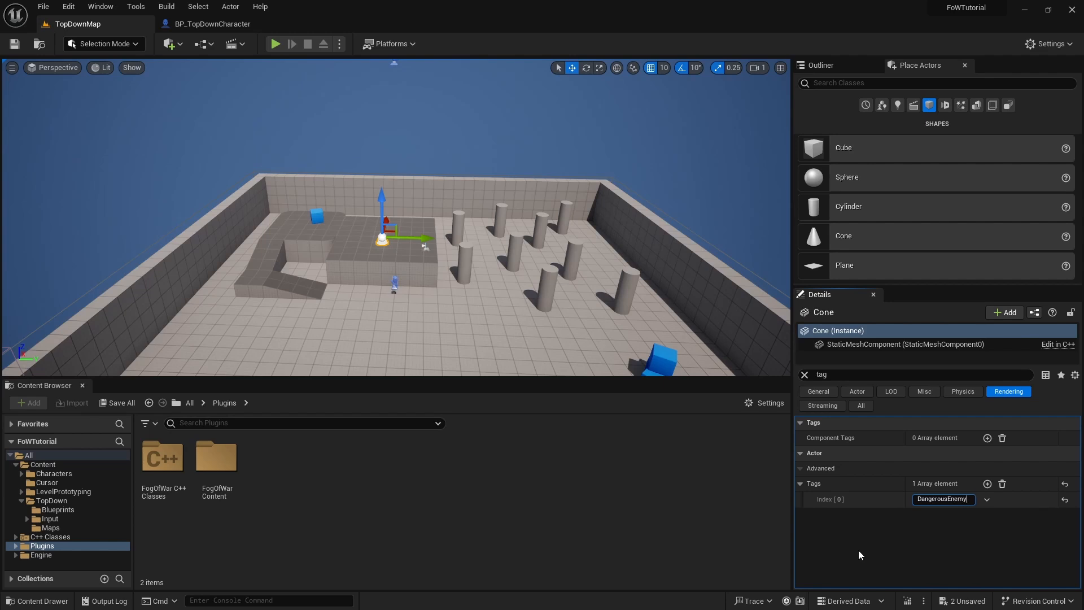
{"action": "right_click", "coordinate": [943, 499]}
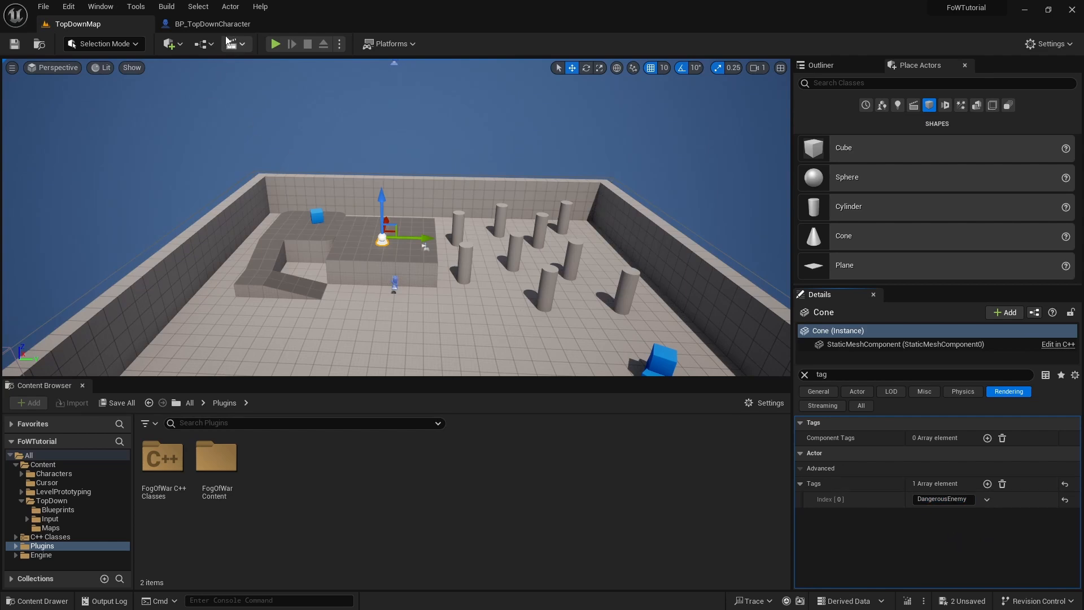
{"action": "left_click", "coordinate": [212, 24]}
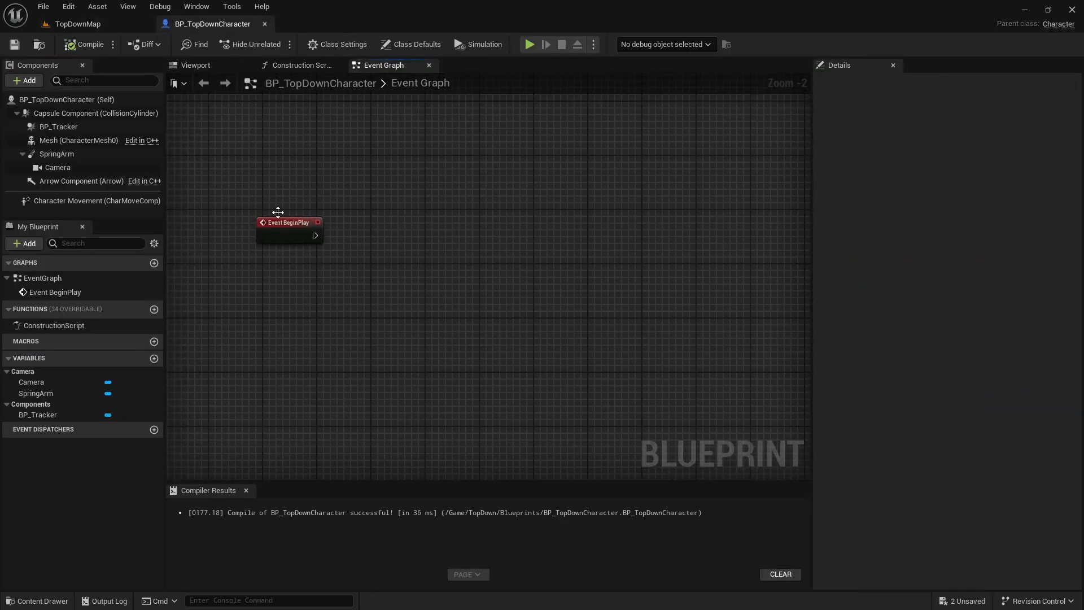
Add a BP_Tracker reference and its Assign Enemy call to the event graph.
{"action": "left_click_drag", "start_coordinate": [37, 414], "coordinate": [297, 285]}
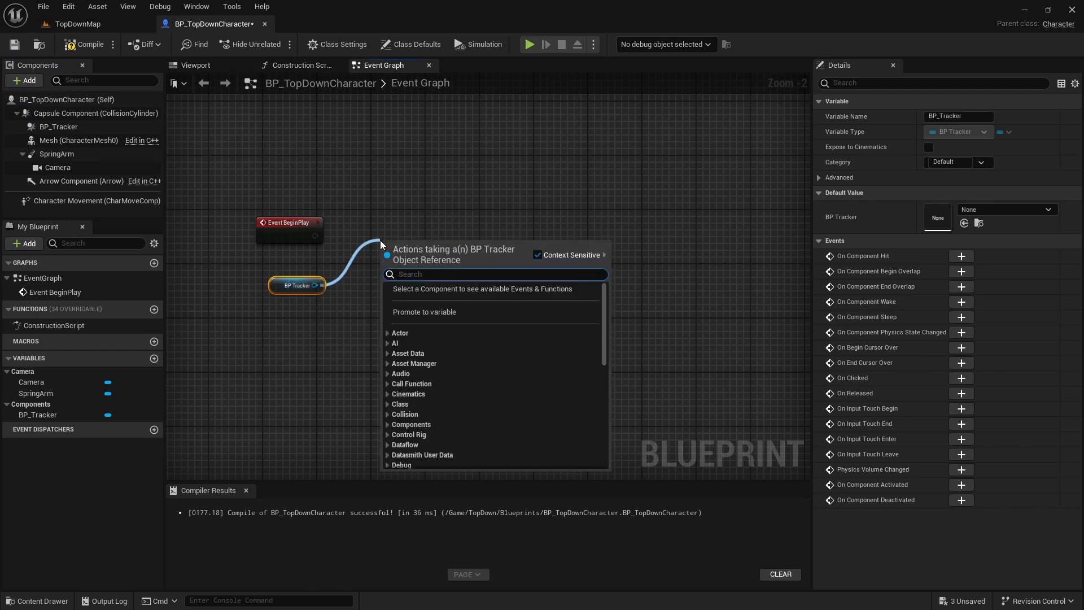
{"action": "type", "text": "assin"}
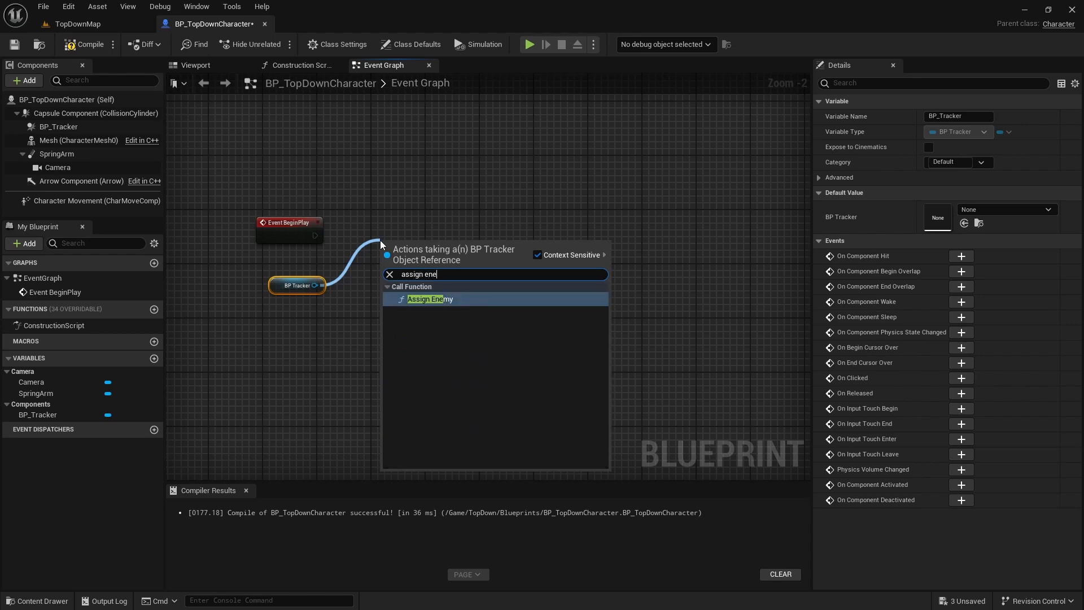
{"action": "left_click", "coordinate": [430, 299]}
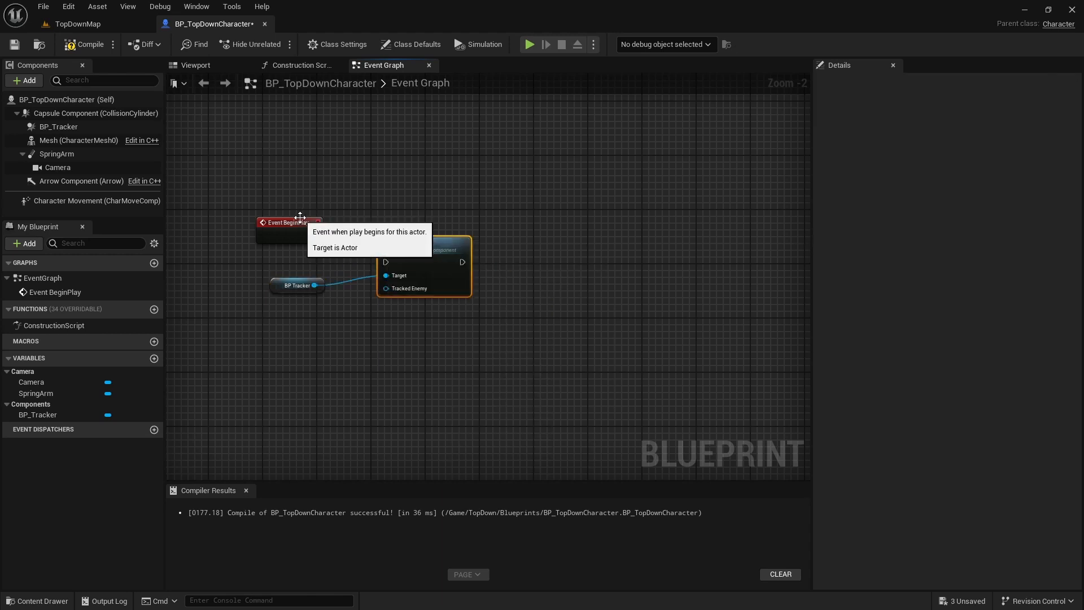
{"action": "left_click_drag", "start_coordinate": [284, 222], "coordinate": [270, 182]}
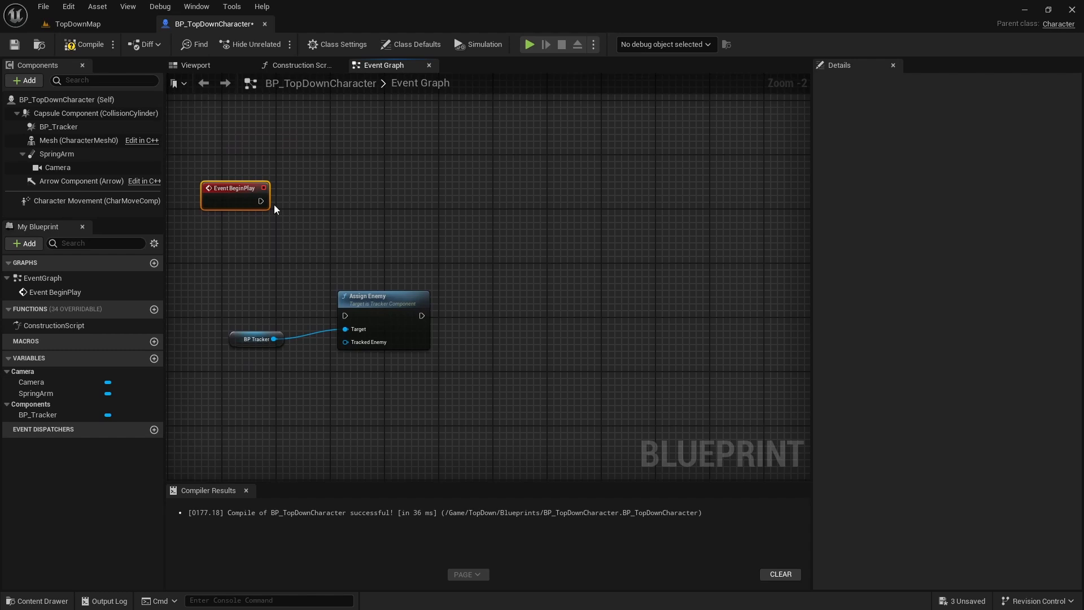
Wire BeginPlay through Get All Actors with Tag DangerousEnemy and For Each Loop, then save.
{"action": "type", "text": "get actors with"}
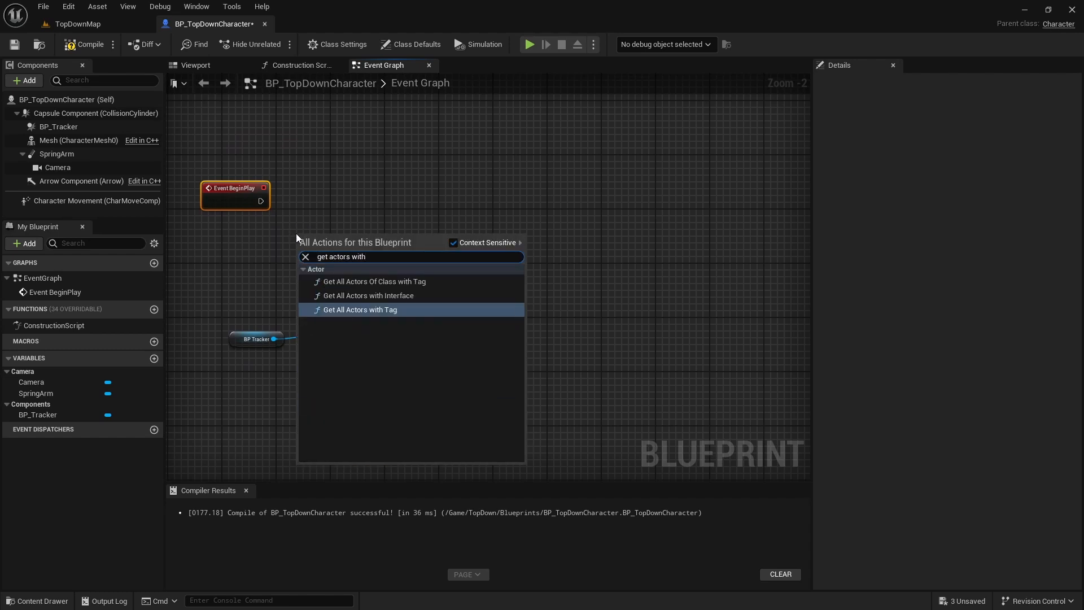
{"action": "left_click", "coordinate": [361, 309]}
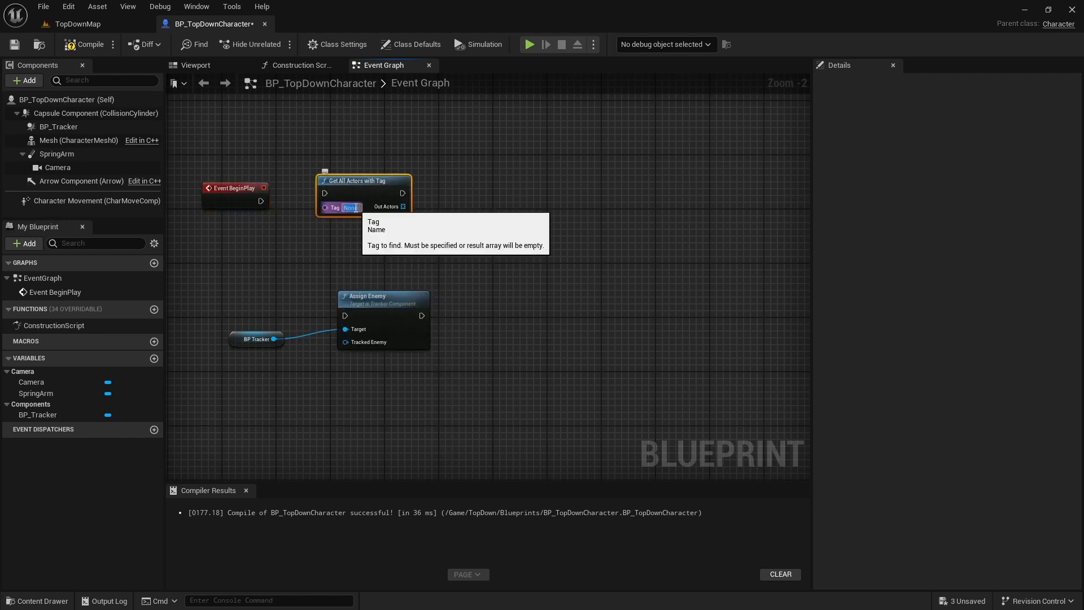
{"action": "right_click", "coordinate": [352, 207]}
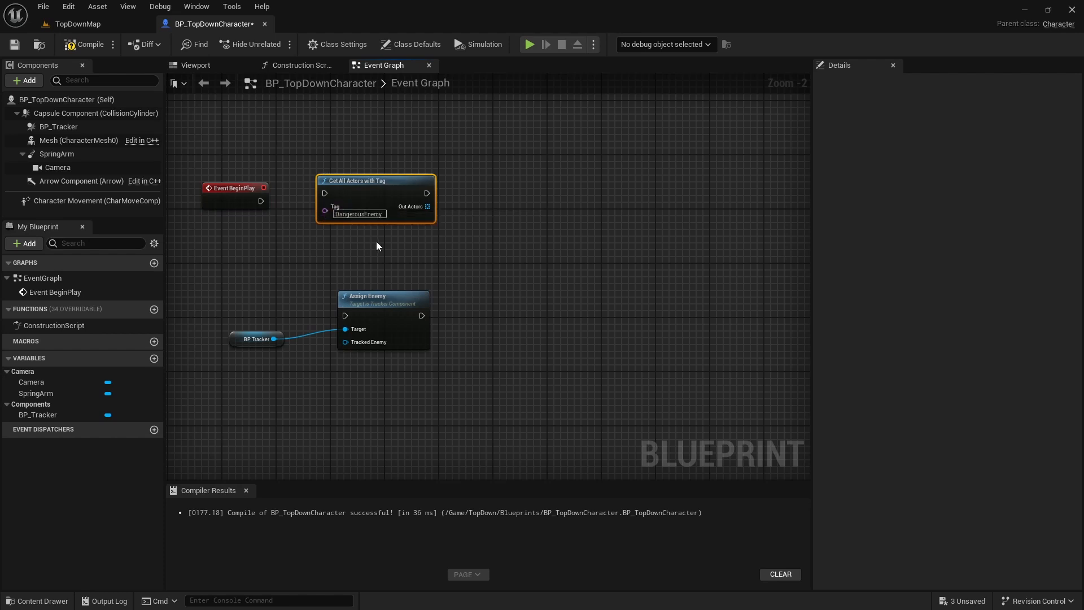
{"action": "left_click_drag", "start_coordinate": [261, 200], "coordinate": [323, 192]}
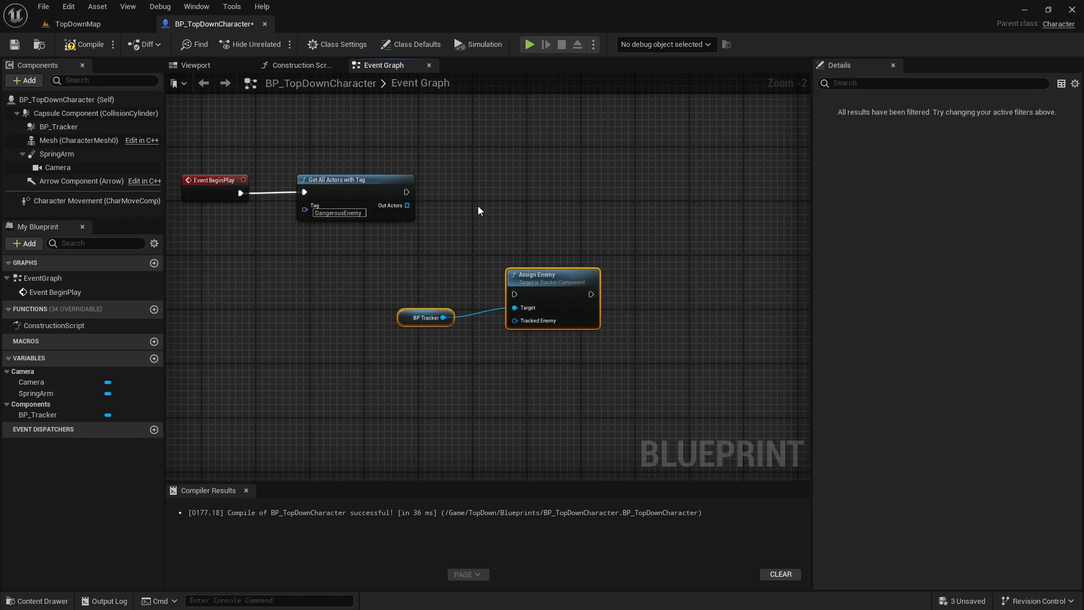
{"action": "left_click_drag", "start_coordinate": [407, 204], "coordinate": [437, 215]}
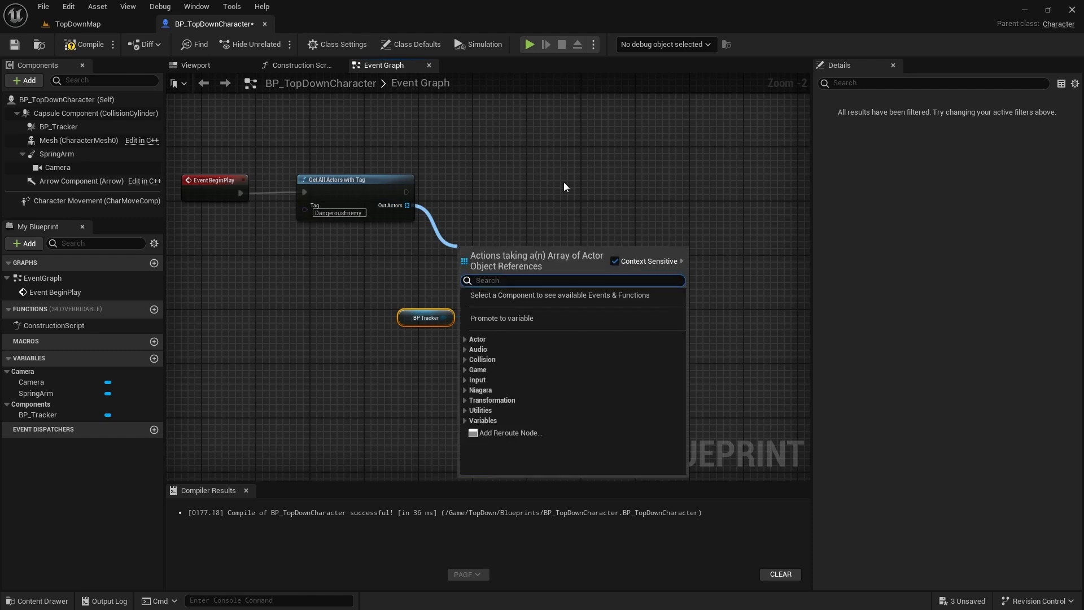
{"action": "type", "text": "for each"}
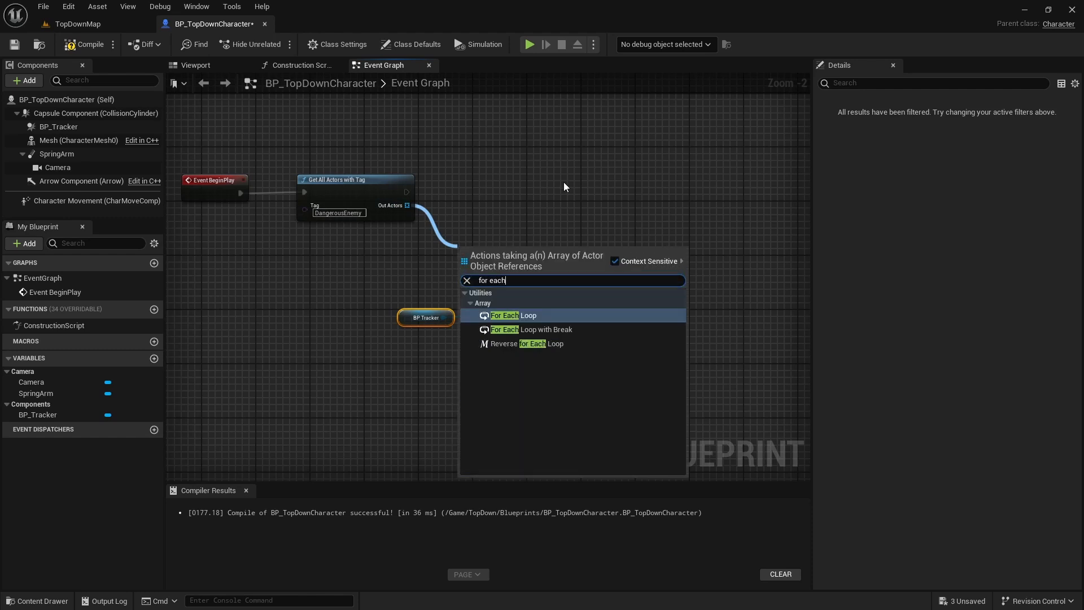
{"action": "left_click", "coordinate": [506, 315]}
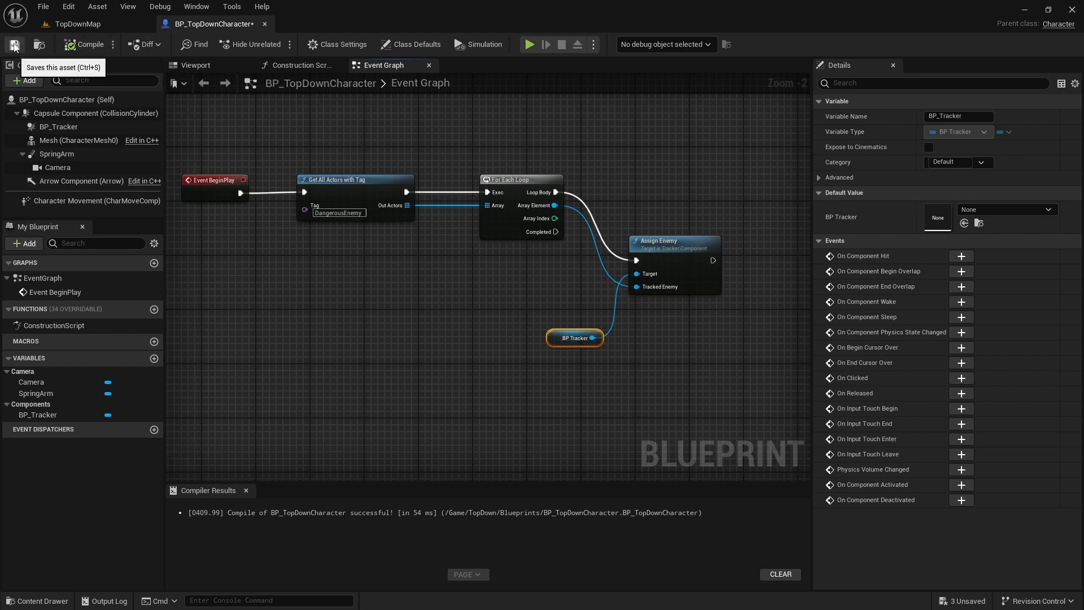
{"action": "left_click", "coordinate": [77, 23]}
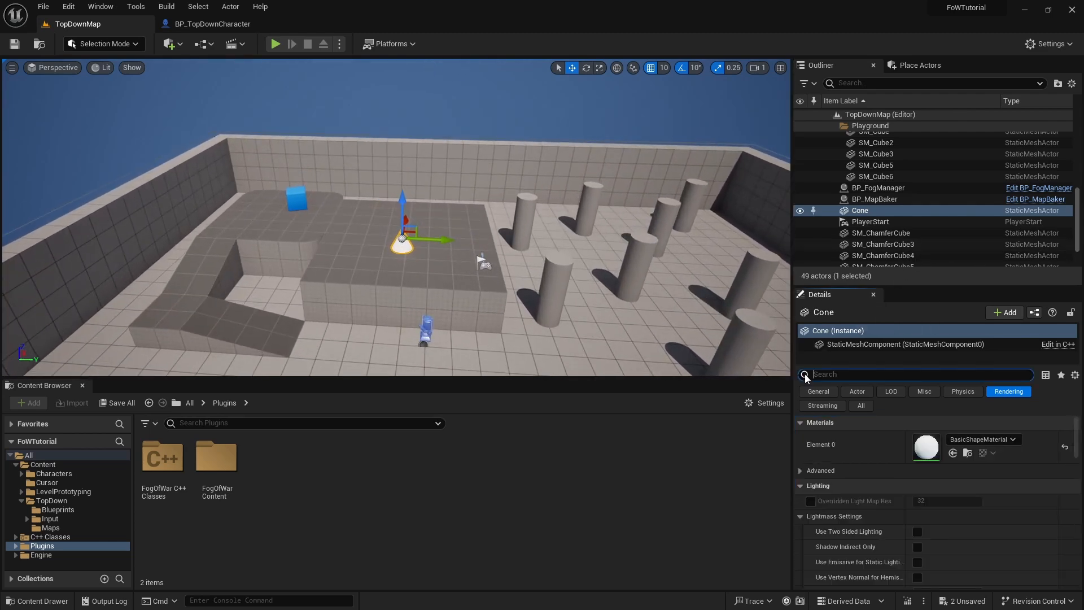
Enable Generate Overlap Events on the Cone, then play-test TopDownMap and stop.
{"action": "type", "text": "generate"}
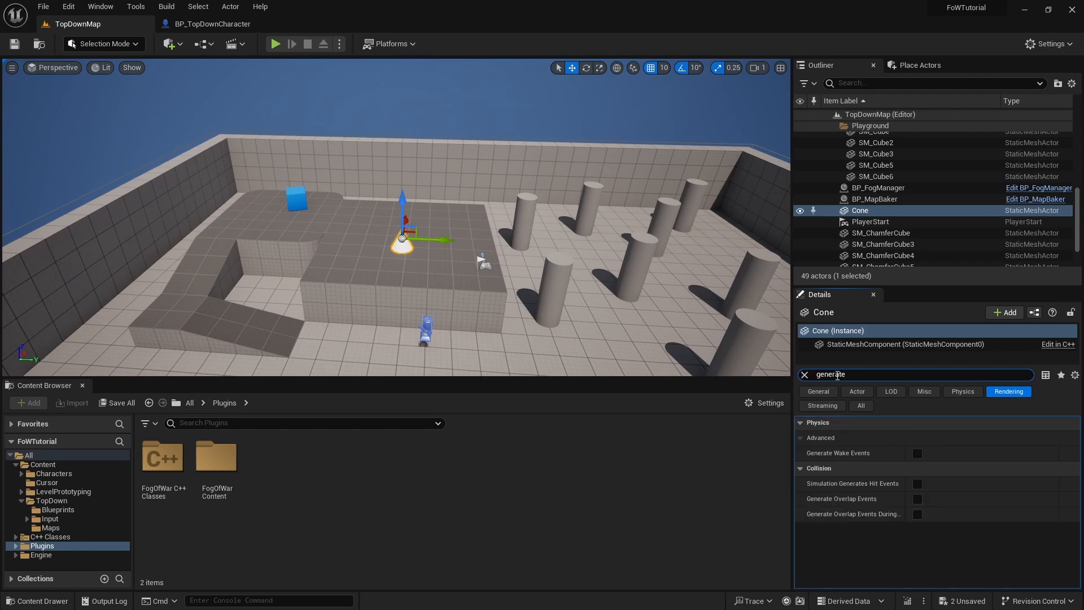
{"action": "mouse_move", "coordinate": [918, 499]}
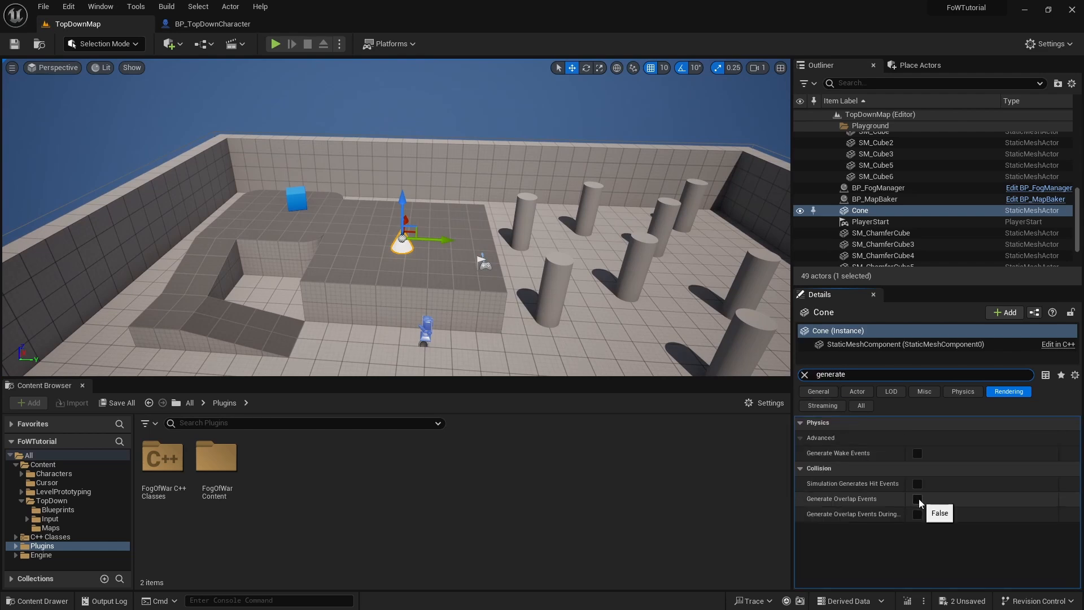
{"action": "left_click", "coordinate": [917, 498]}
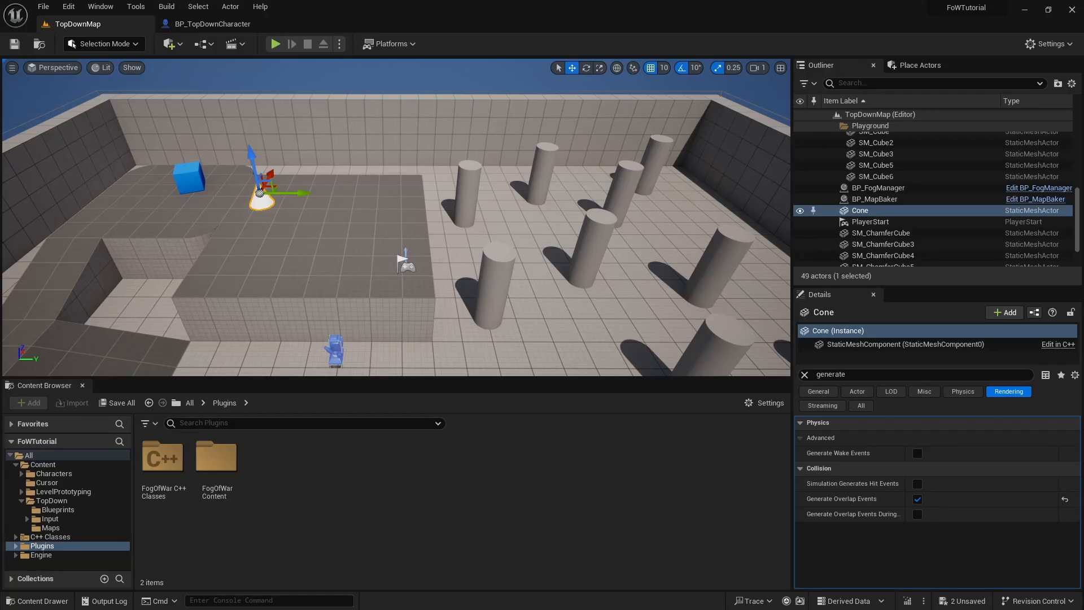
{"action": "mouse_move", "coordinate": [275, 44]}
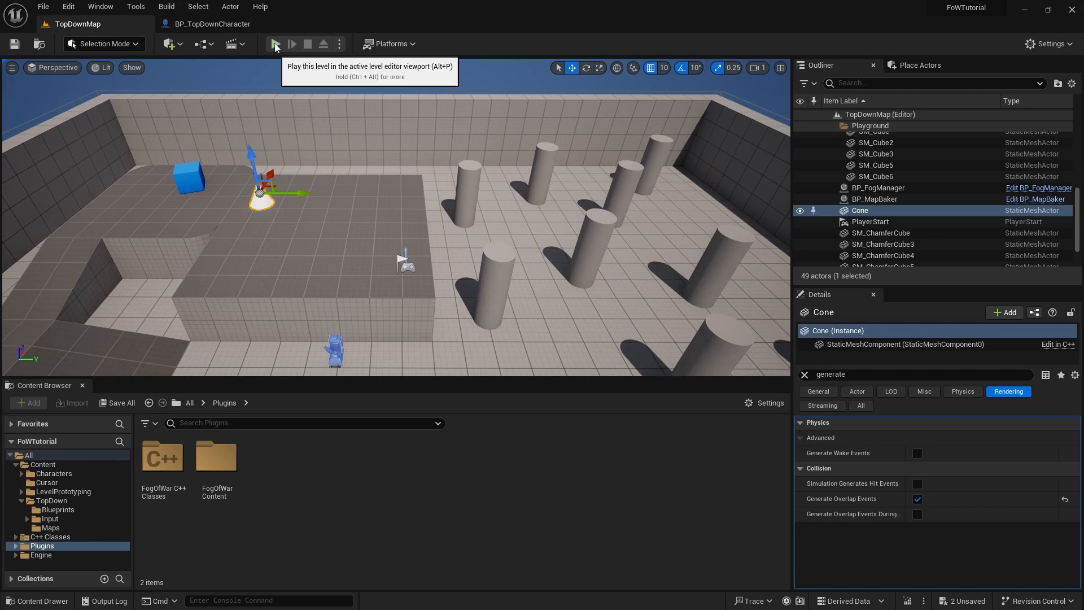
{"action": "left_click", "coordinate": [275, 44]}
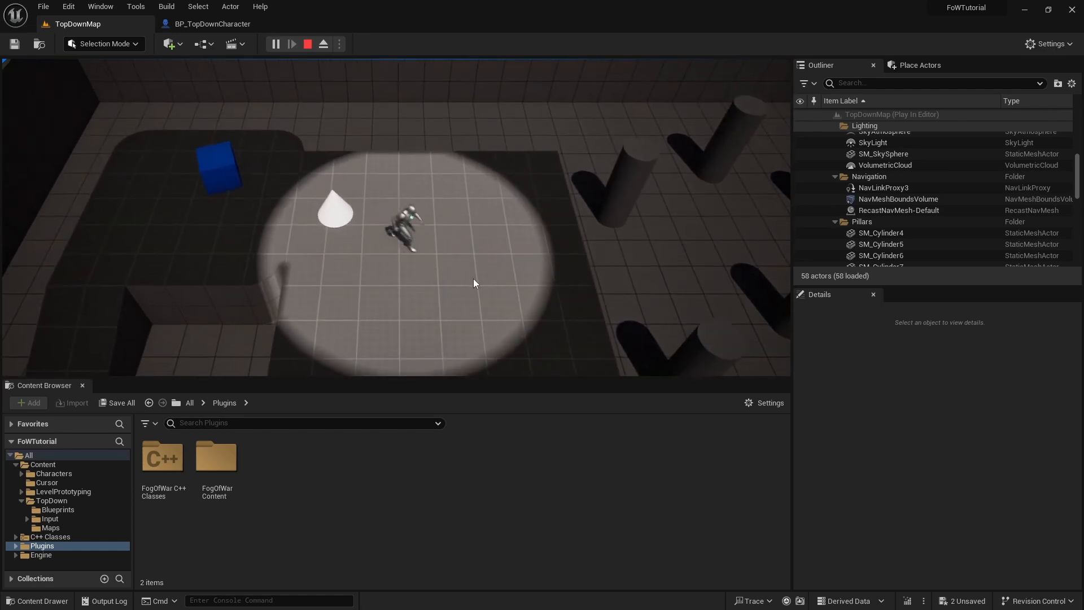
{"action": "mouse_move", "coordinate": [308, 44]}
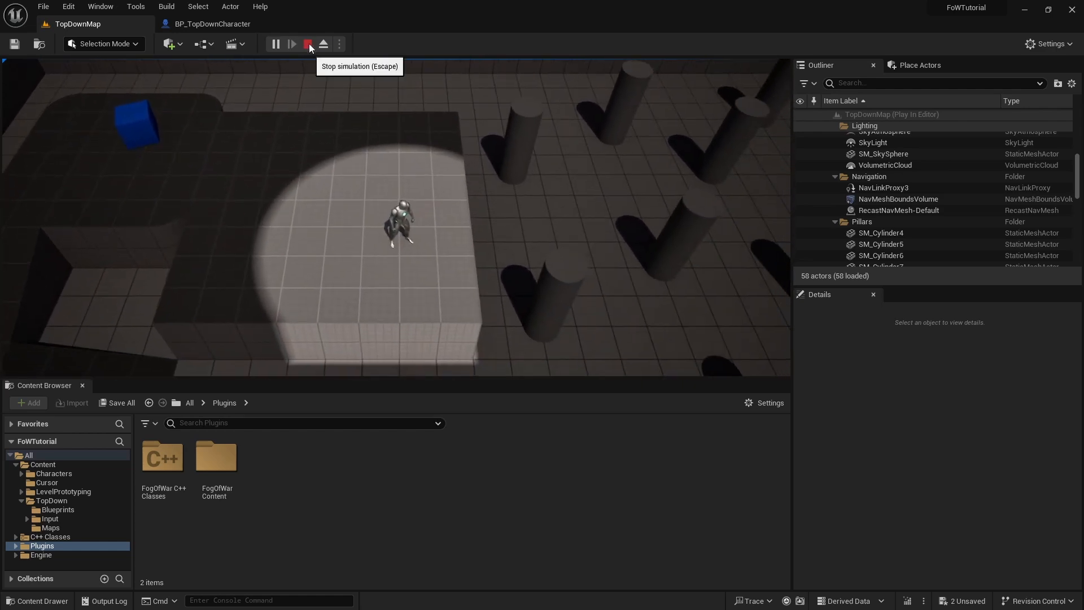
{"action": "left_click", "coordinate": [308, 43]}
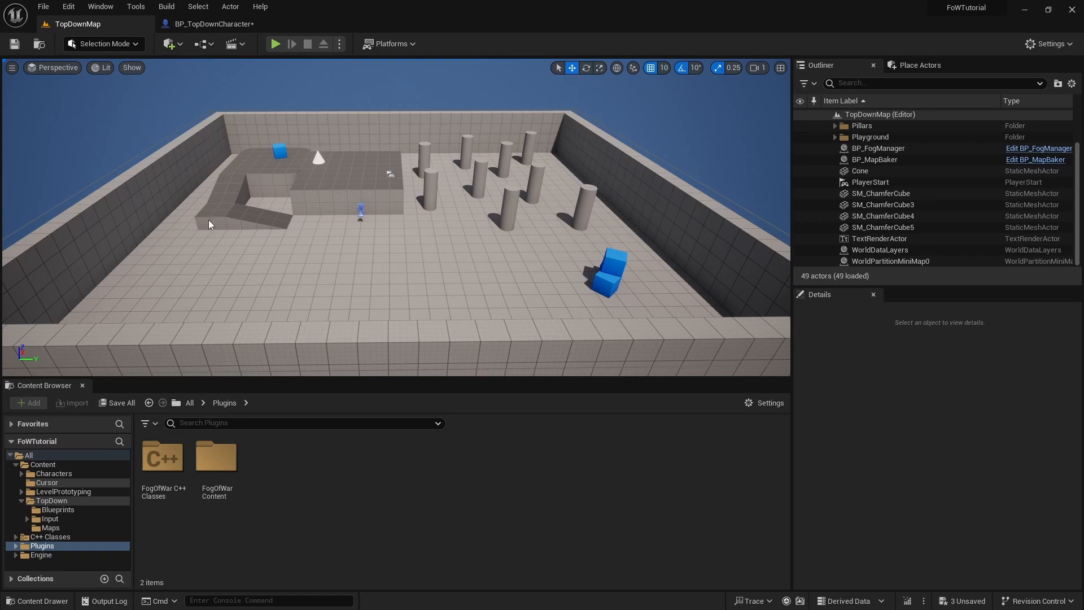
Place a Sphere on the raised platform and add a FriendlySphere actor tag.
{"action": "left_click", "coordinate": [923, 64]}
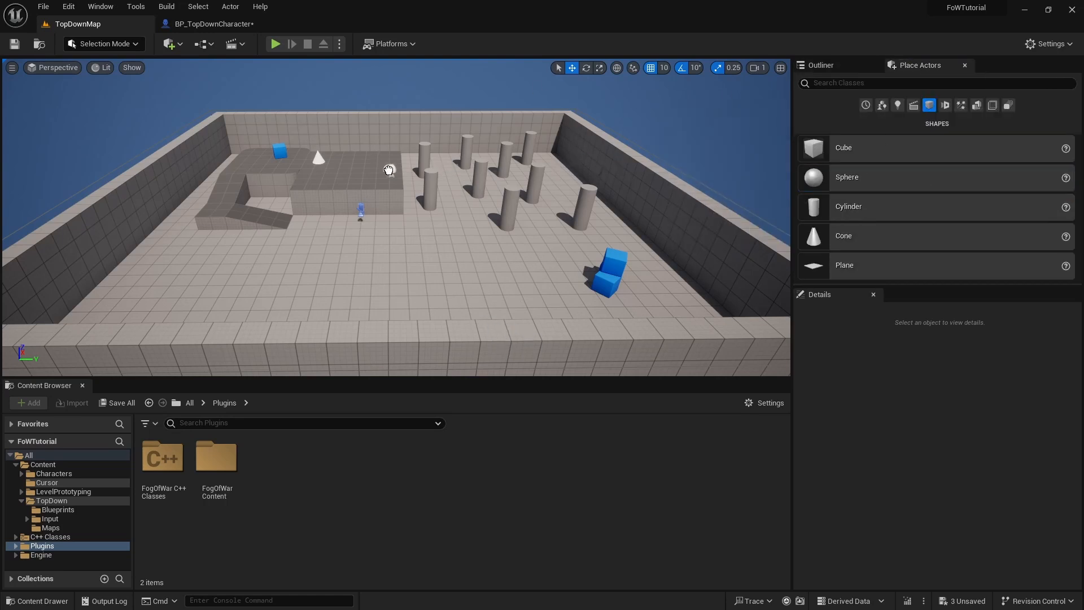
{"action": "left_click", "coordinate": [379, 173]}
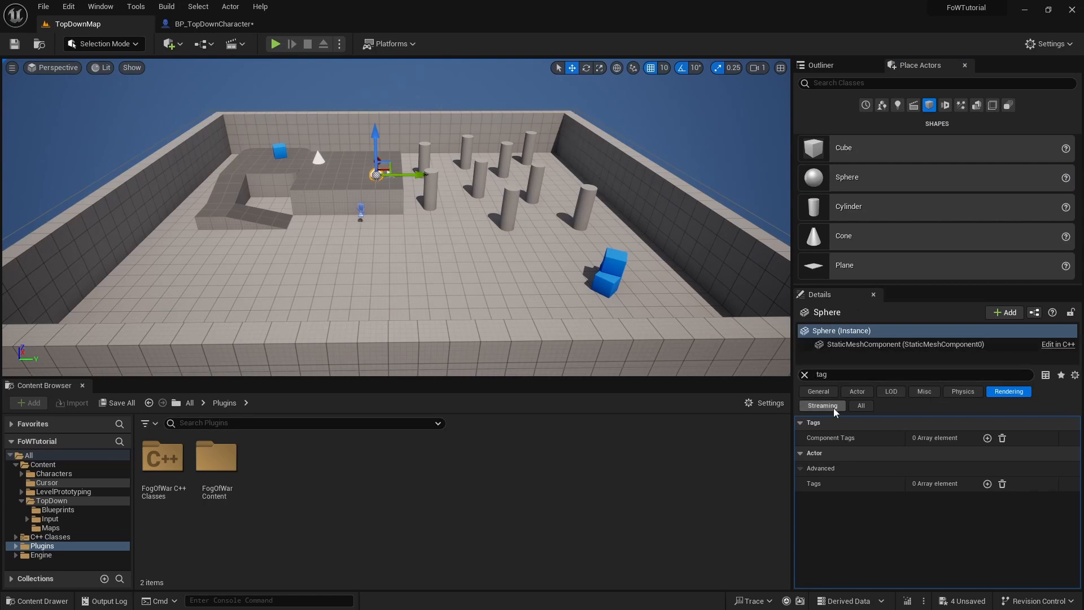
{"action": "left_click", "coordinate": [986, 483]}
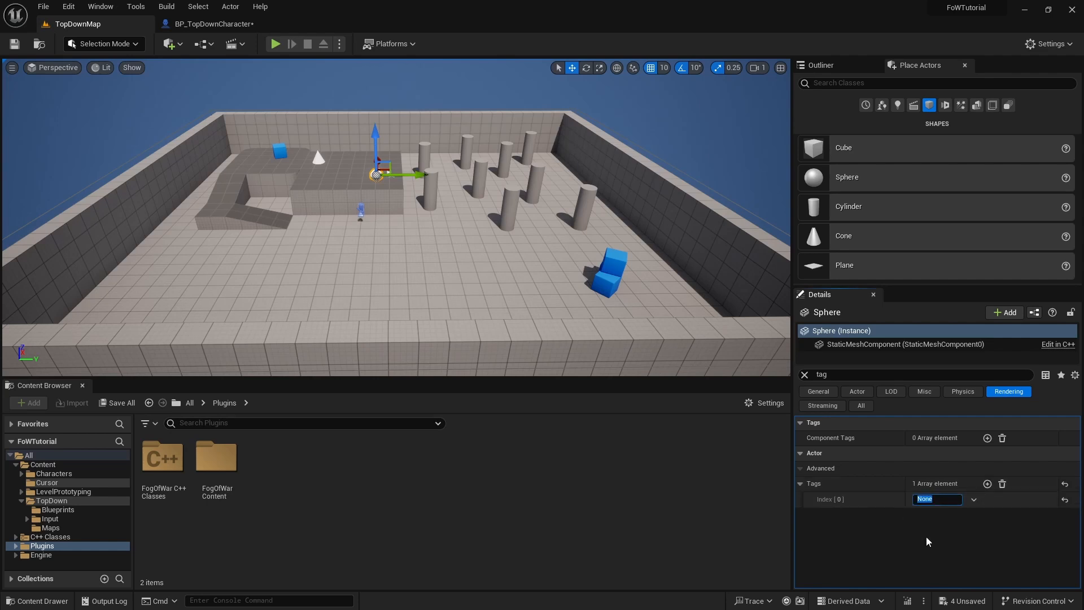
{"action": "type", "text": "Frien"}
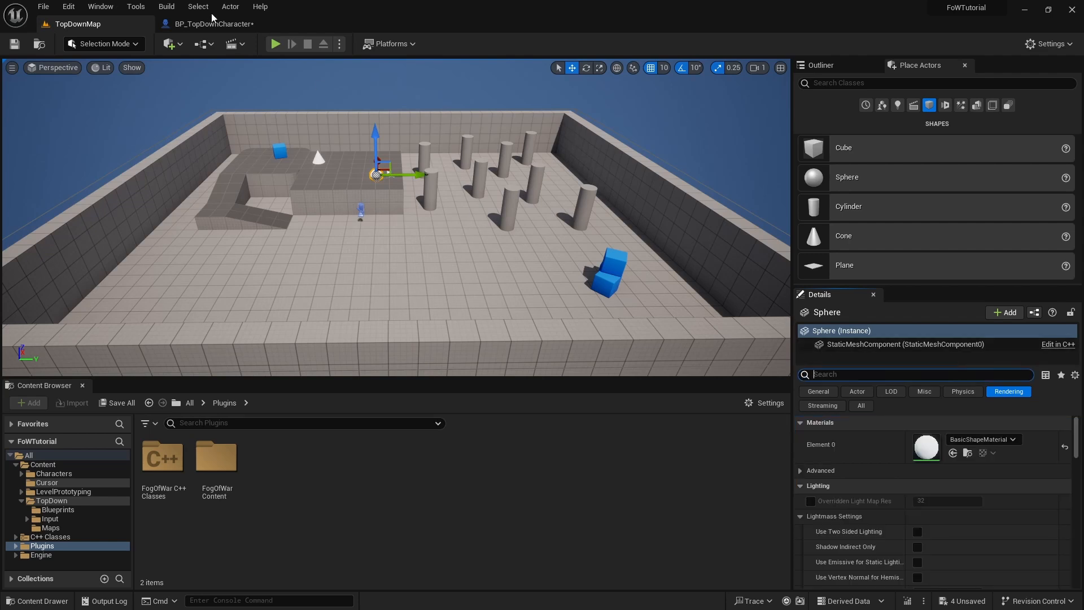
Add a Get All Actors with Tag node and a Sequence node to BeginPlay.
{"action": "left_click", "coordinate": [210, 23]}
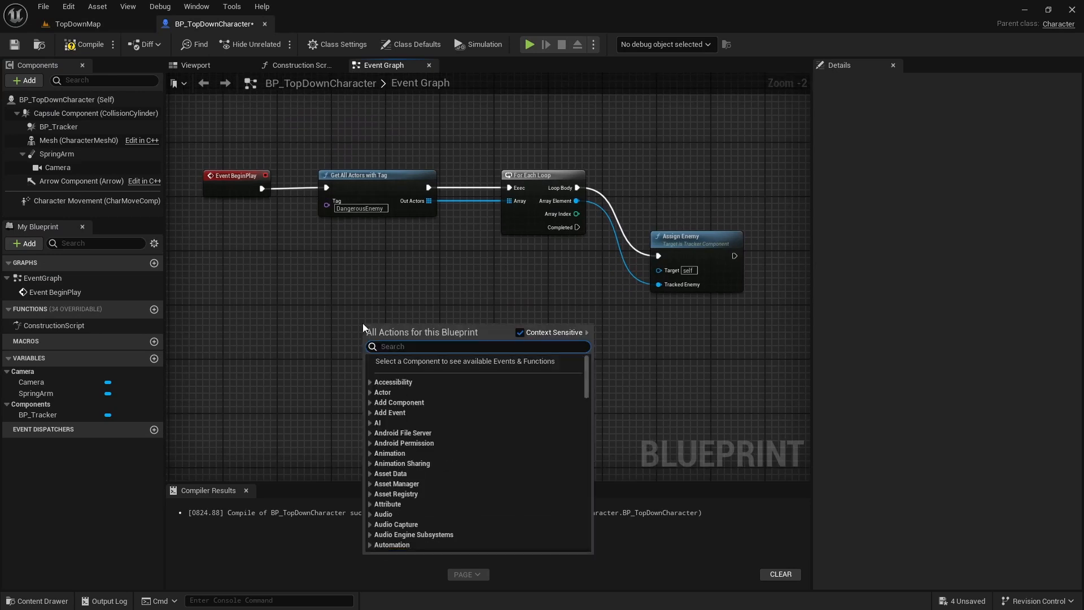
{"action": "type", "text": "acto"}
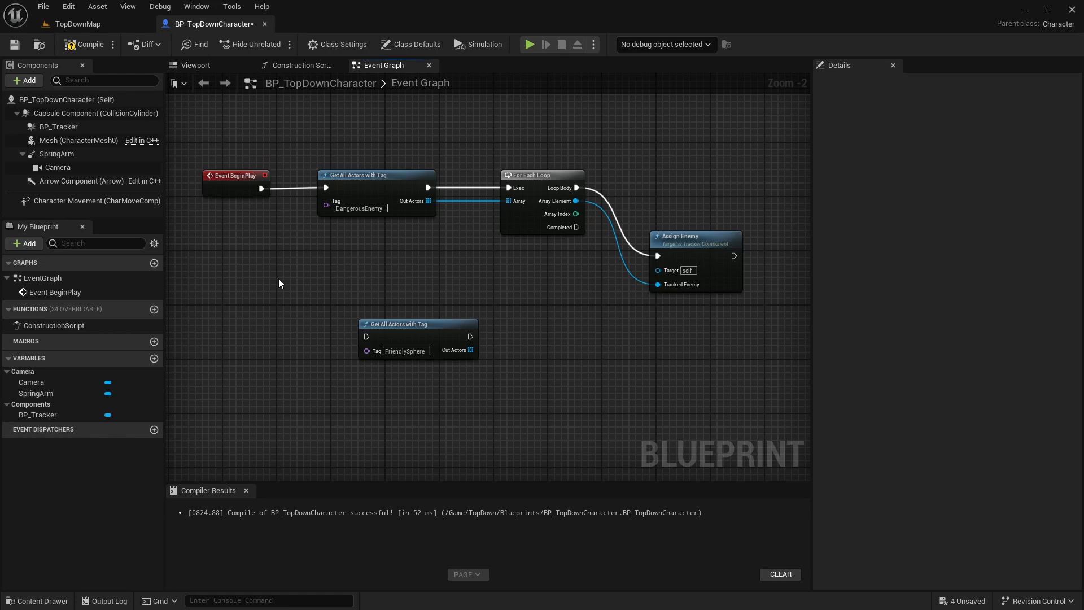
{"action": "mouse_move", "coordinate": [284, 284]}
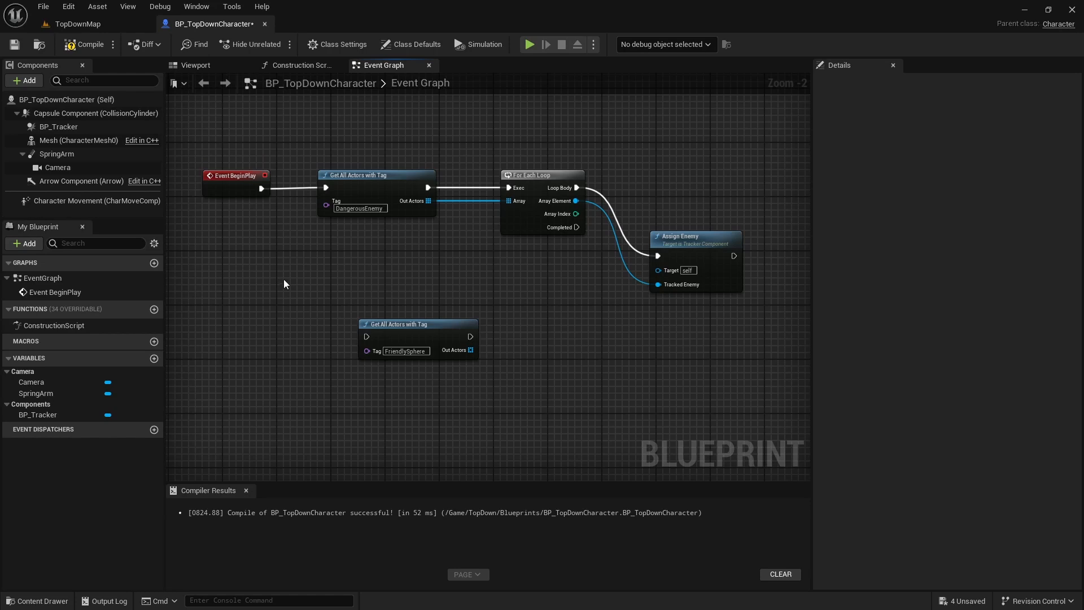
{"action": "type", "text": "sequence"}
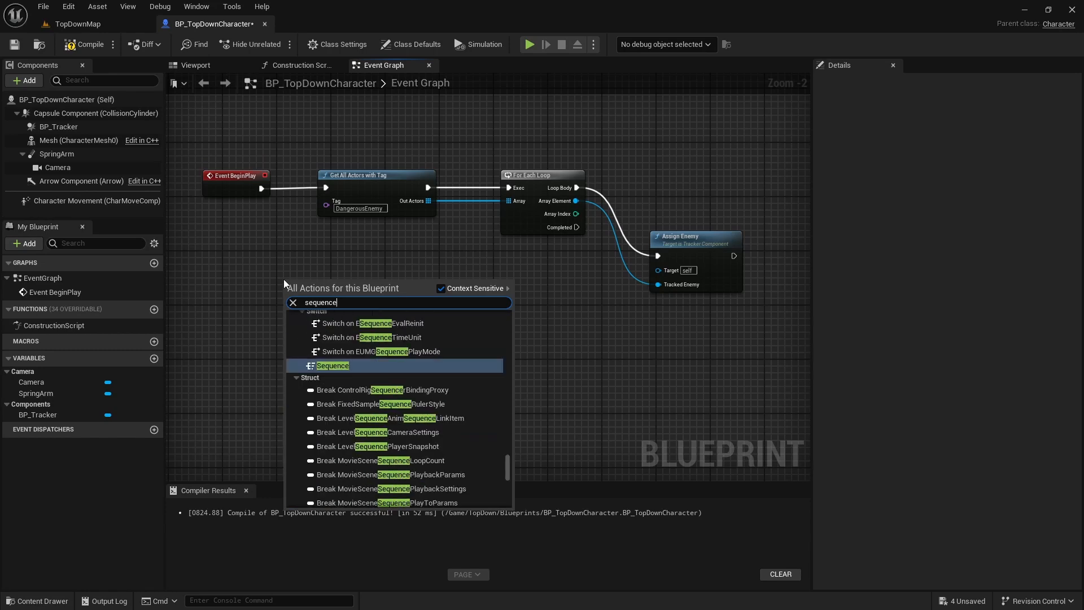
{"action": "left_click", "coordinate": [331, 365]}
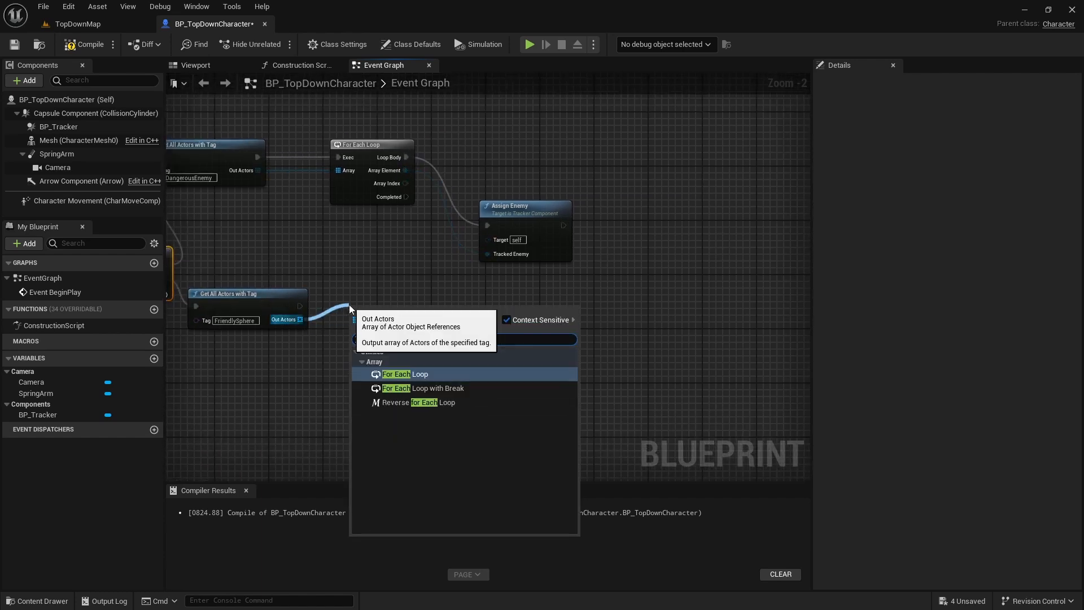
Loop FriendlySphere-tagged actors into BP_Tracker's Assign Beacon and compile.
{"action": "left_click", "coordinate": [404, 374]}
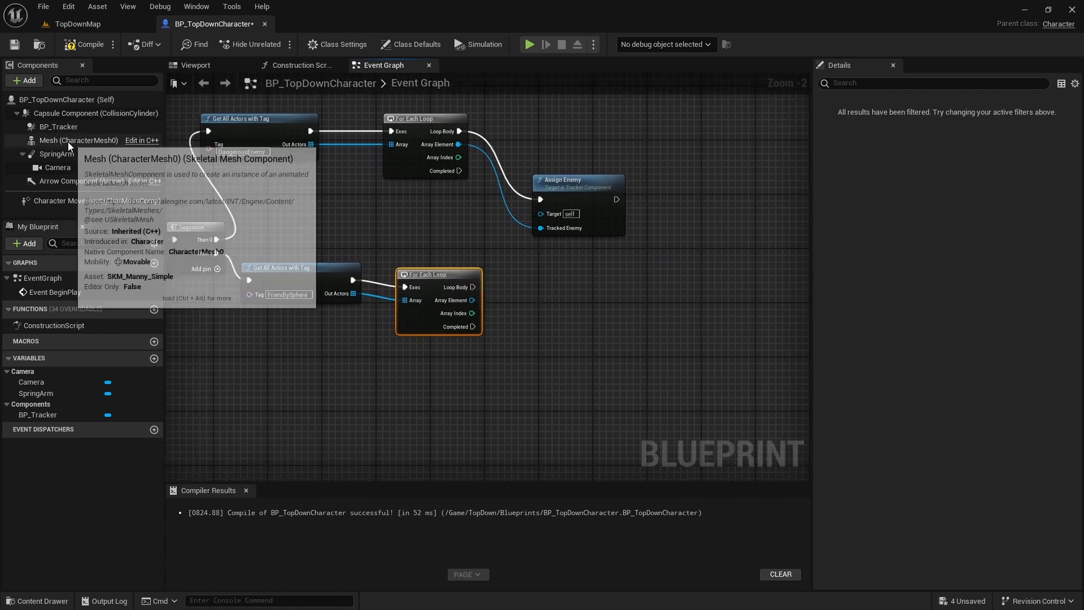
{"action": "left_click", "coordinate": [59, 127]}
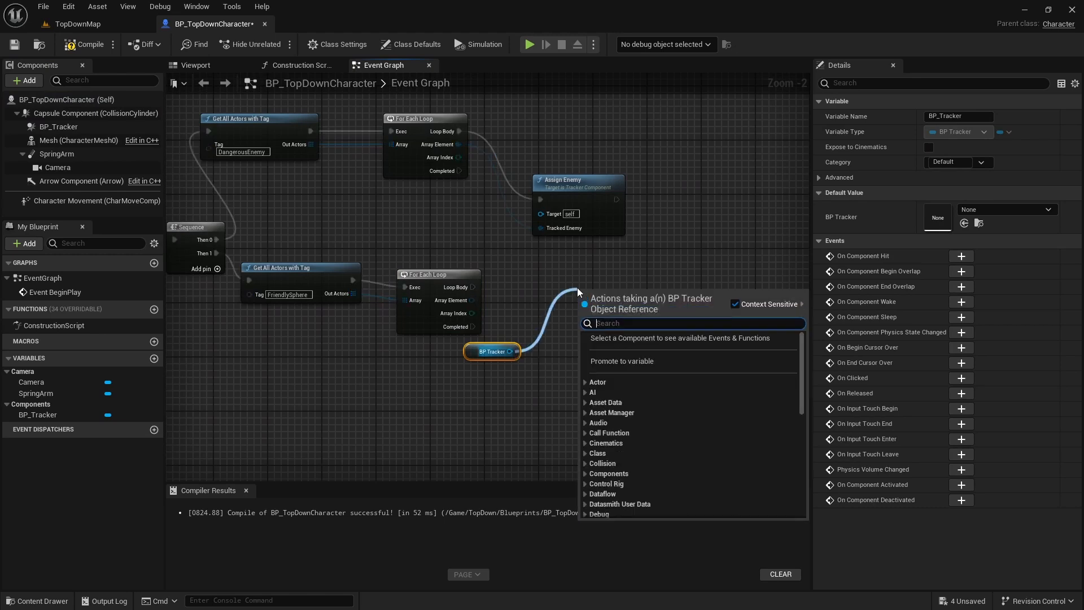
{"action": "type", "text": "assign b"}
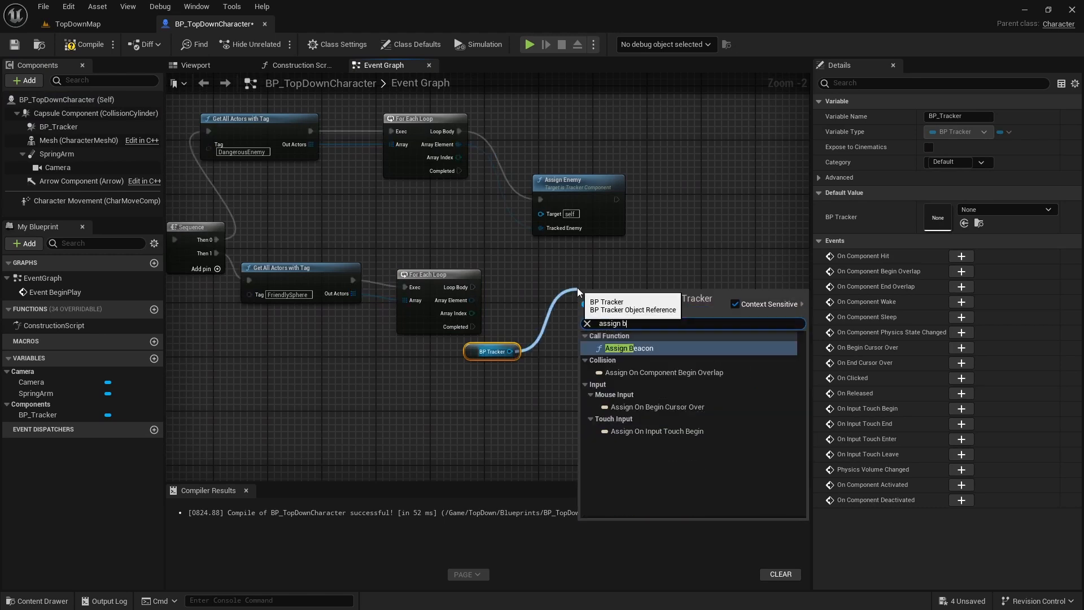
{"action": "left_click", "coordinate": [628, 348]}
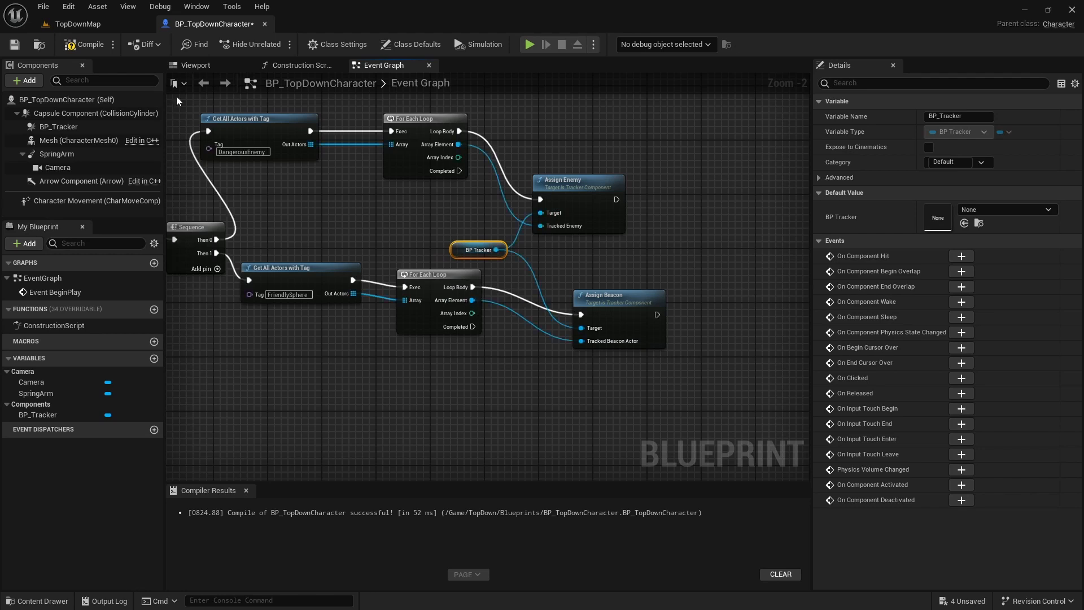
{"action": "mouse_move", "coordinate": [13, 44]}
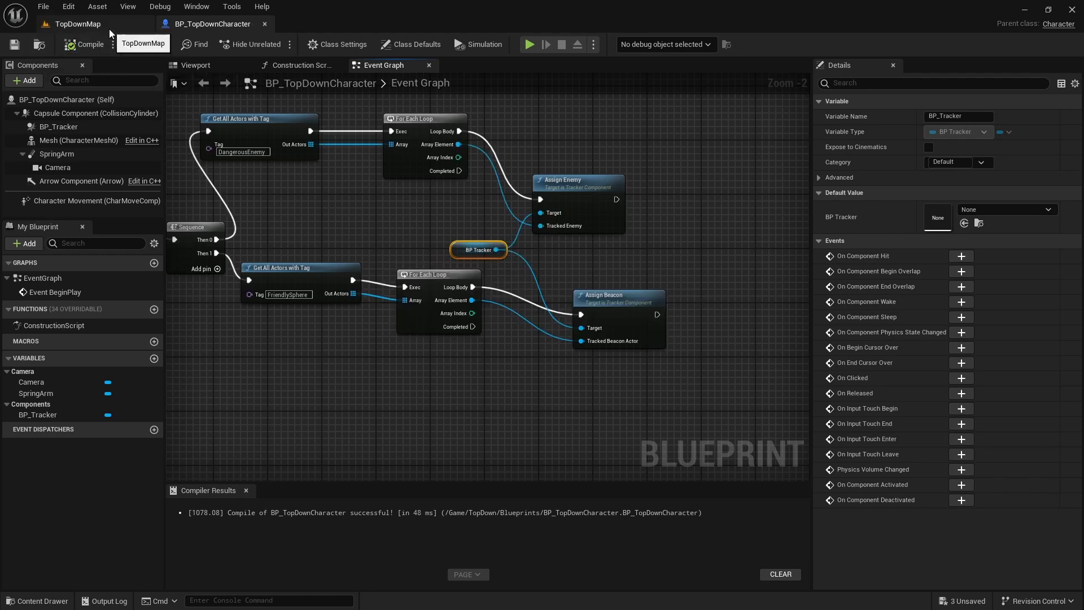
{"action": "left_click", "coordinate": [76, 24]}
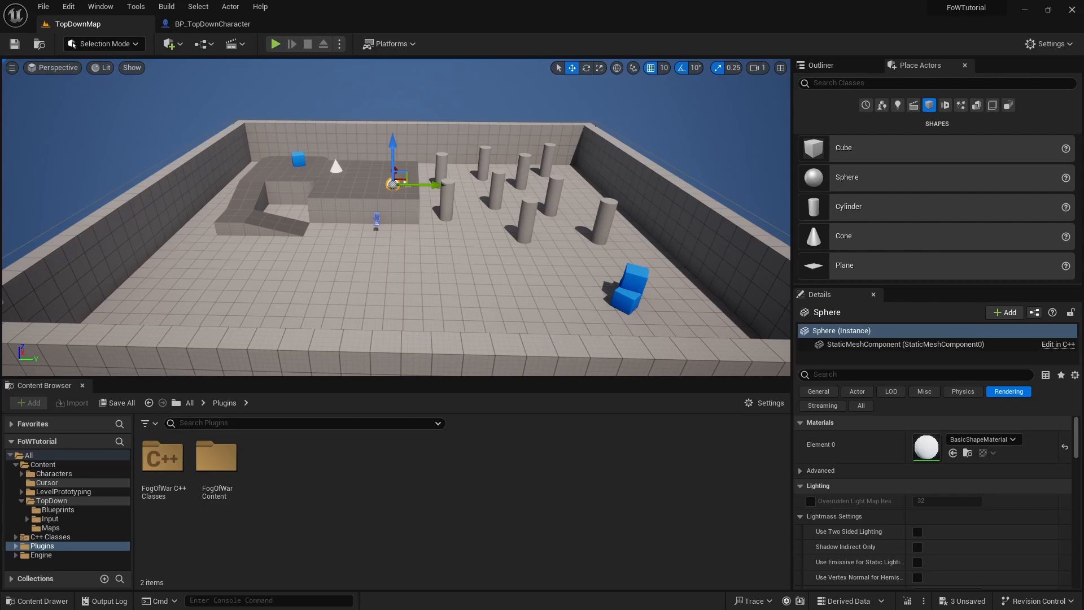
{"action": "mouse_move", "coordinate": [381, 243]}
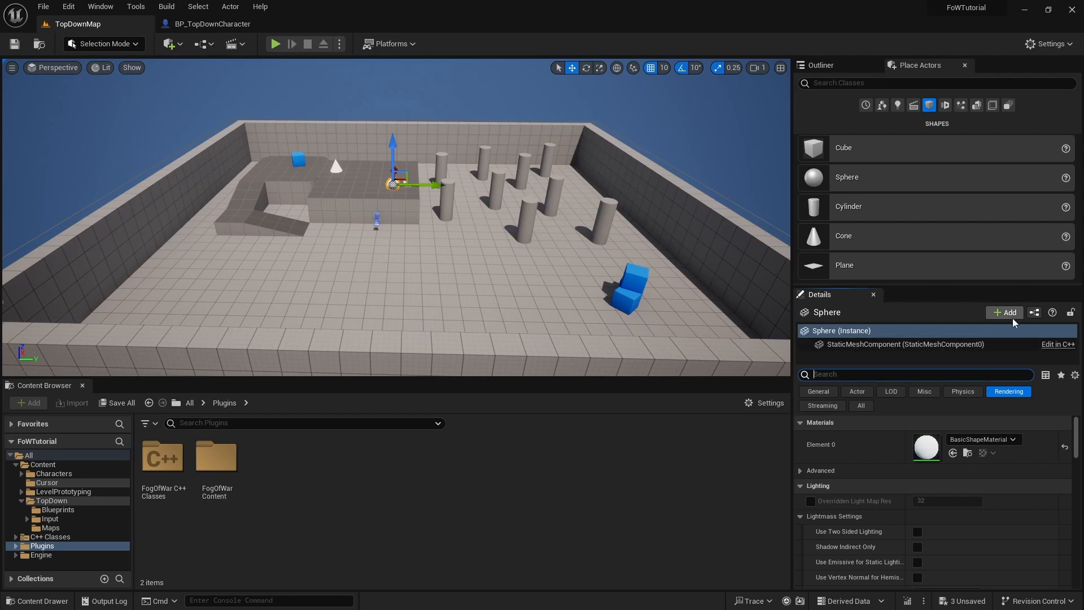
Search the sphere's Add Component list for 'beacon' to show BP_Beacon.
{"action": "left_click", "coordinate": [1004, 311]}
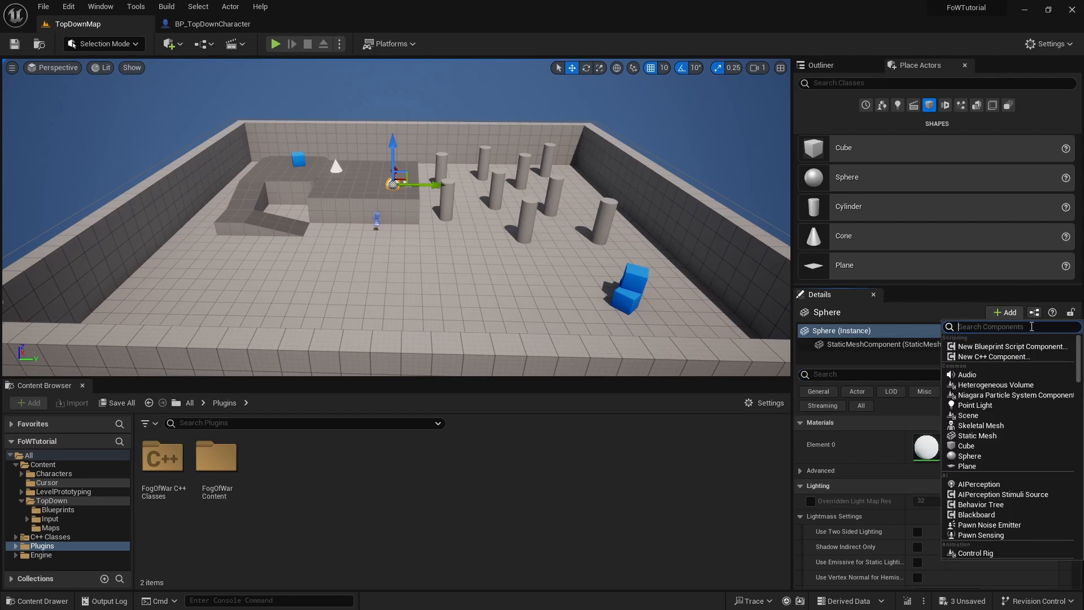
{"action": "type", "text": "beacon"}
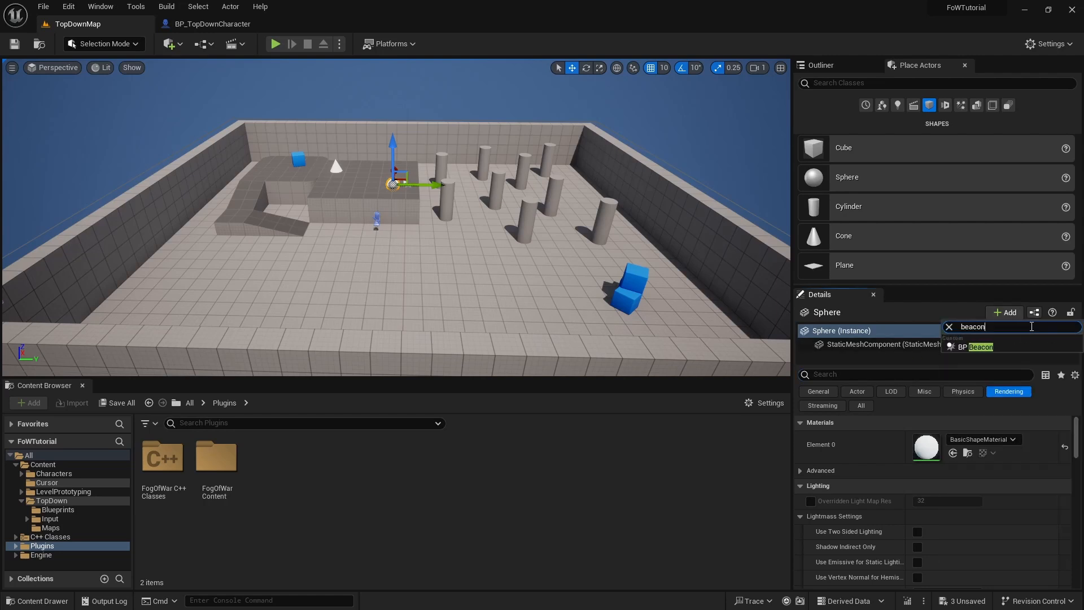